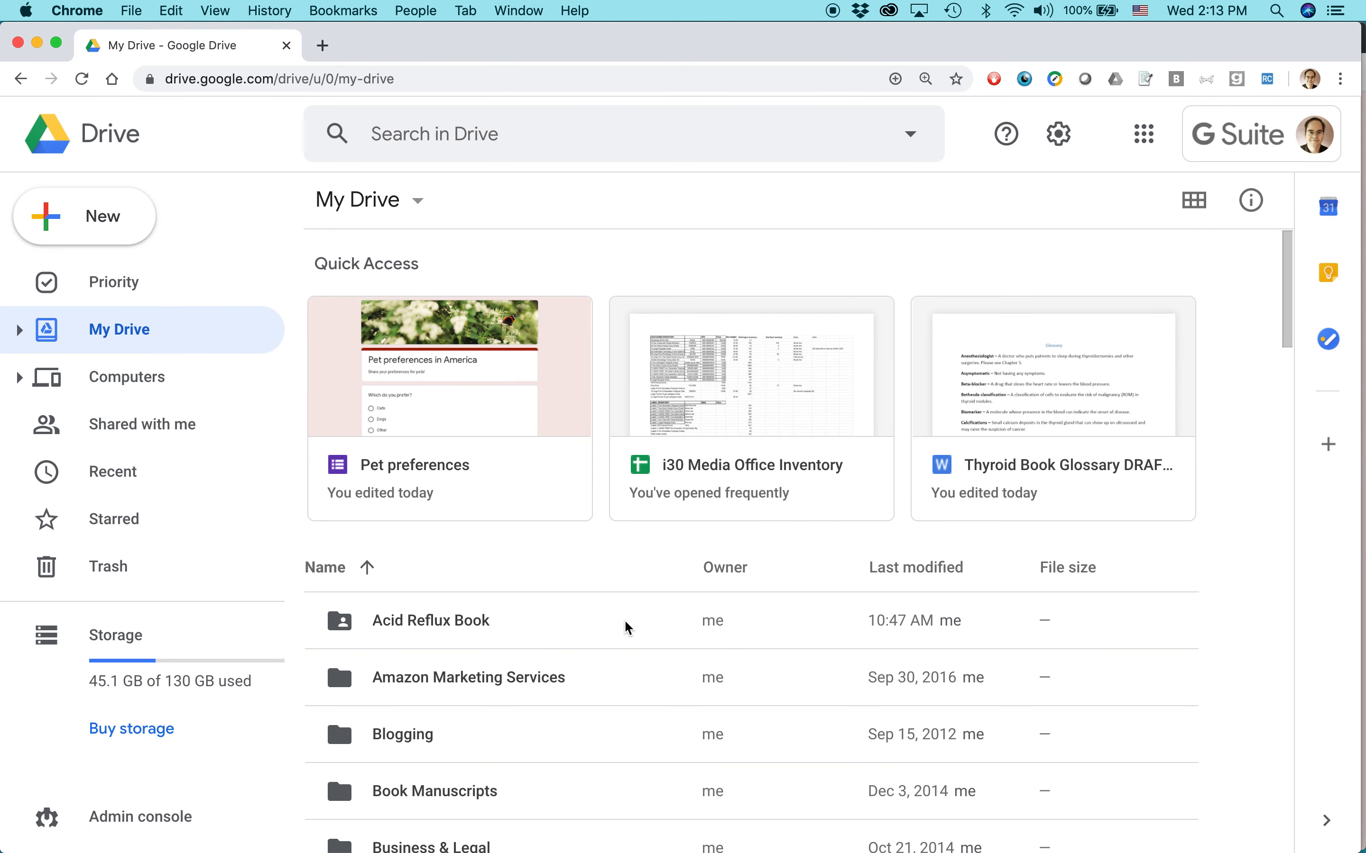
mouse_move(622, 208)
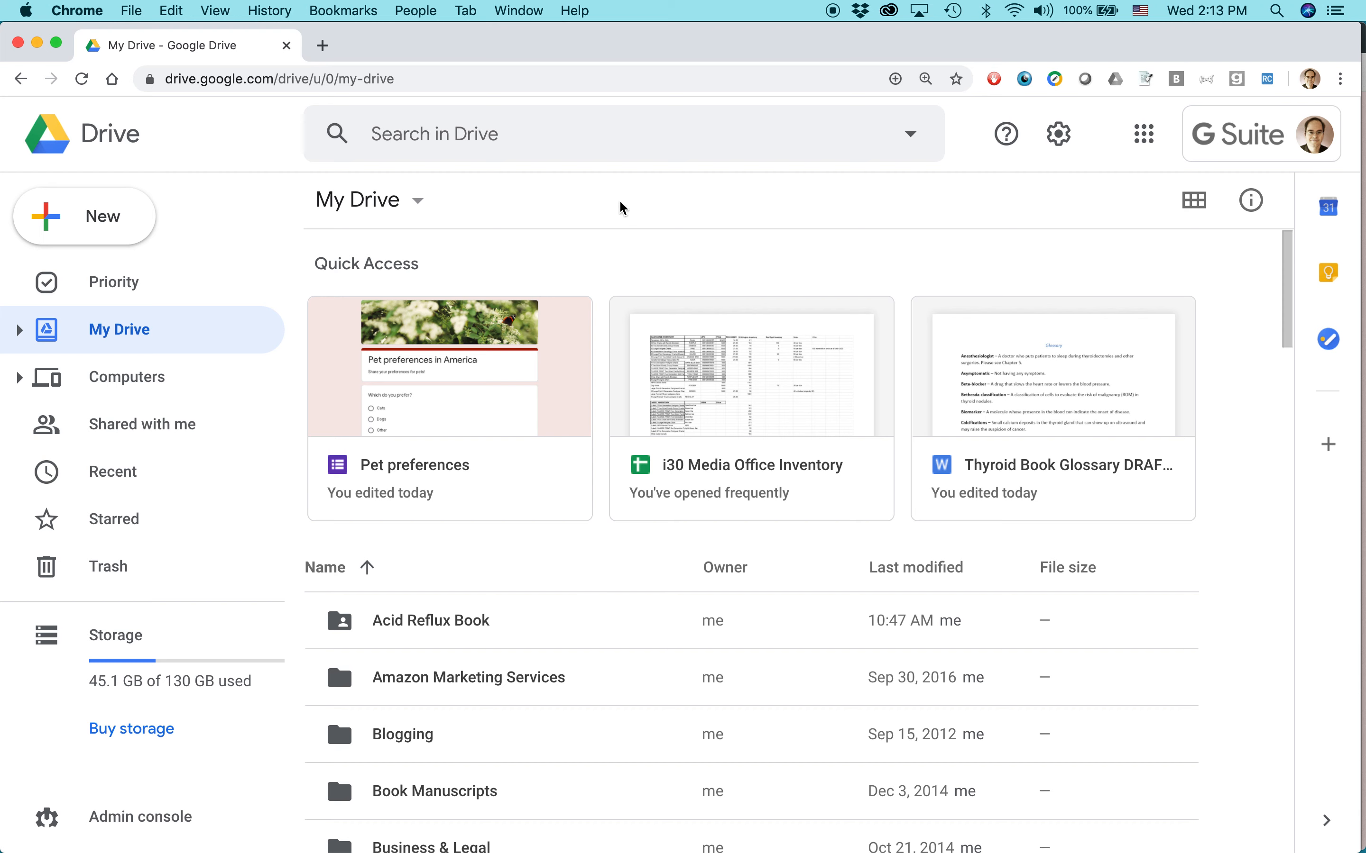
mouse_move(694, 245)
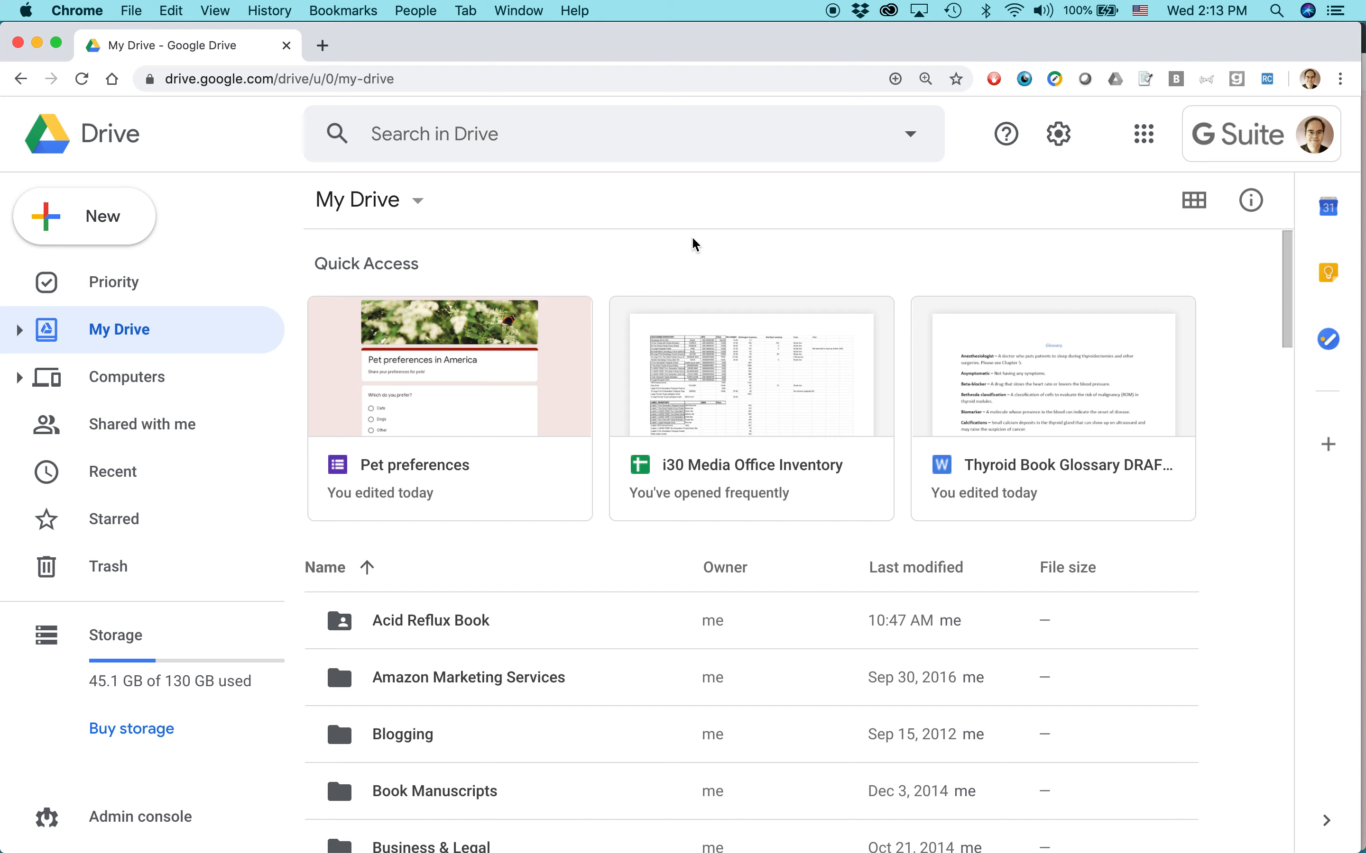
mouse_move(668, 239)
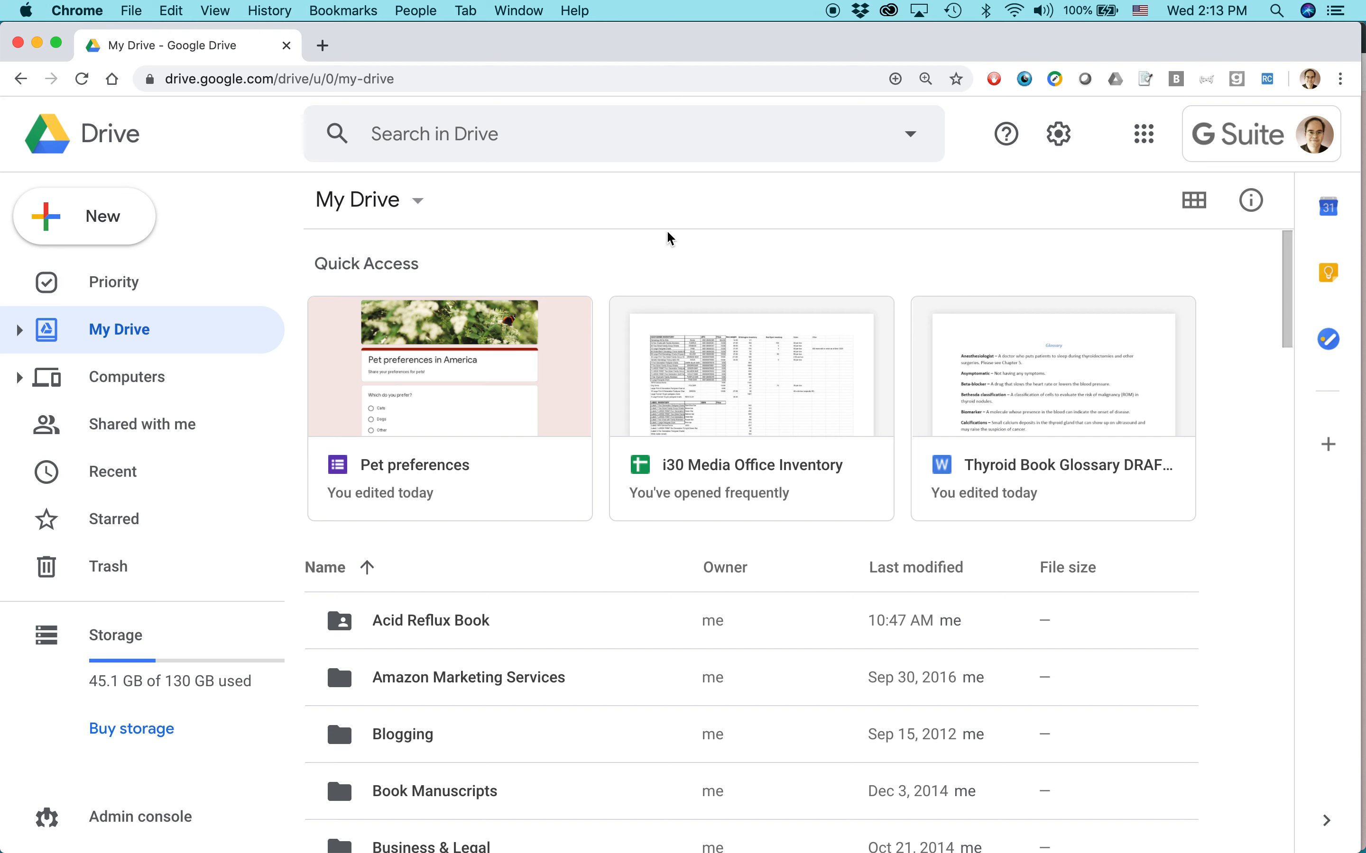
Create a new blank Google Docs document from Drive's New menu.
click(84, 216)
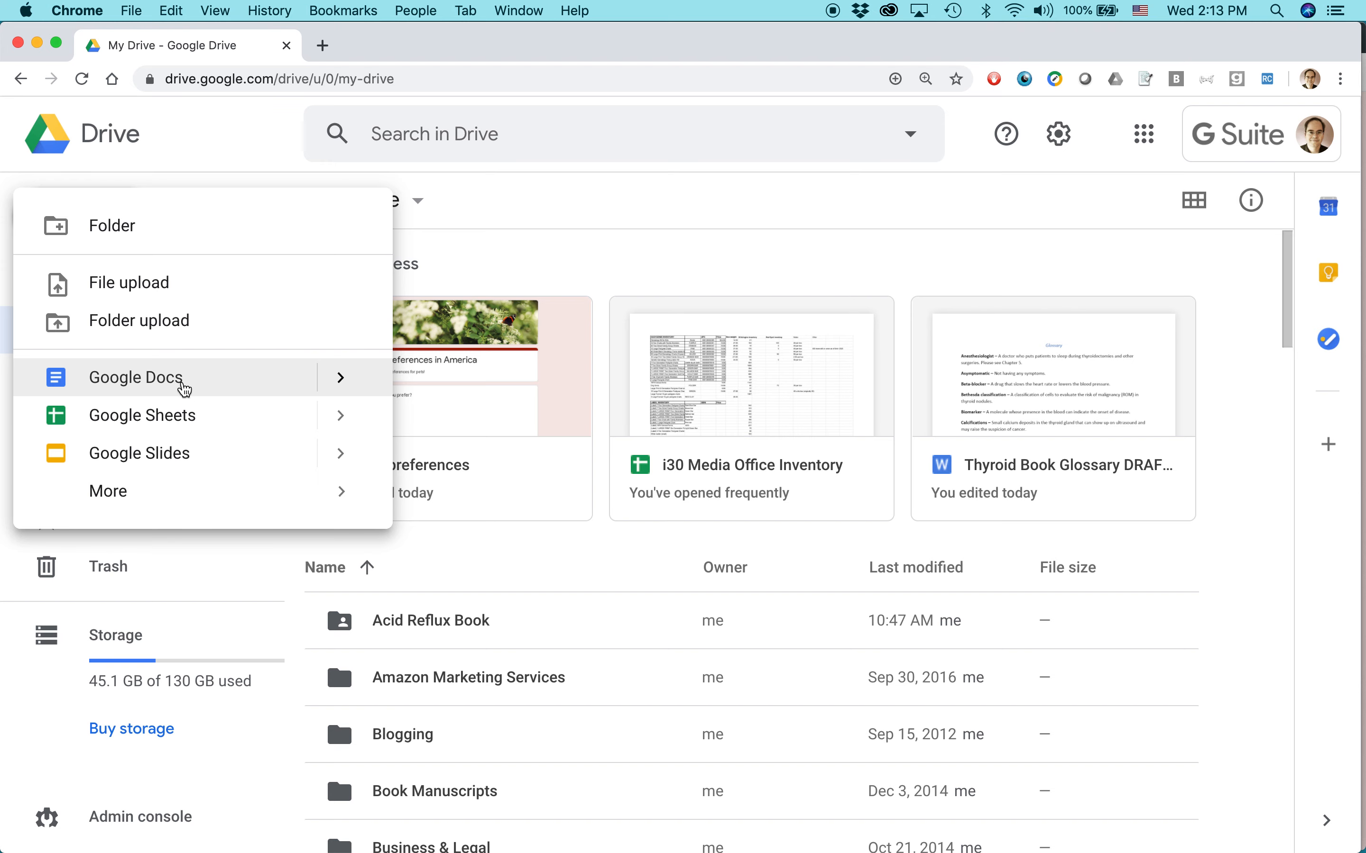
click(134, 377)
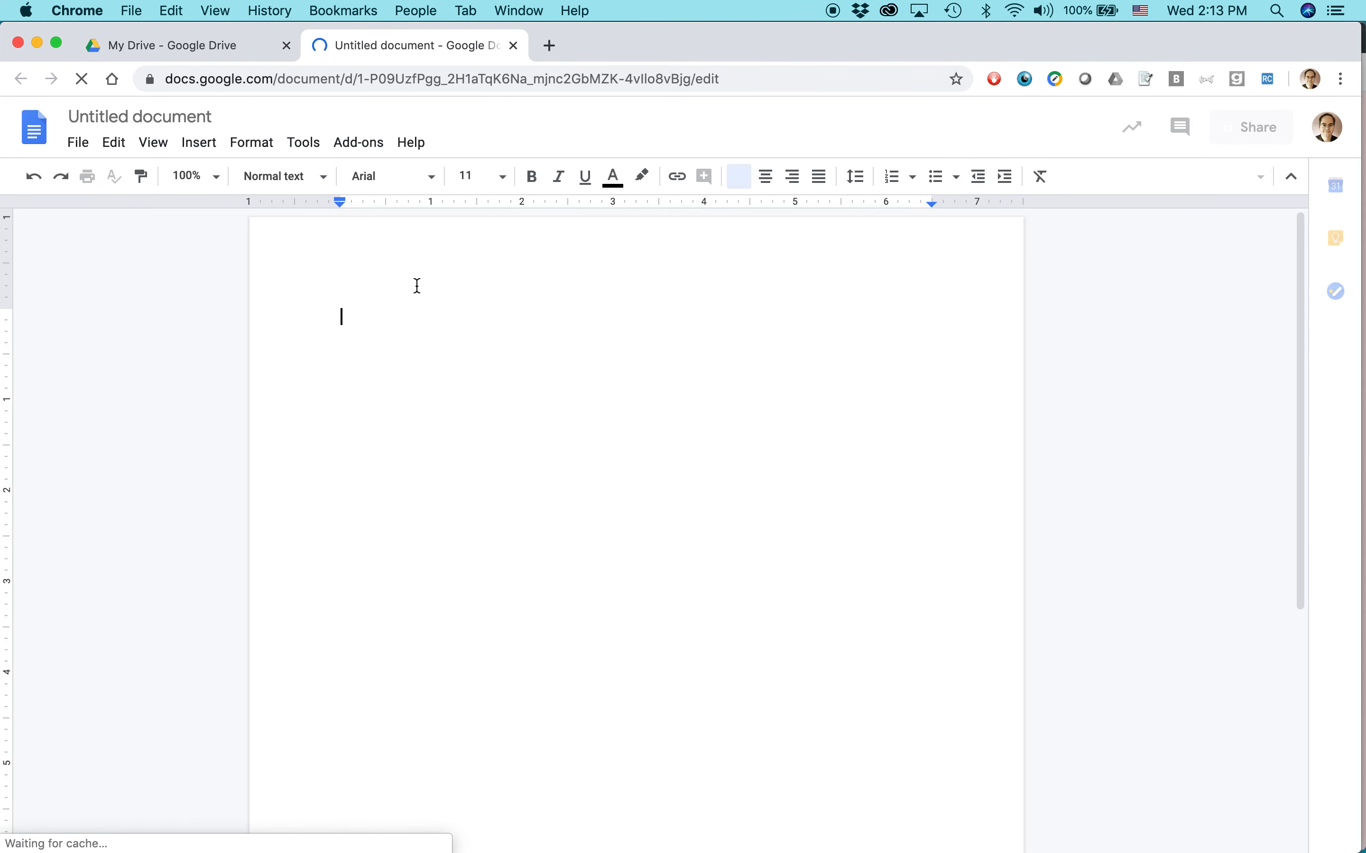
Open the Thyroid Book Glossary DRAFT .docx from Quick Access, then return to My Drive.
click(175, 45)
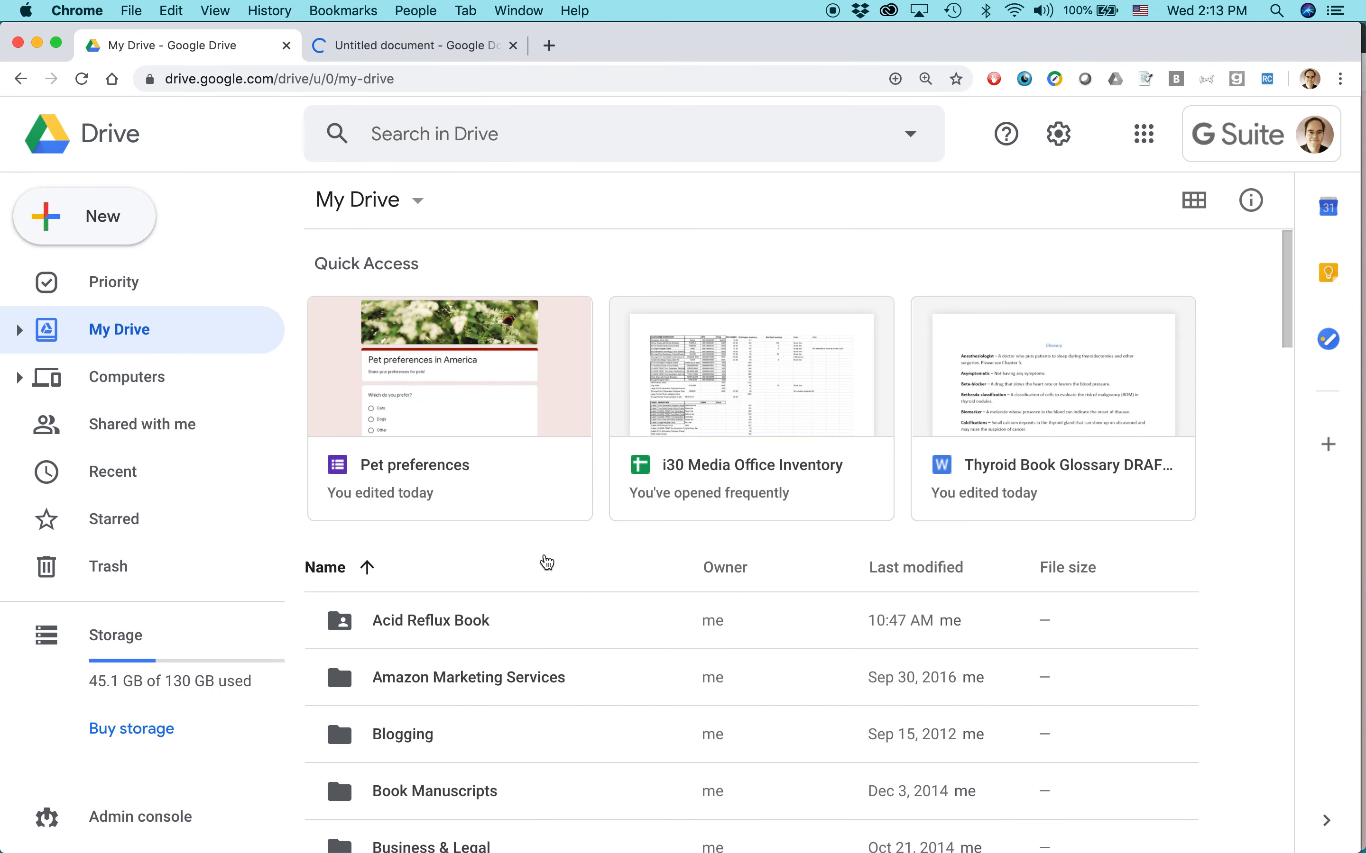
mouse_move(1064, 480)
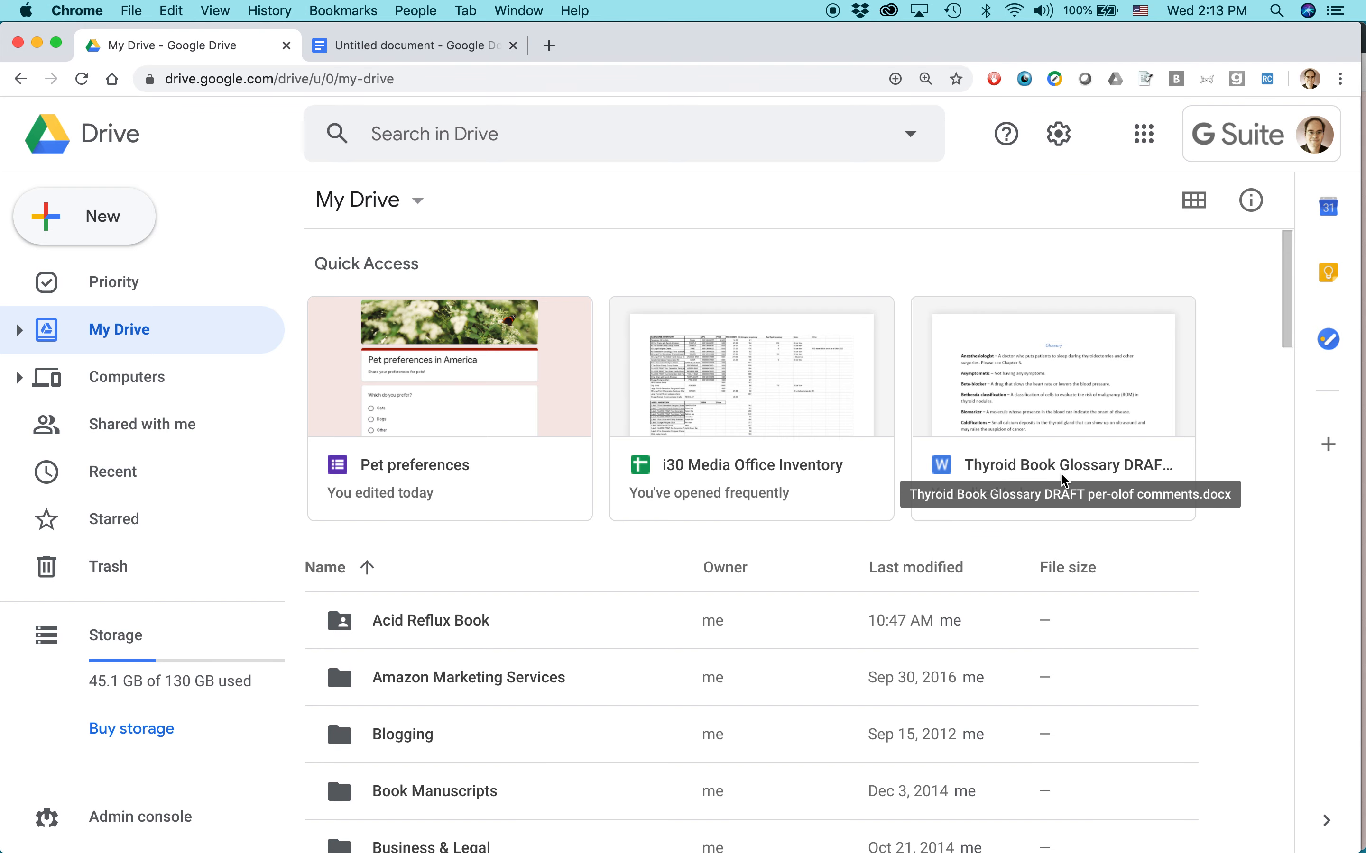
mouse_move(1030, 415)
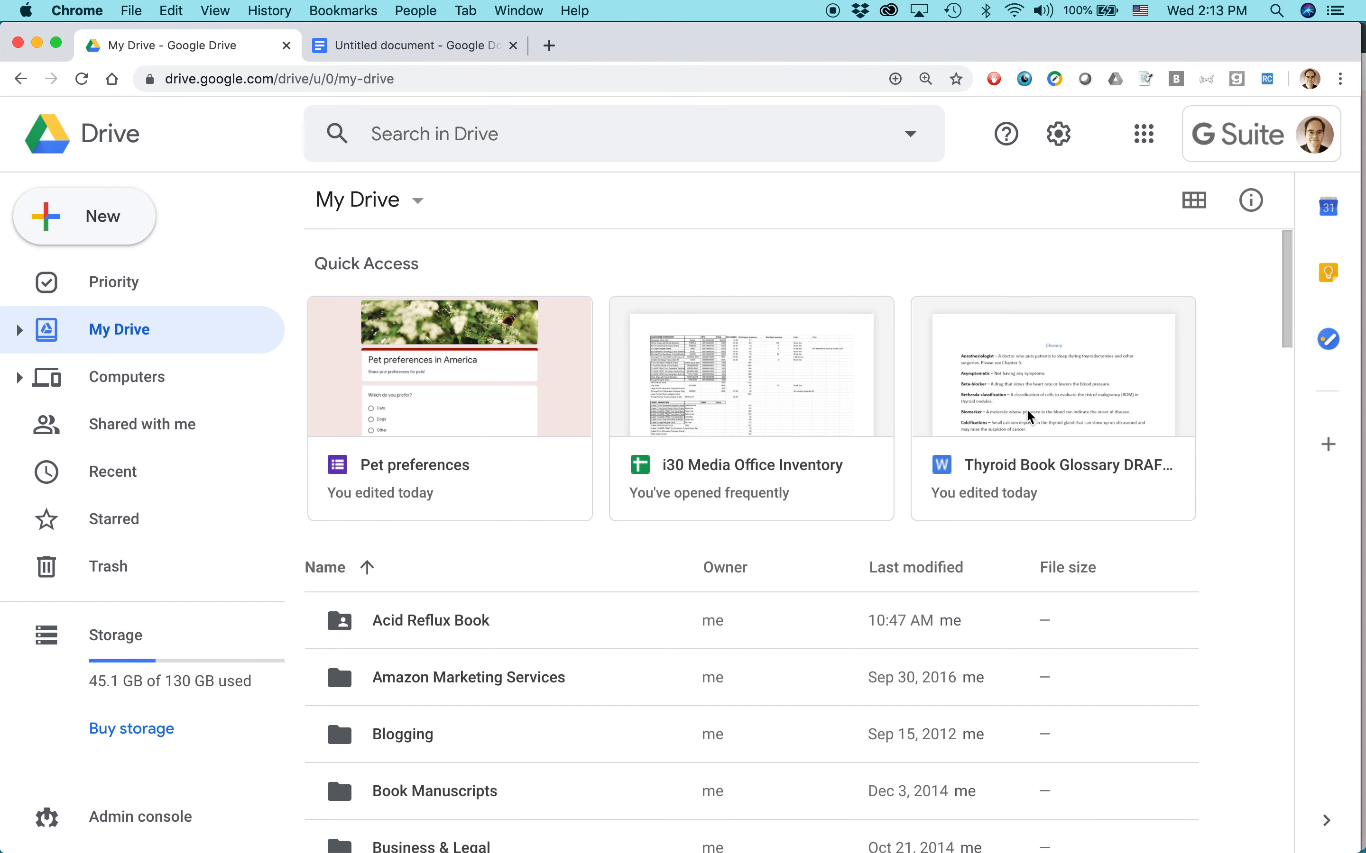
double_click(1053, 379)
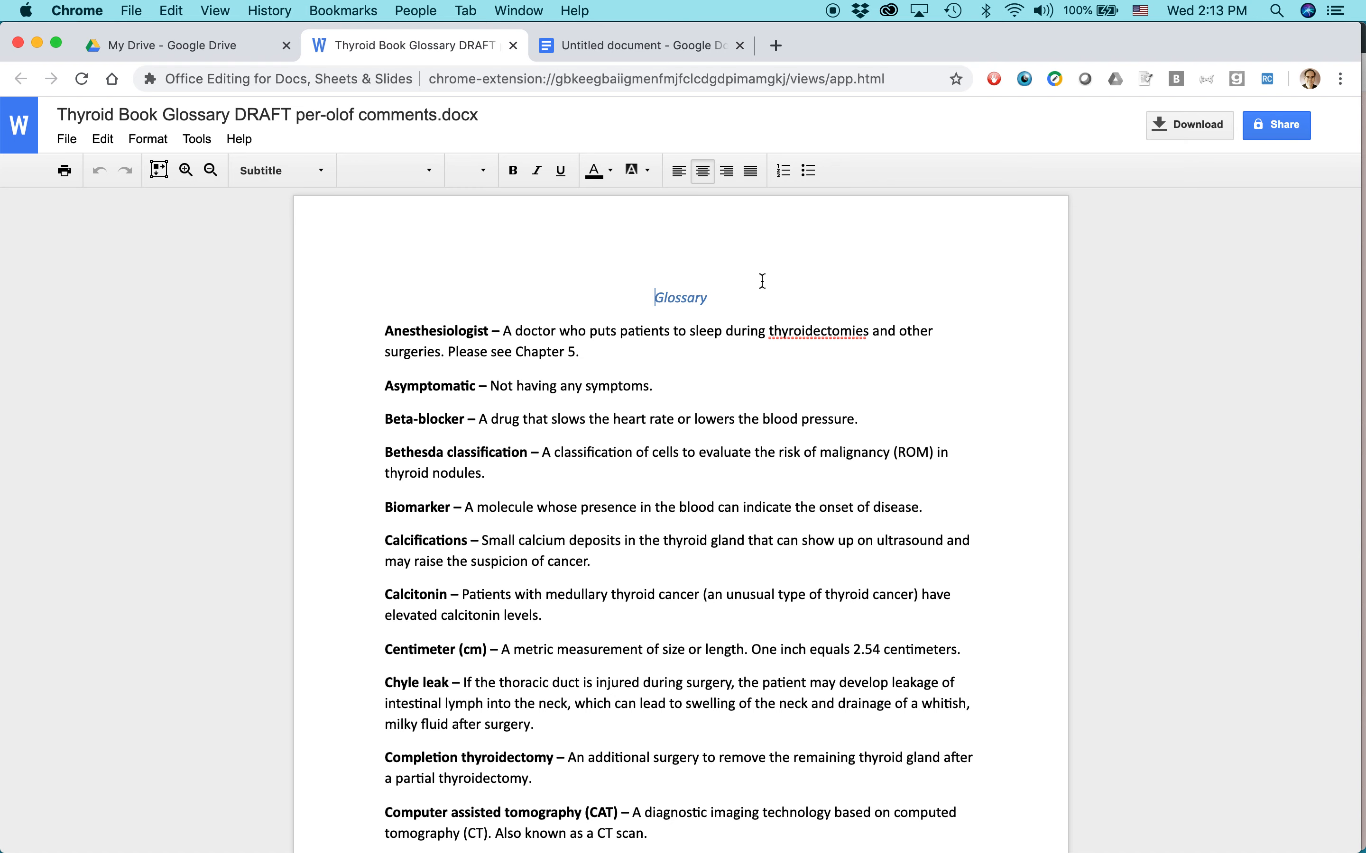
mouse_move(499, 122)
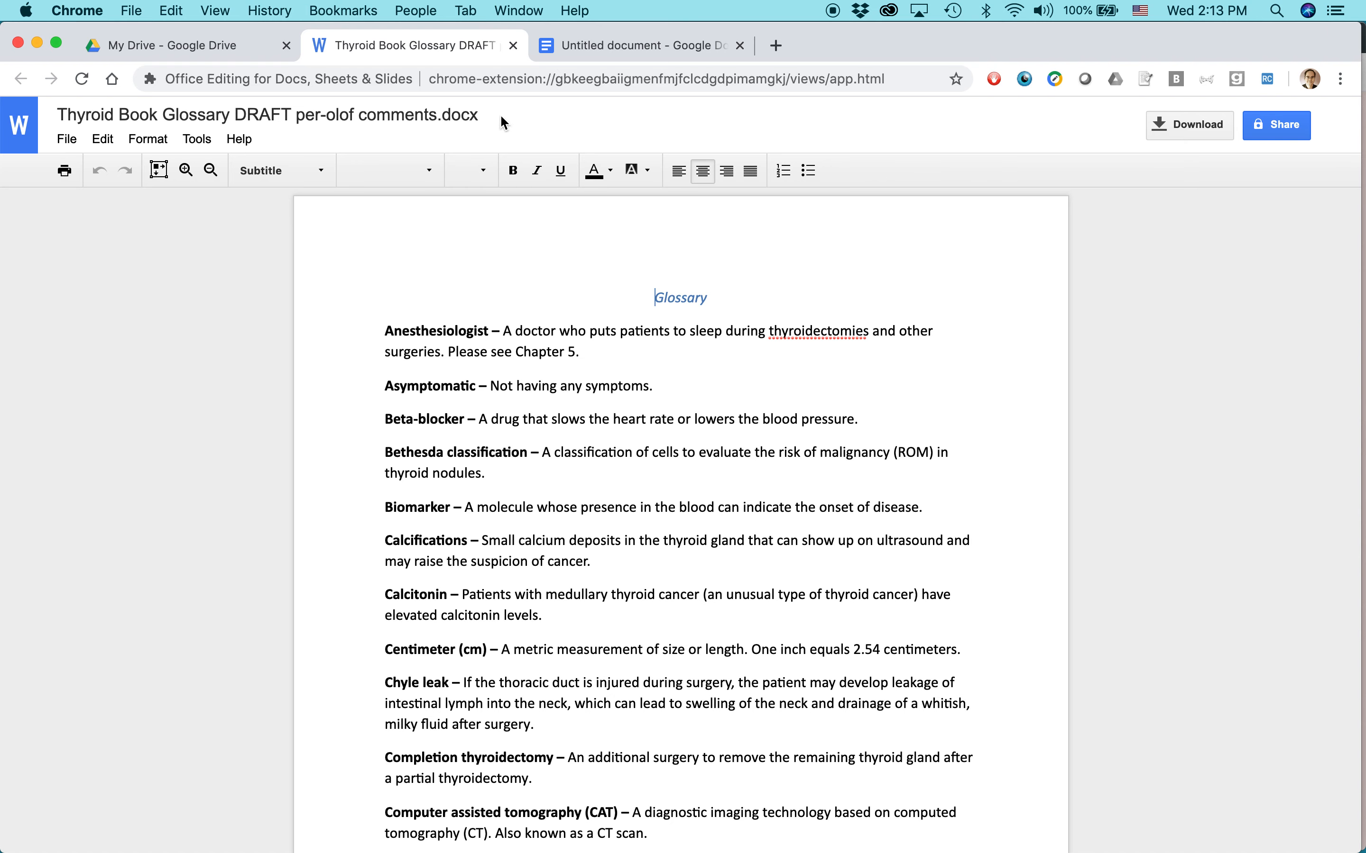
click(173, 45)
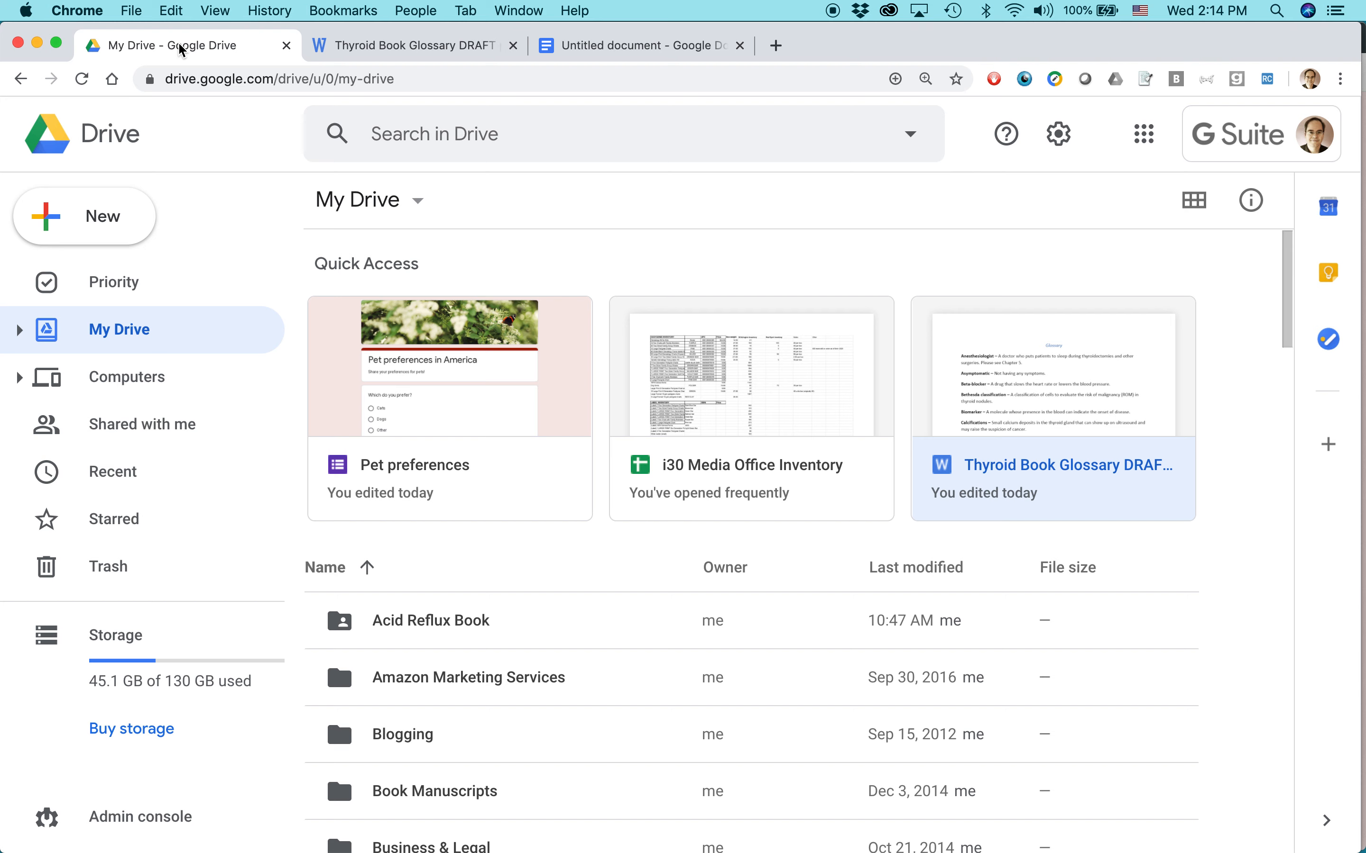
Rename the untitled document 'Test doc 1' and write 'Here is a test.' in its body.
click(635, 45)
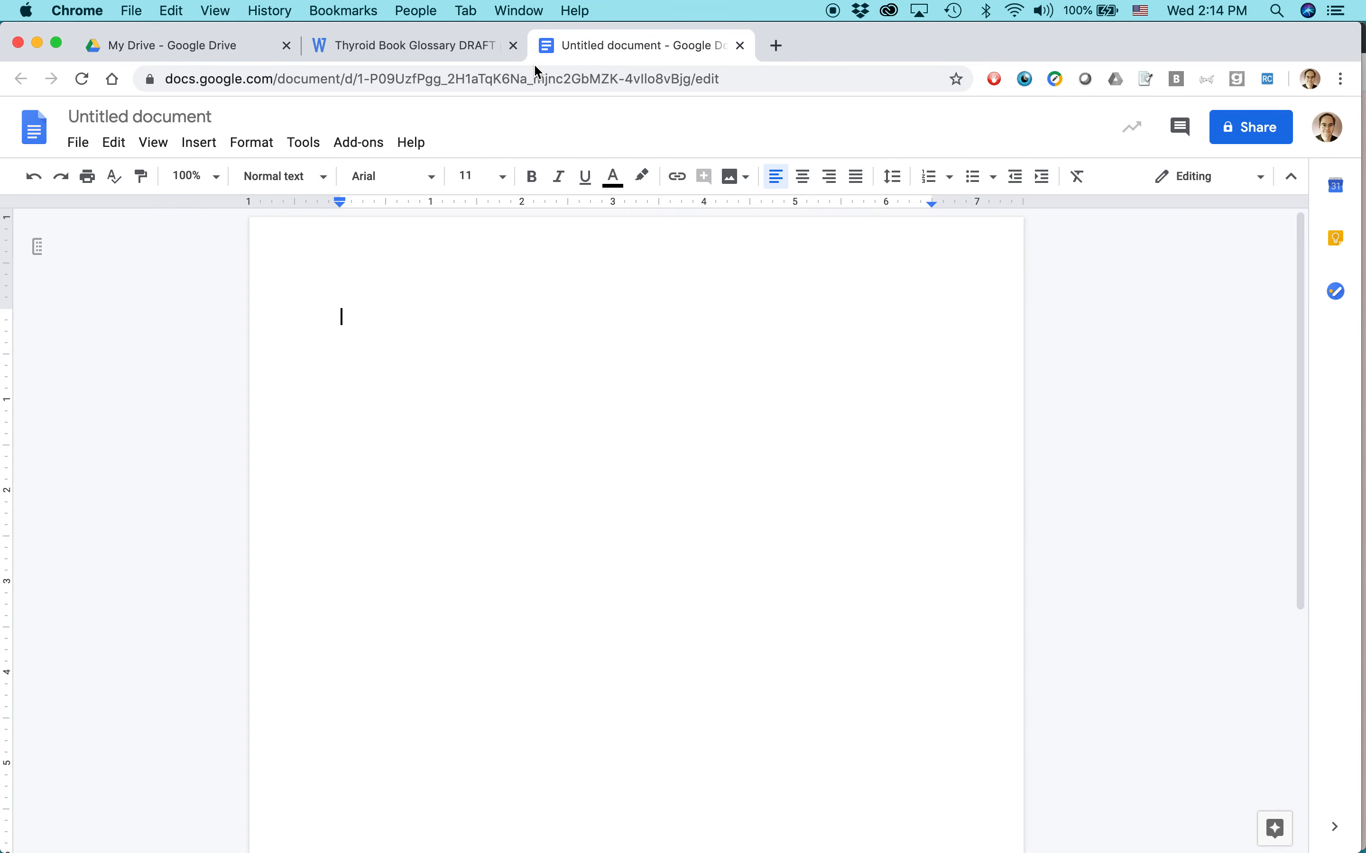
click(139, 118)
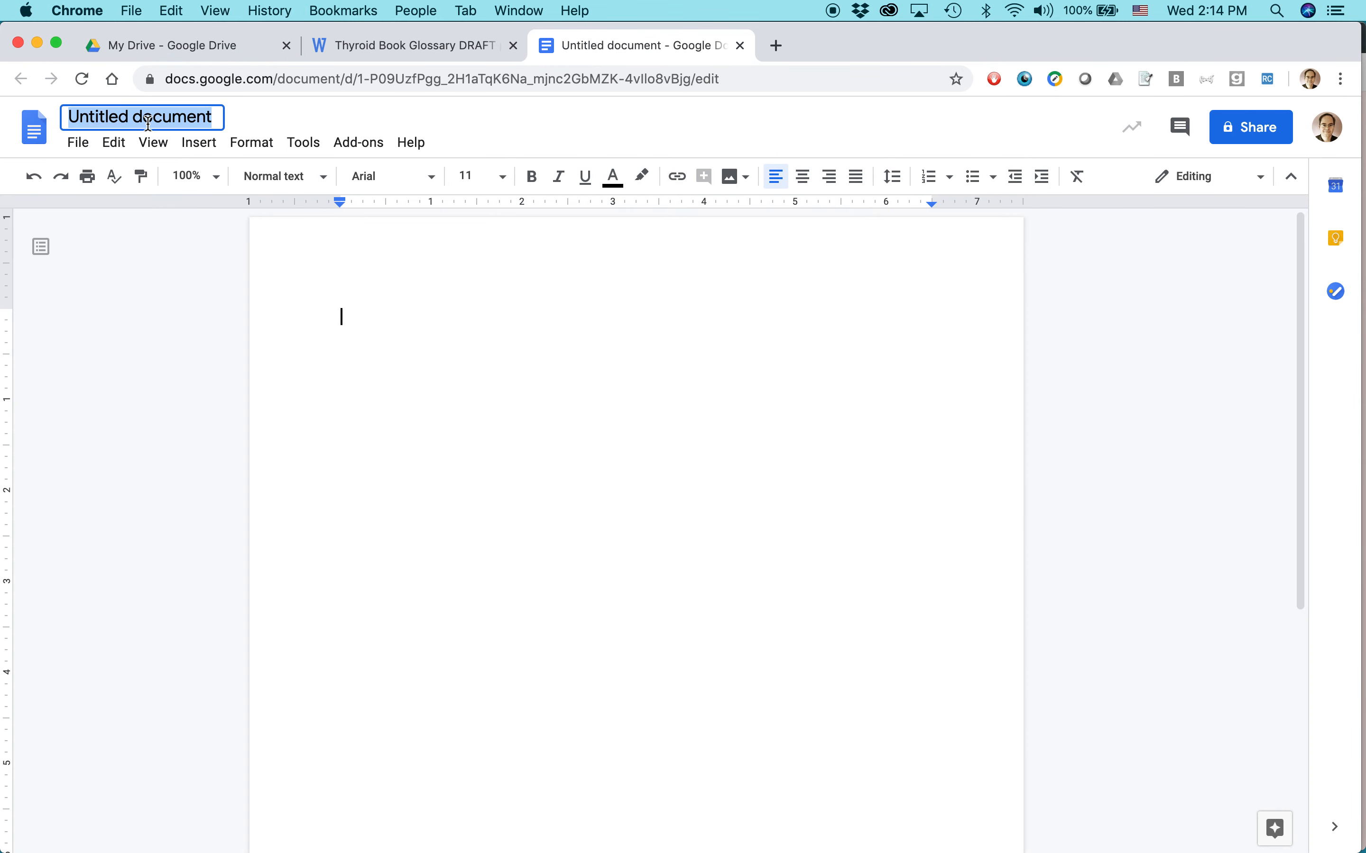
text(Test doc 1)
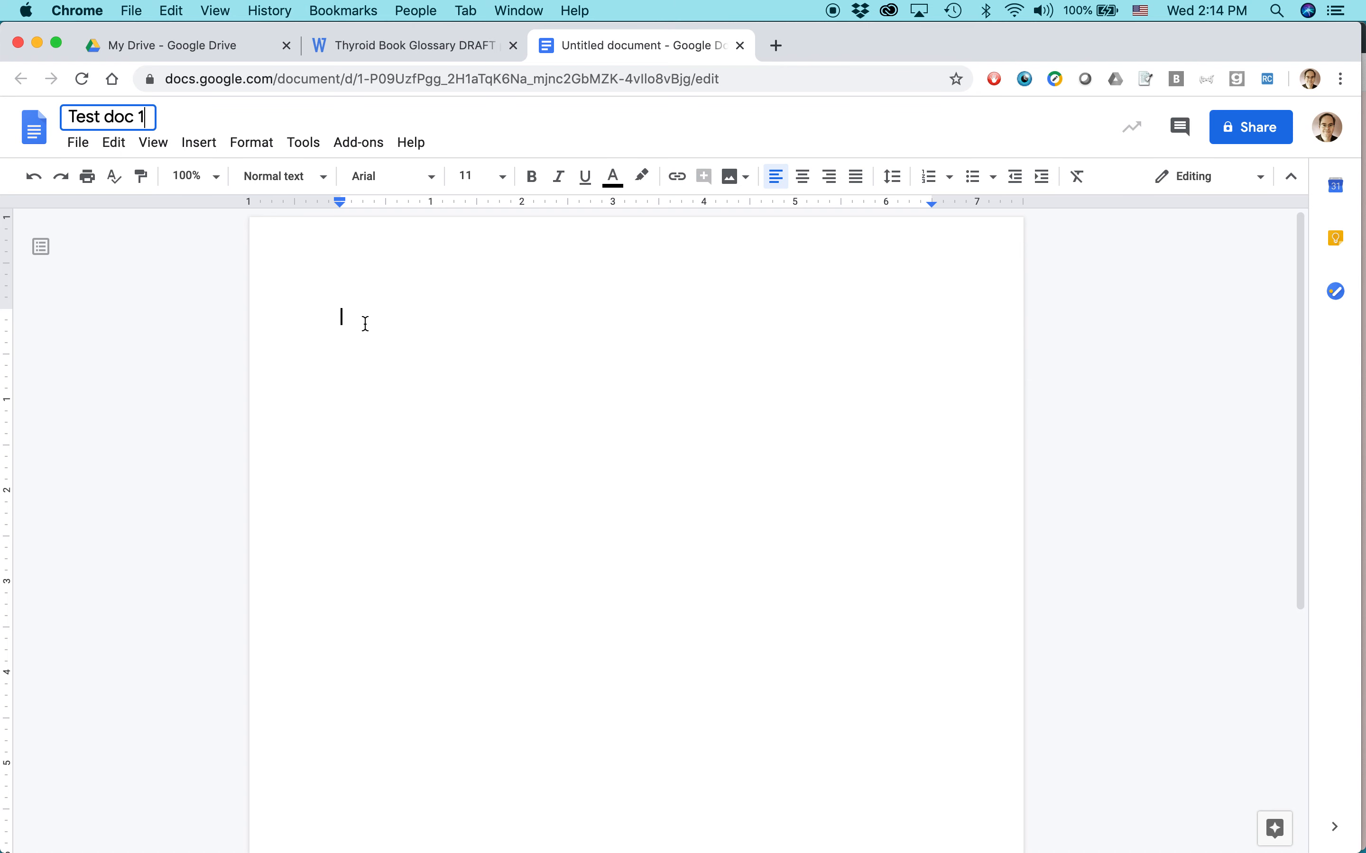
text(Here is a)
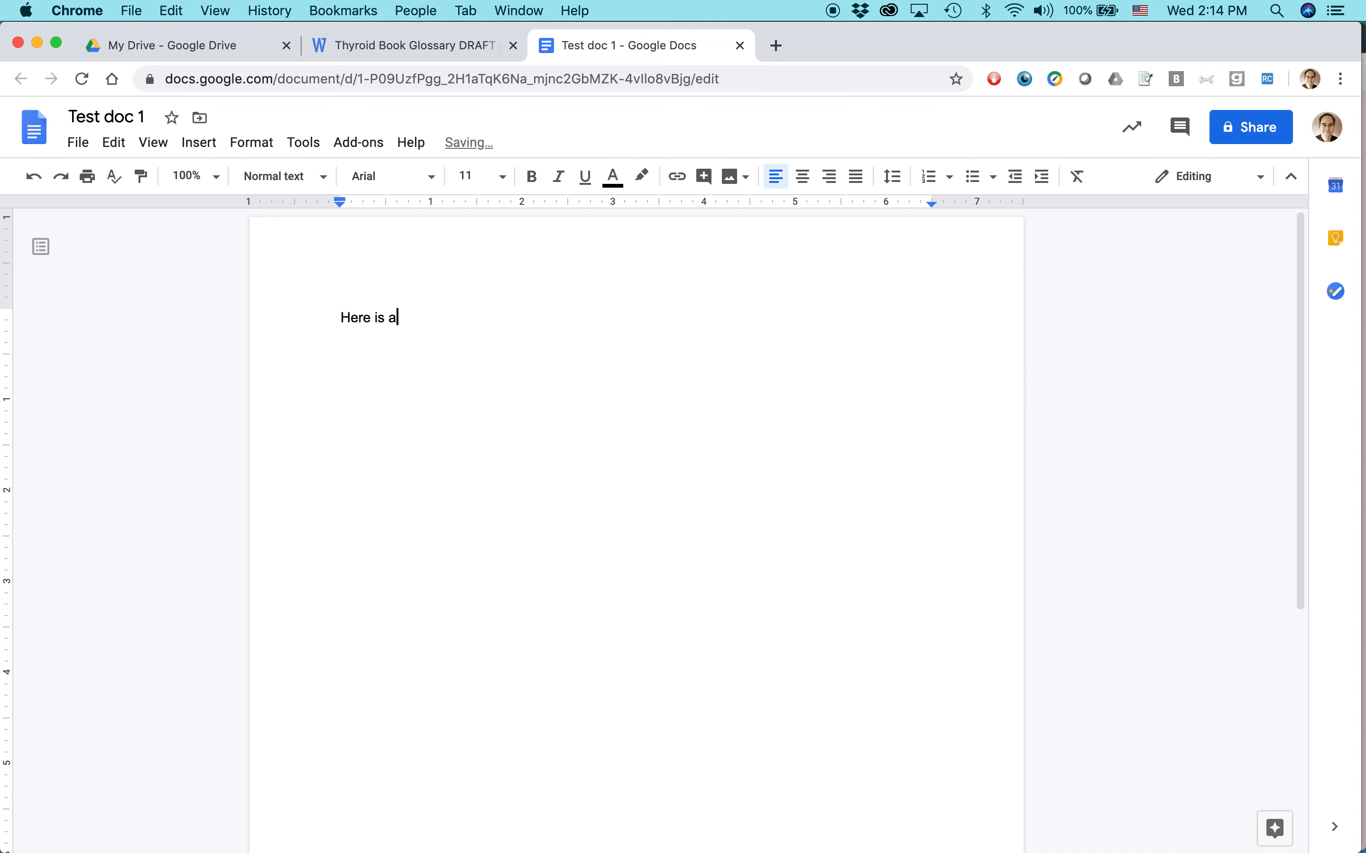
text(test.)
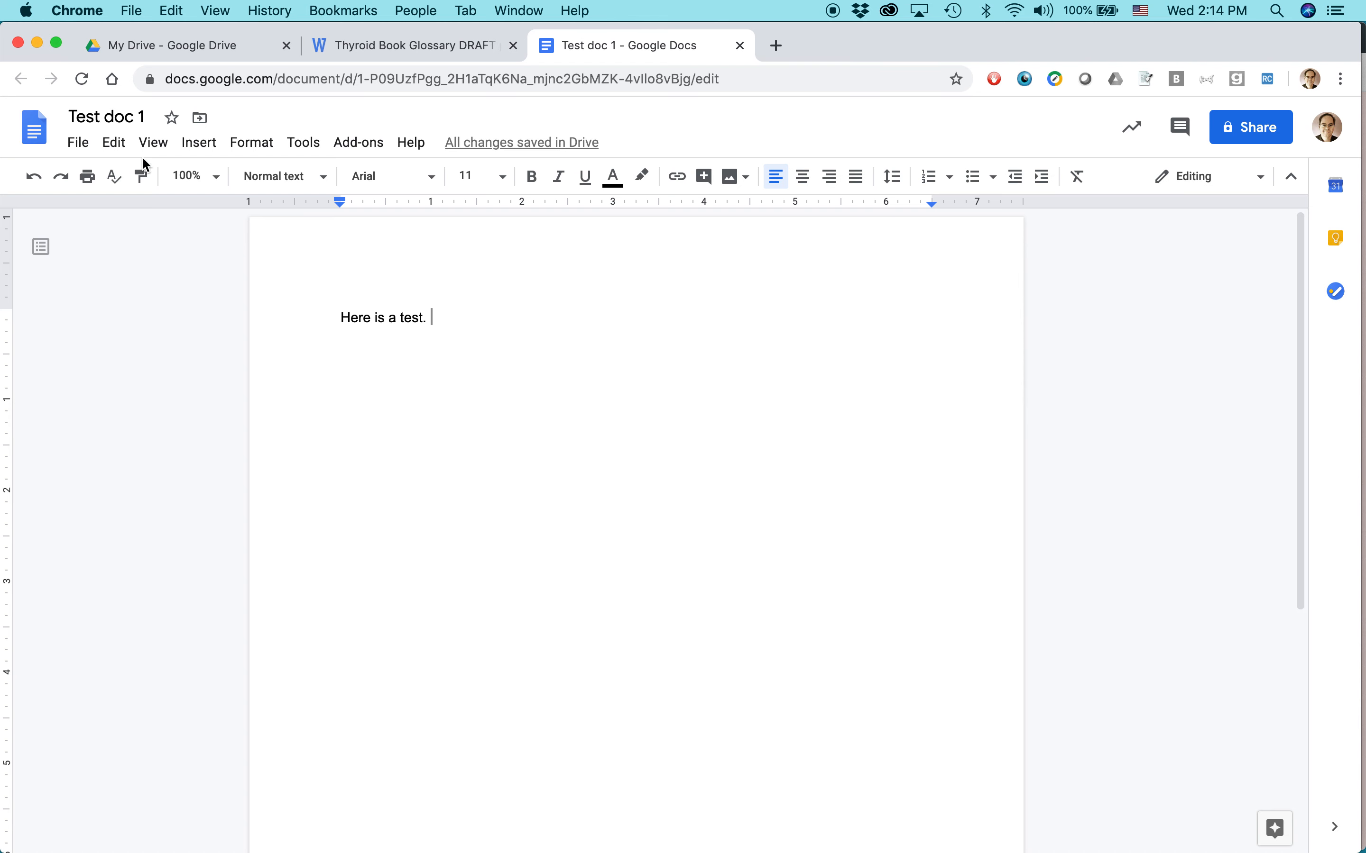
mouse_move(38, 134)
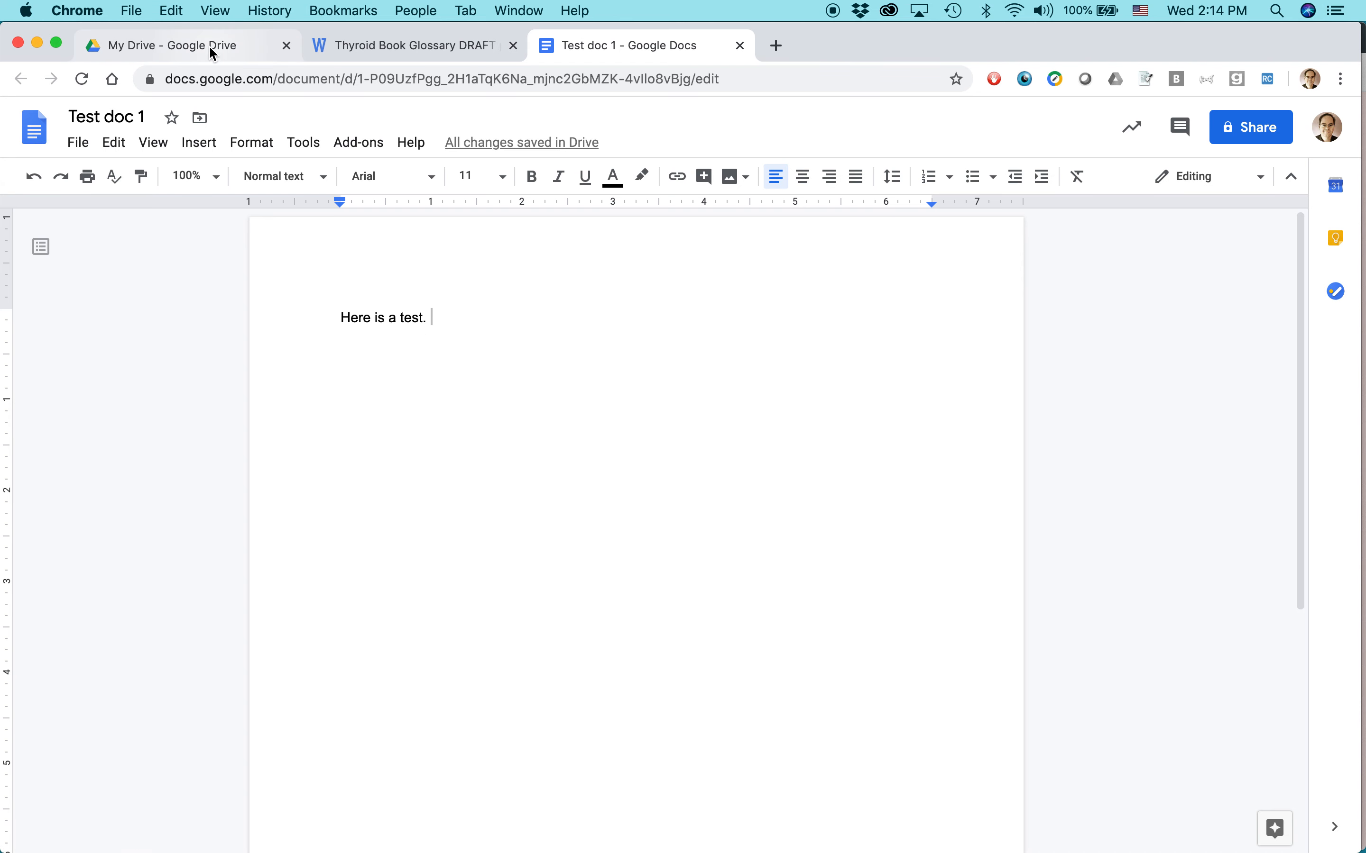
mouse_move(212, 53)
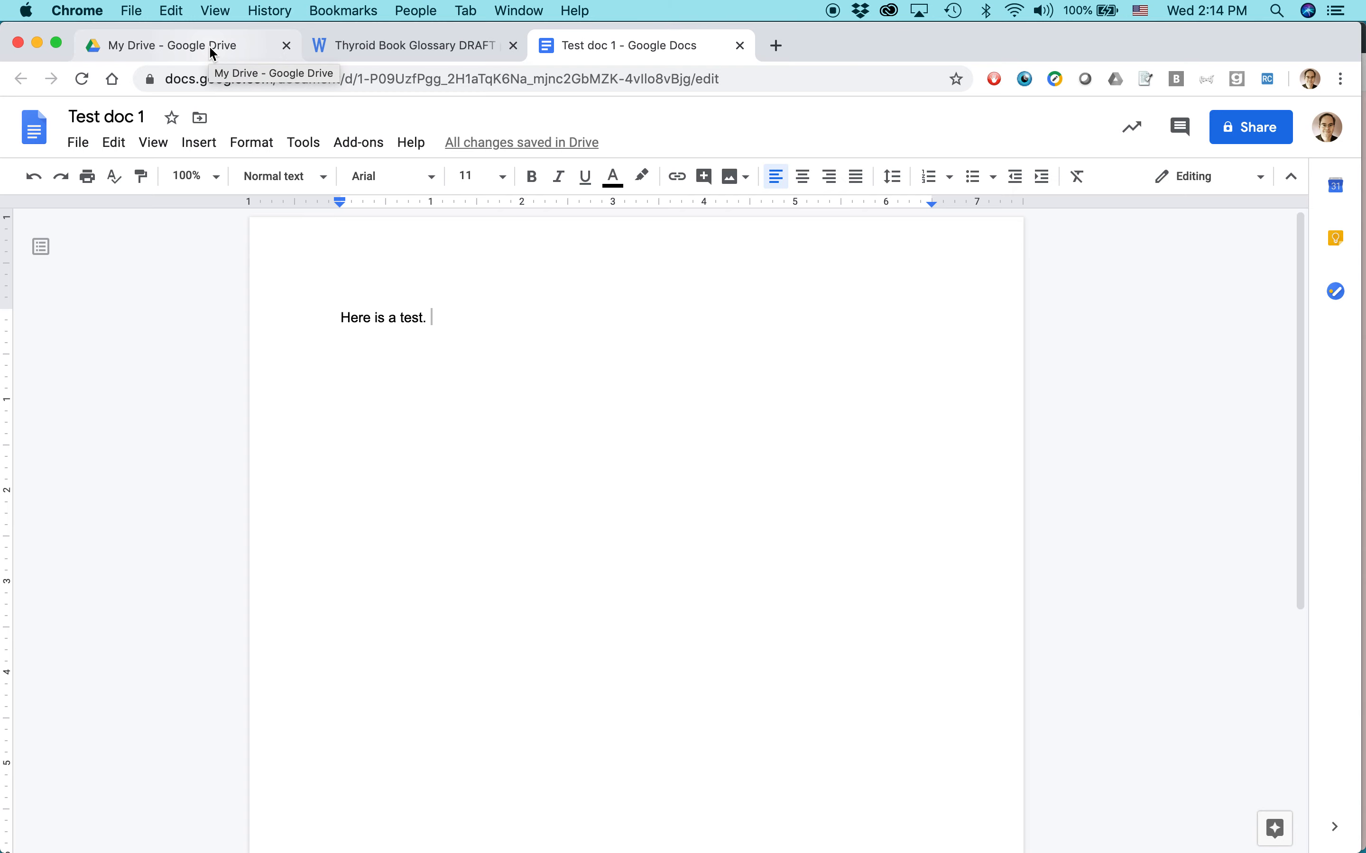
Return to My Drive and scroll down to the folder list.
click(166, 45)
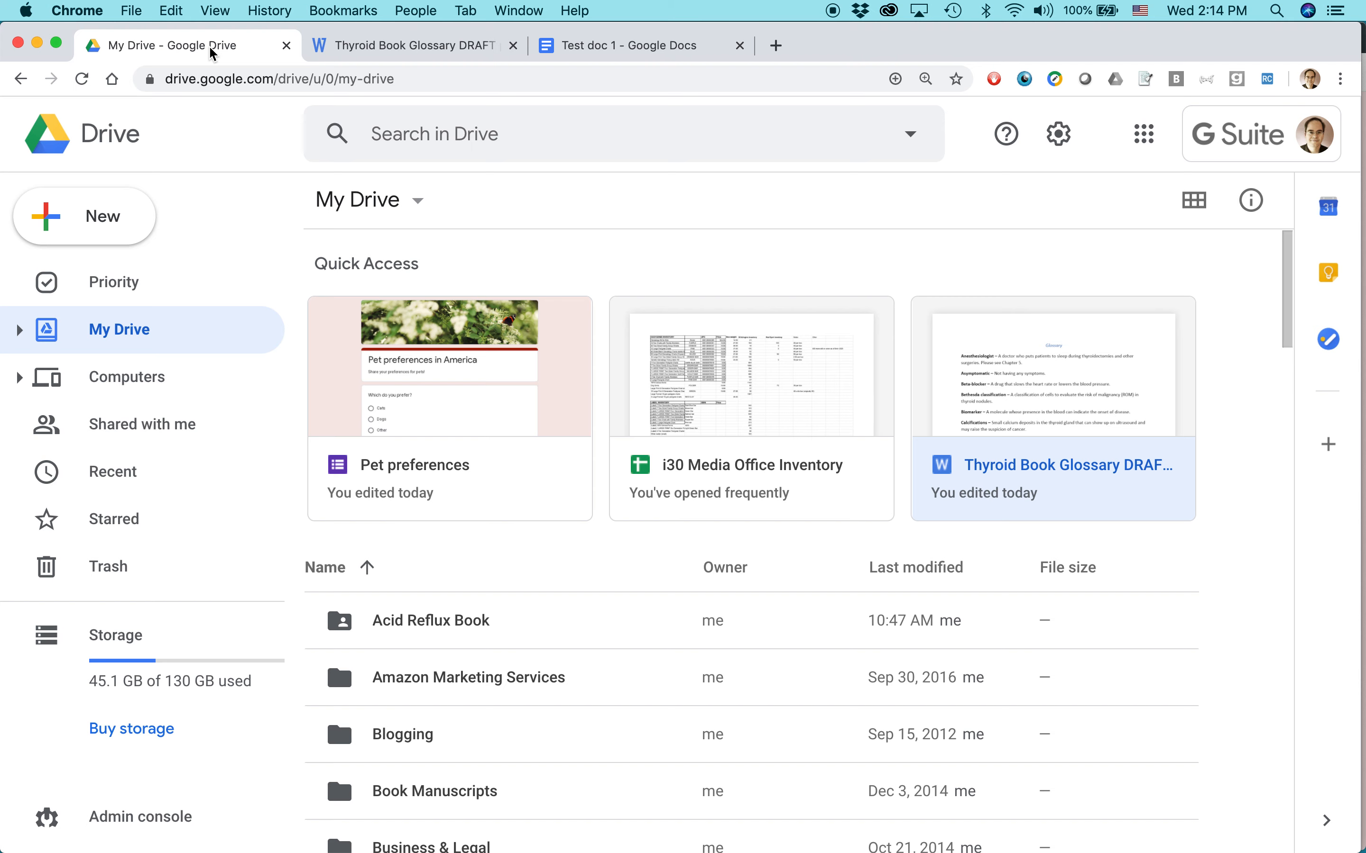
mouse_move(449, 440)
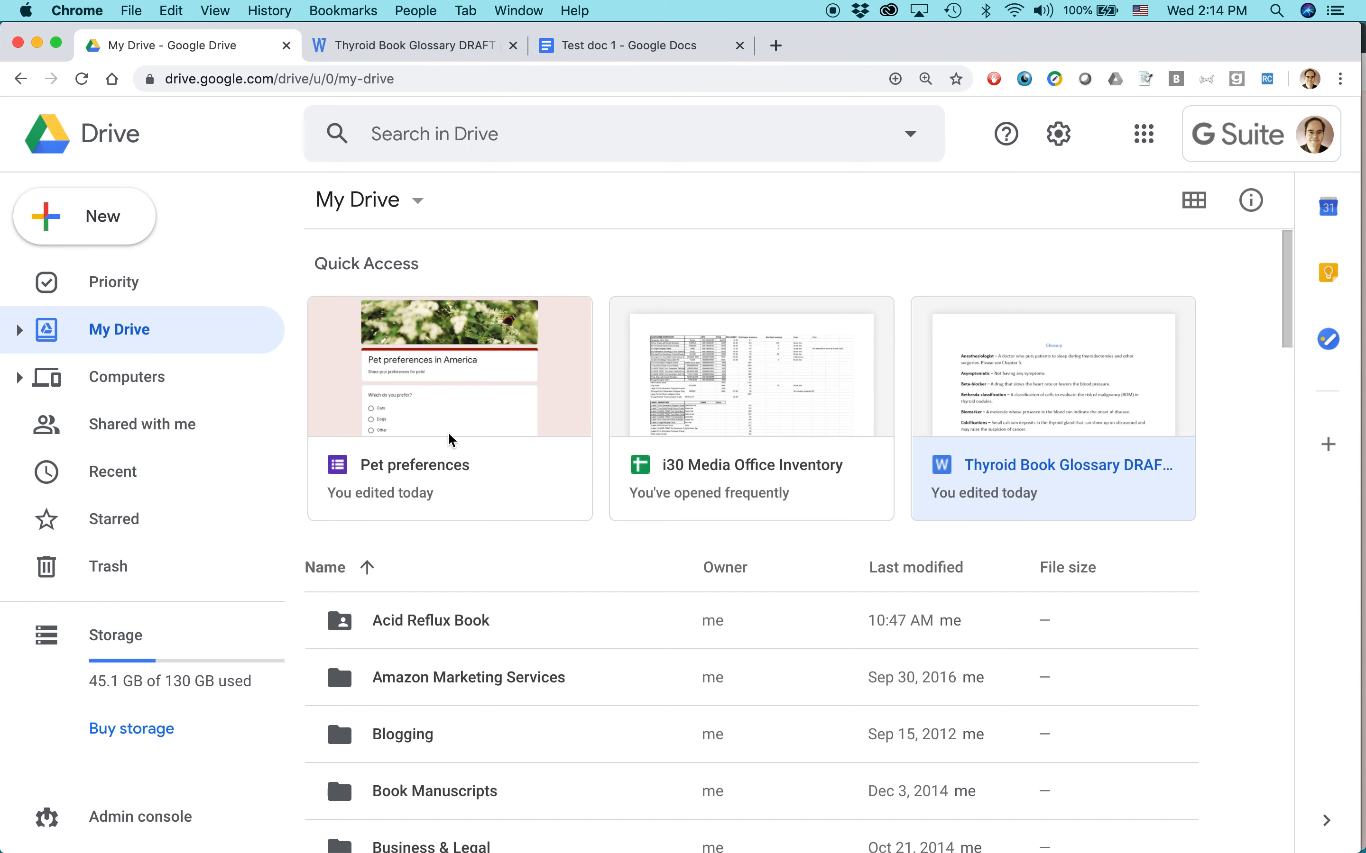
scroll(down, 3)
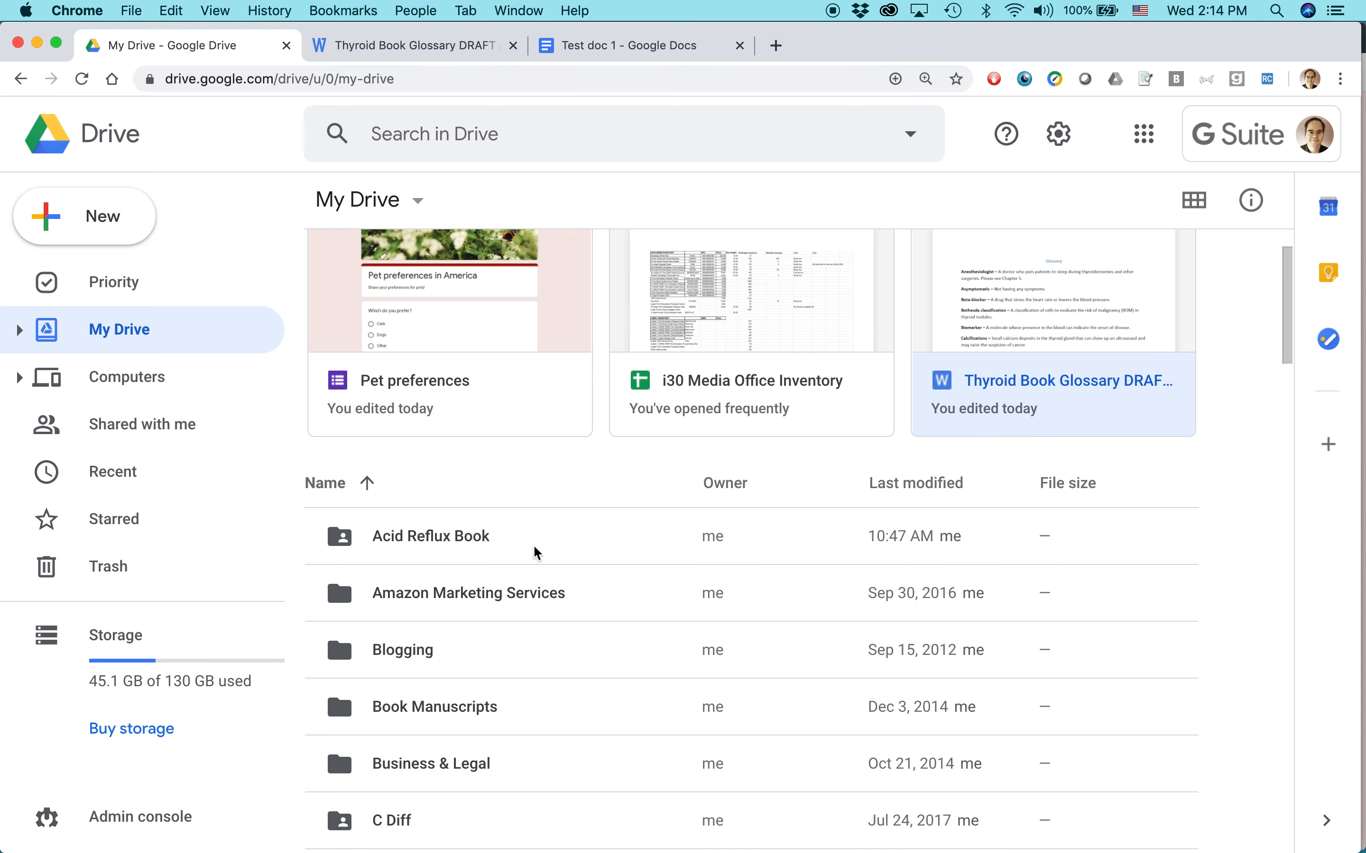
mouse_move(362, 559)
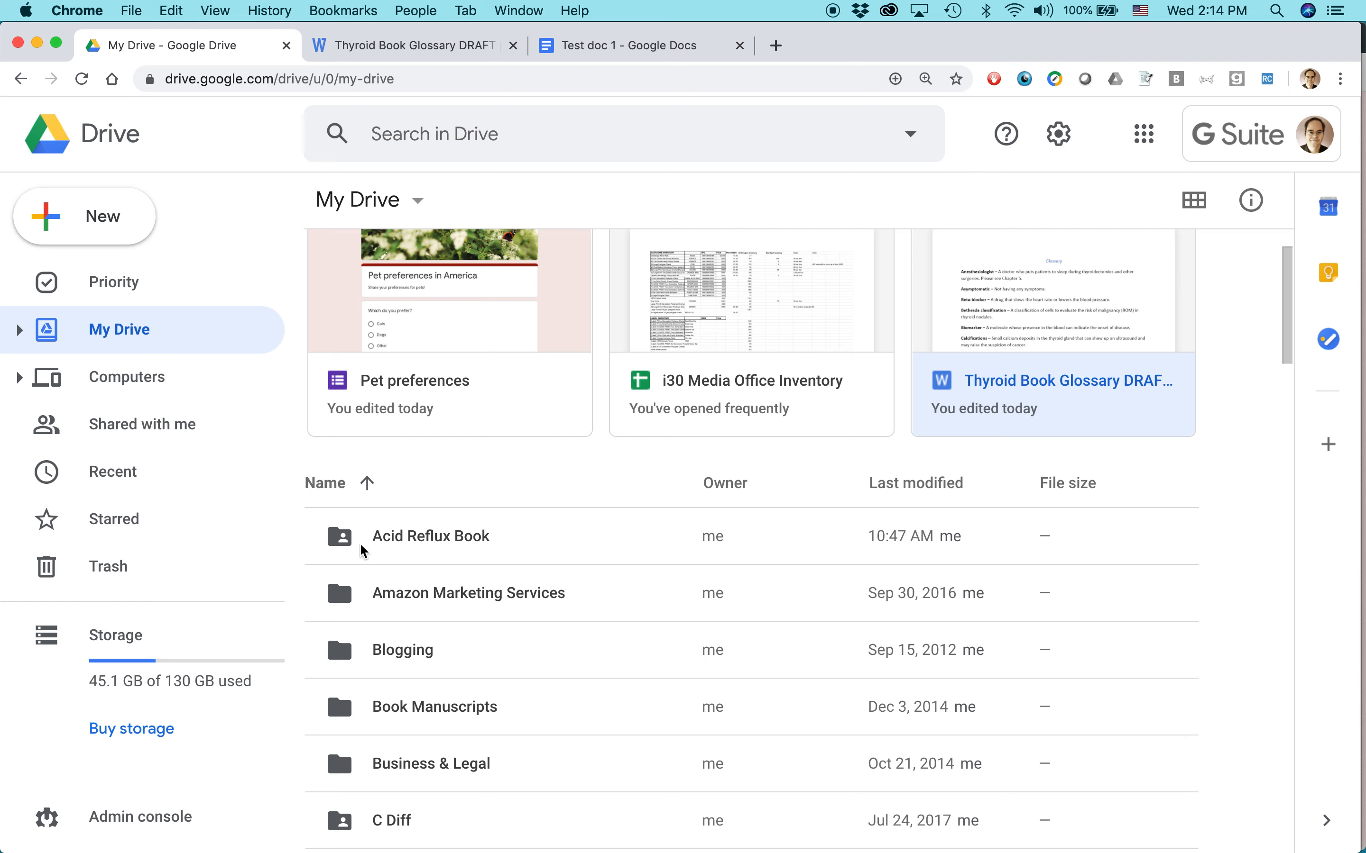
mouse_move(420, 553)
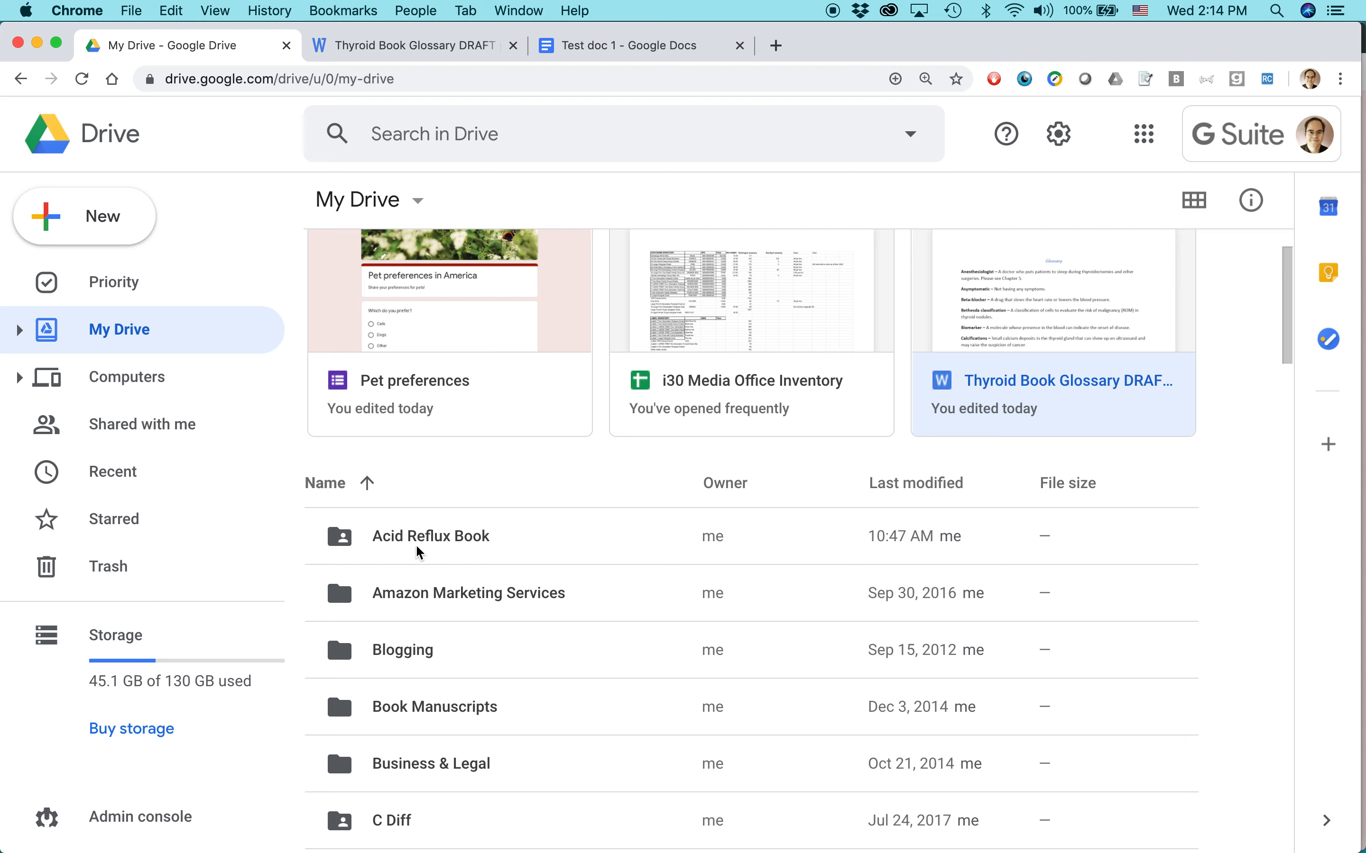
Share the Acid Reflux Book folder, start inviting 'ian' and review invitee permission levels.
right_click(419, 552)
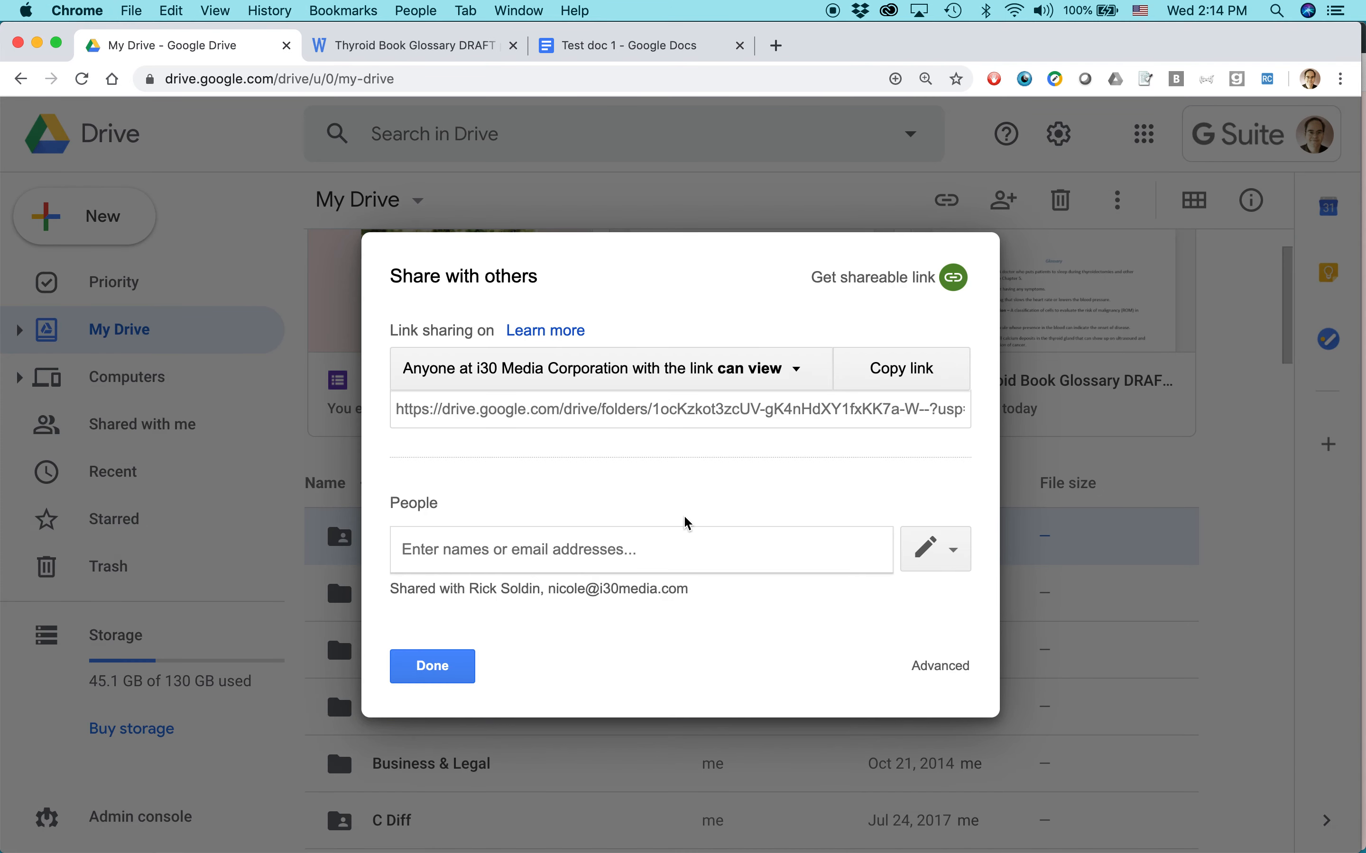
mouse_move(582, 544)
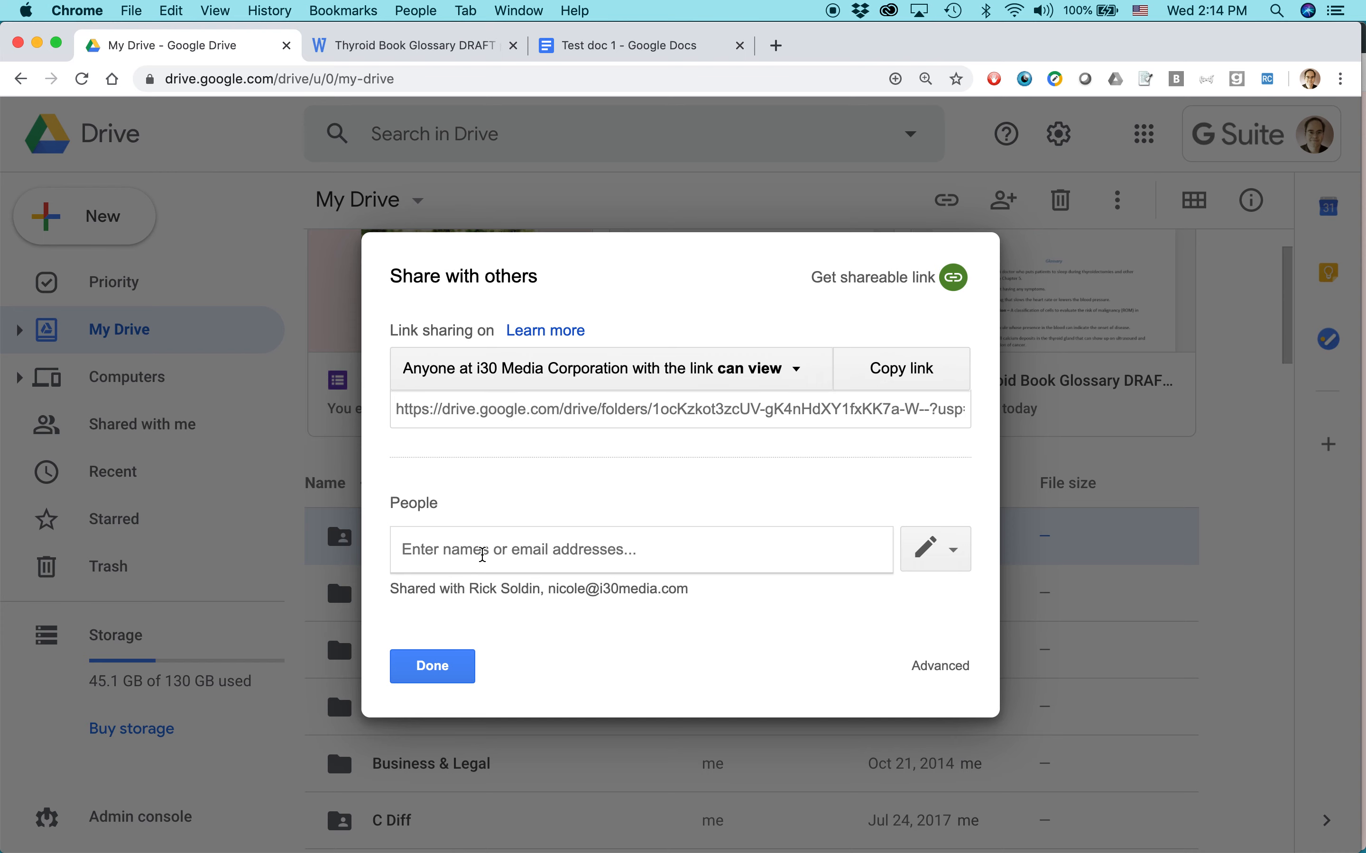
text(ian)
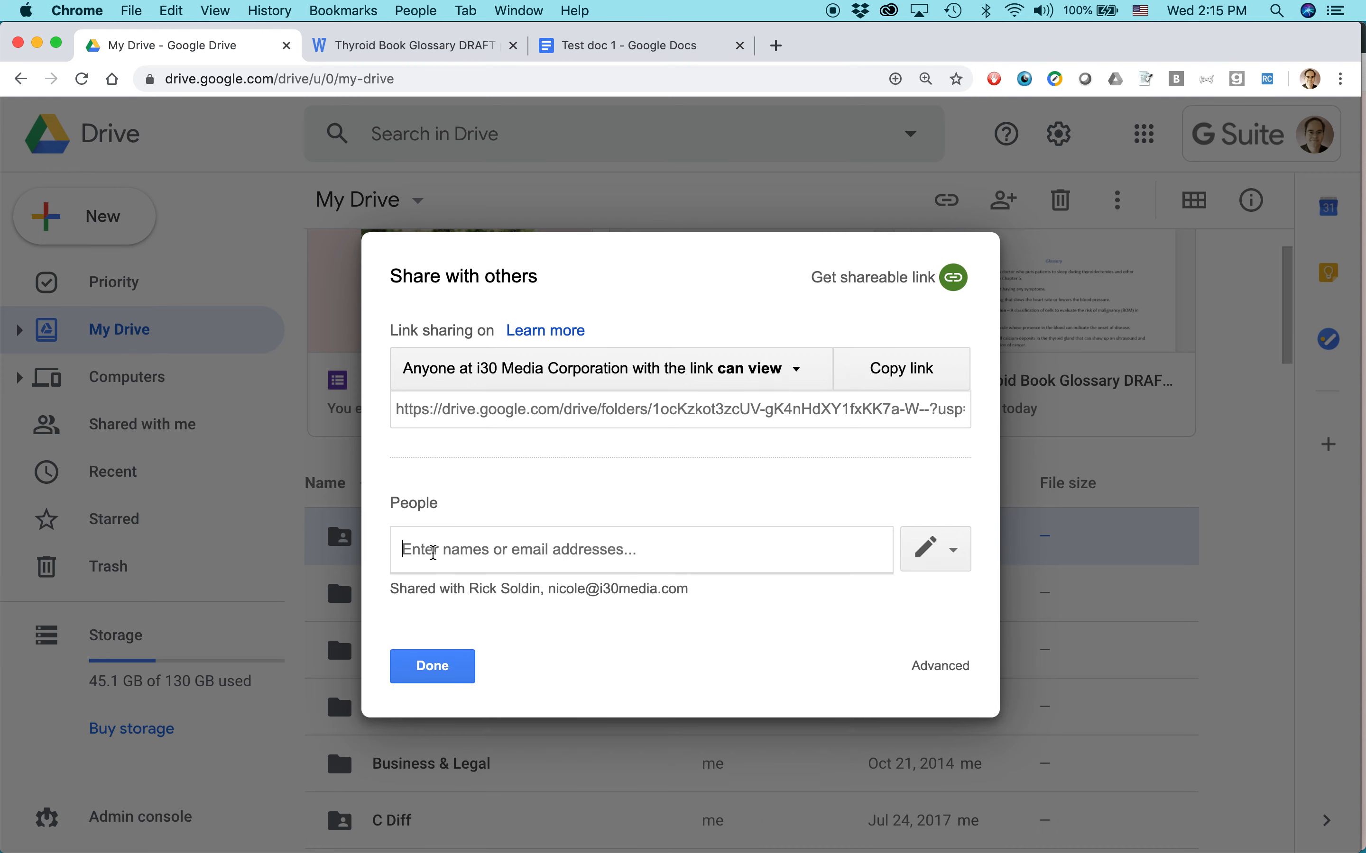
mouse_move(706, 650)
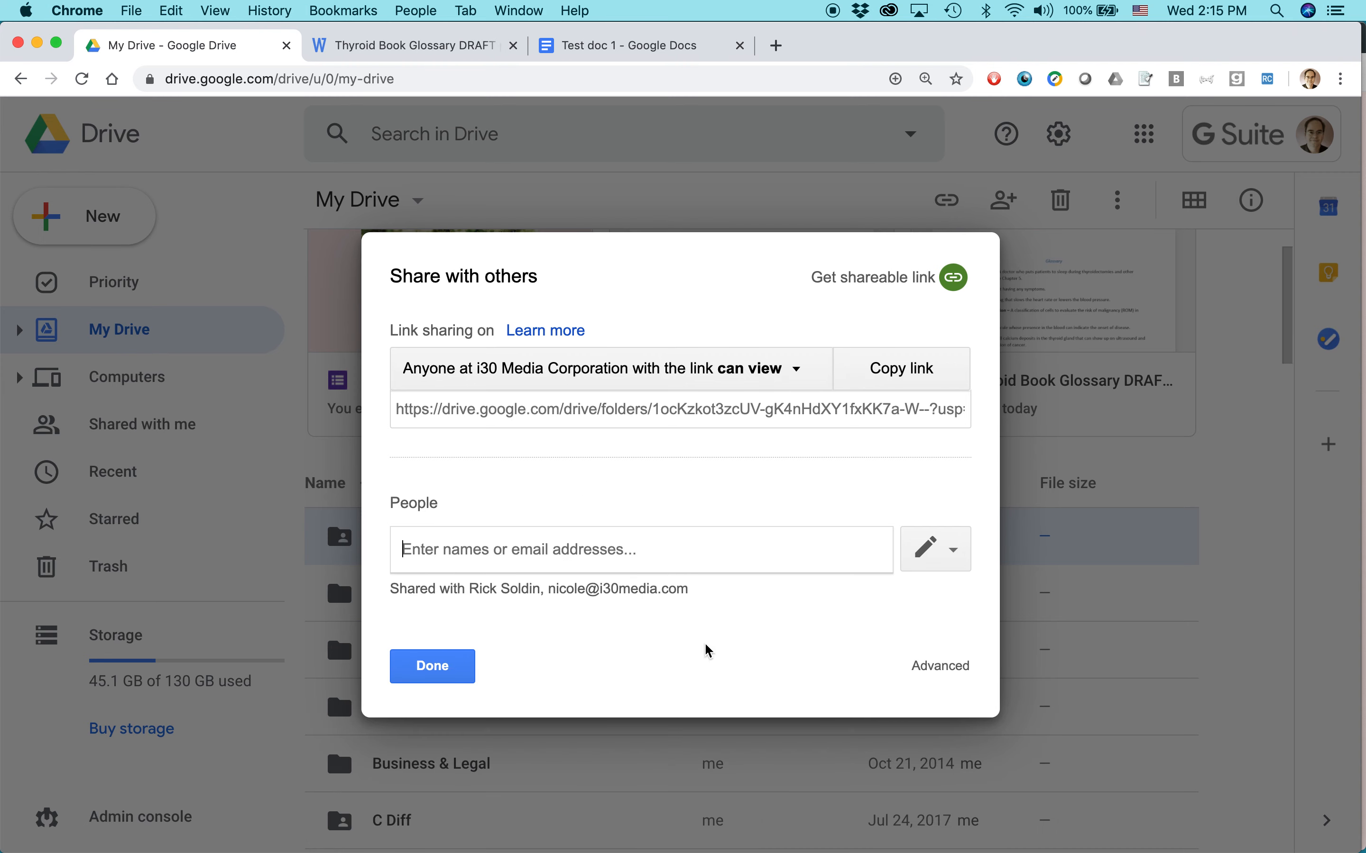
mouse_move(953, 556)
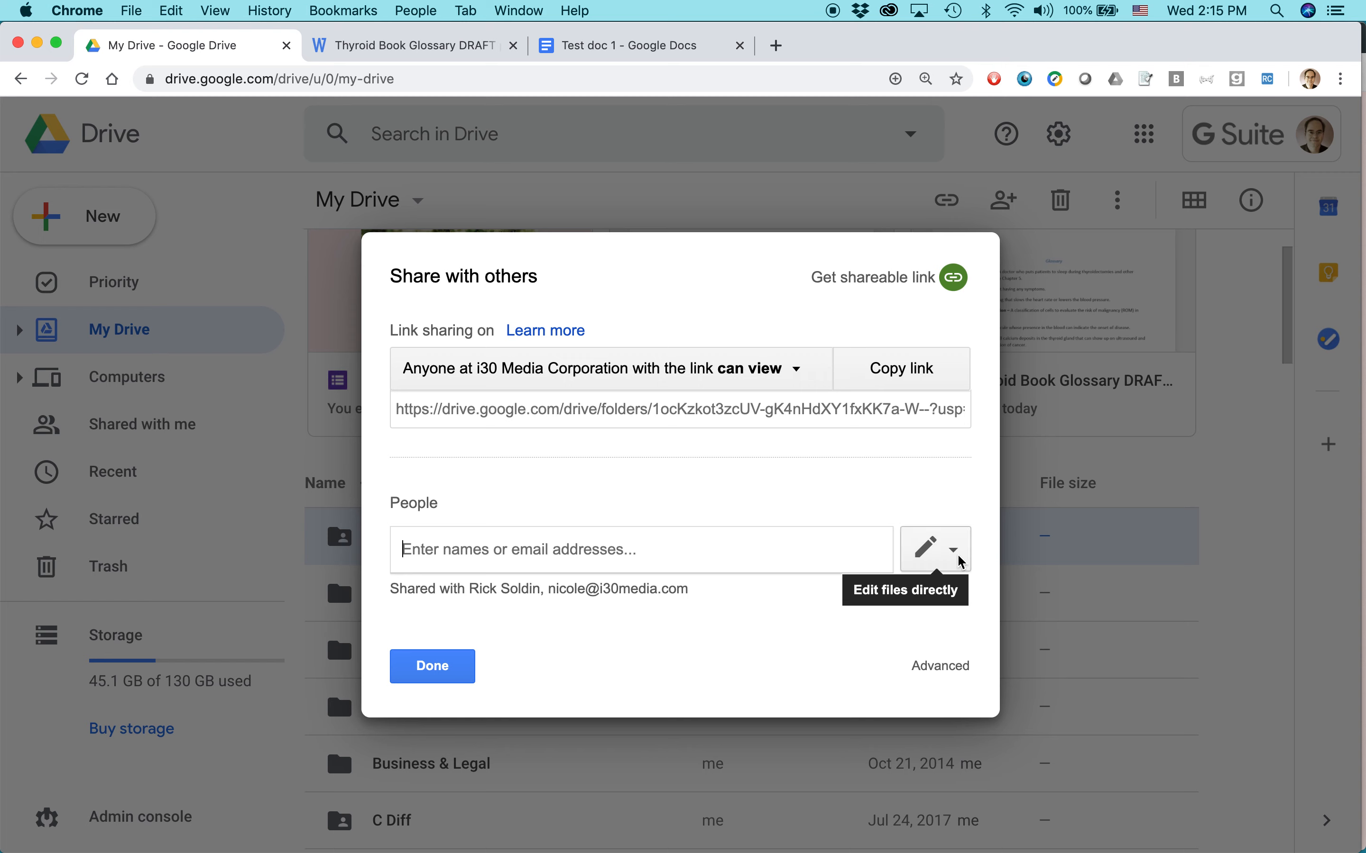
click(954, 549)
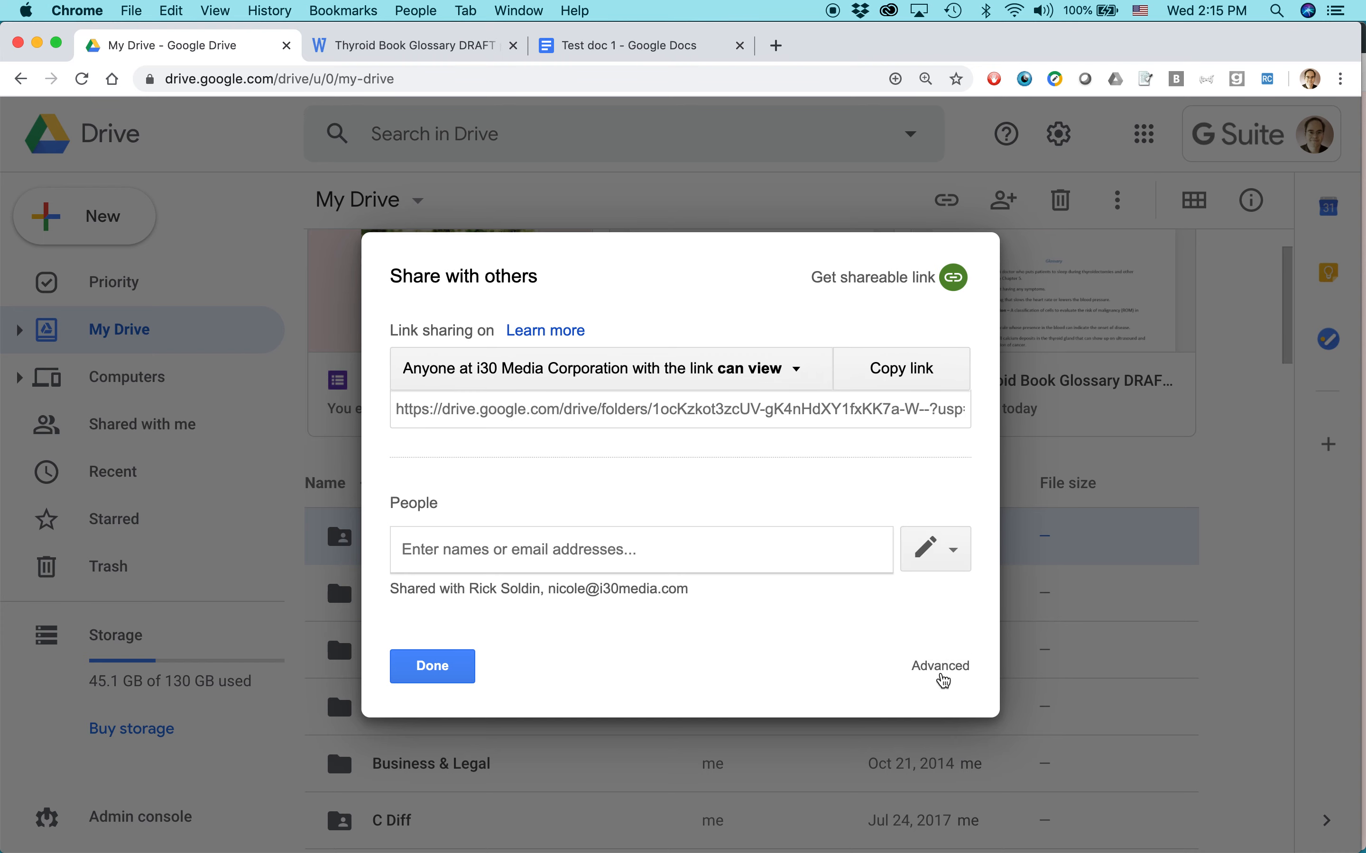
Review the folder's link sharing options in advanced settings and cancel without changes.
click(939, 667)
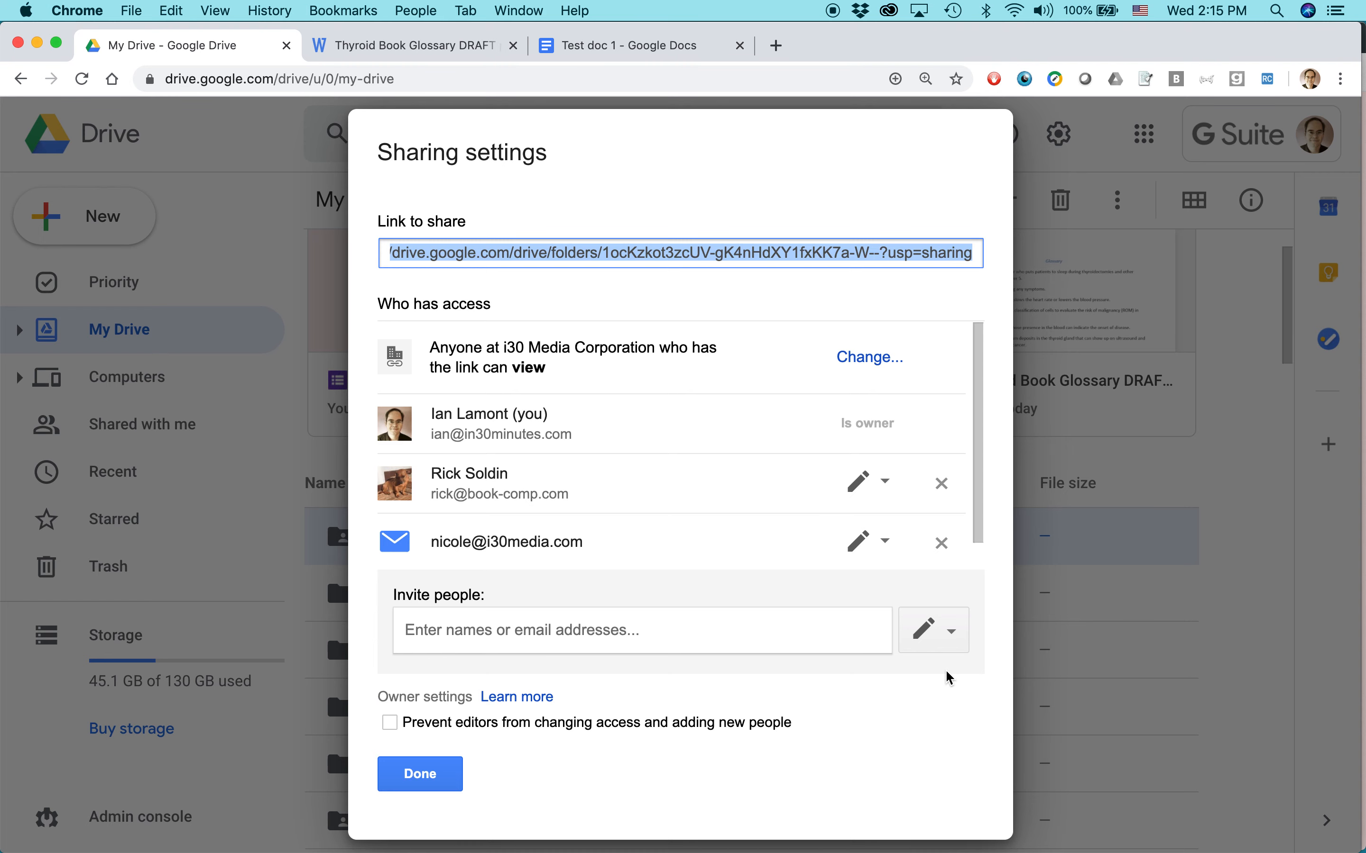
mouse_move(868, 366)
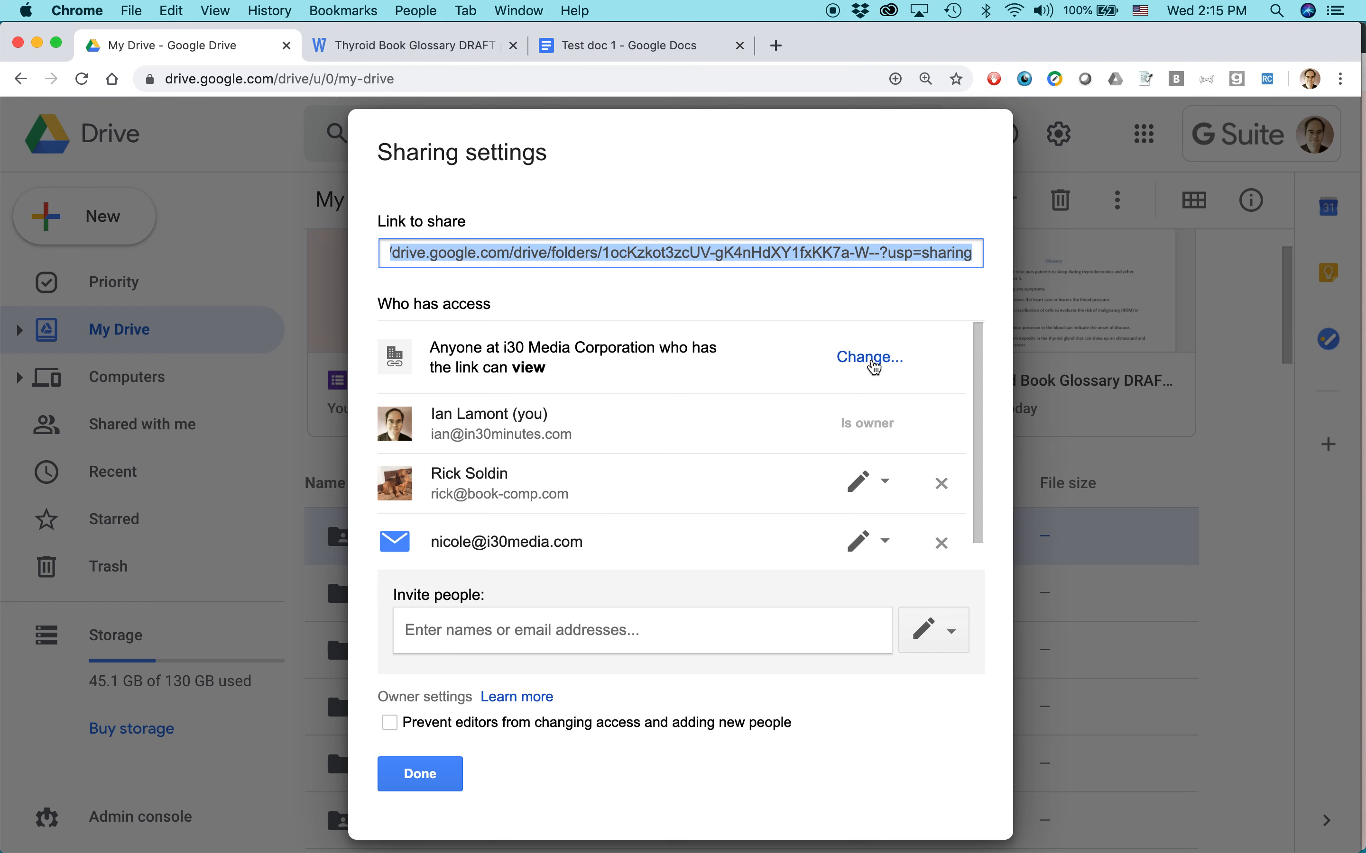
click(869, 356)
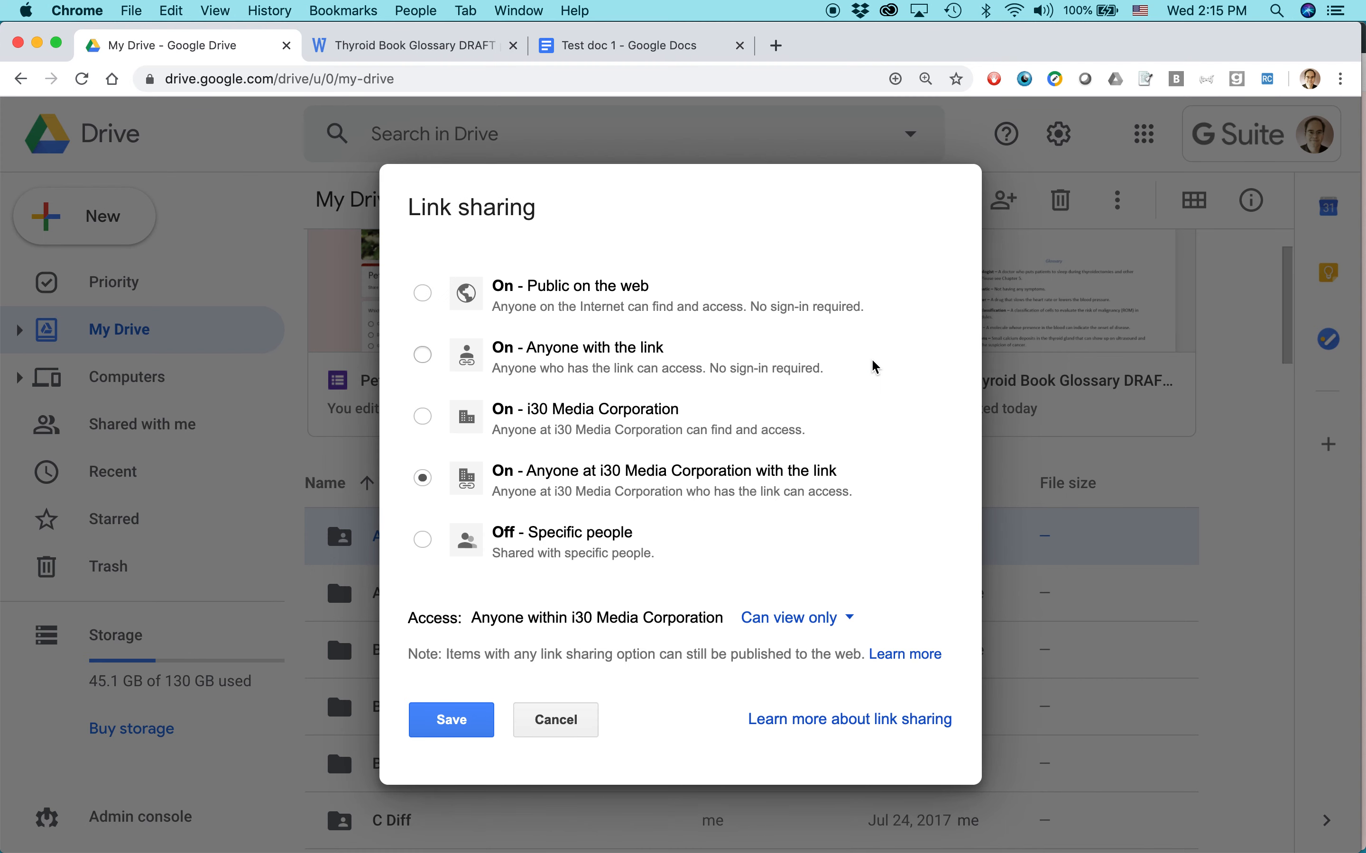
mouse_move(622, 292)
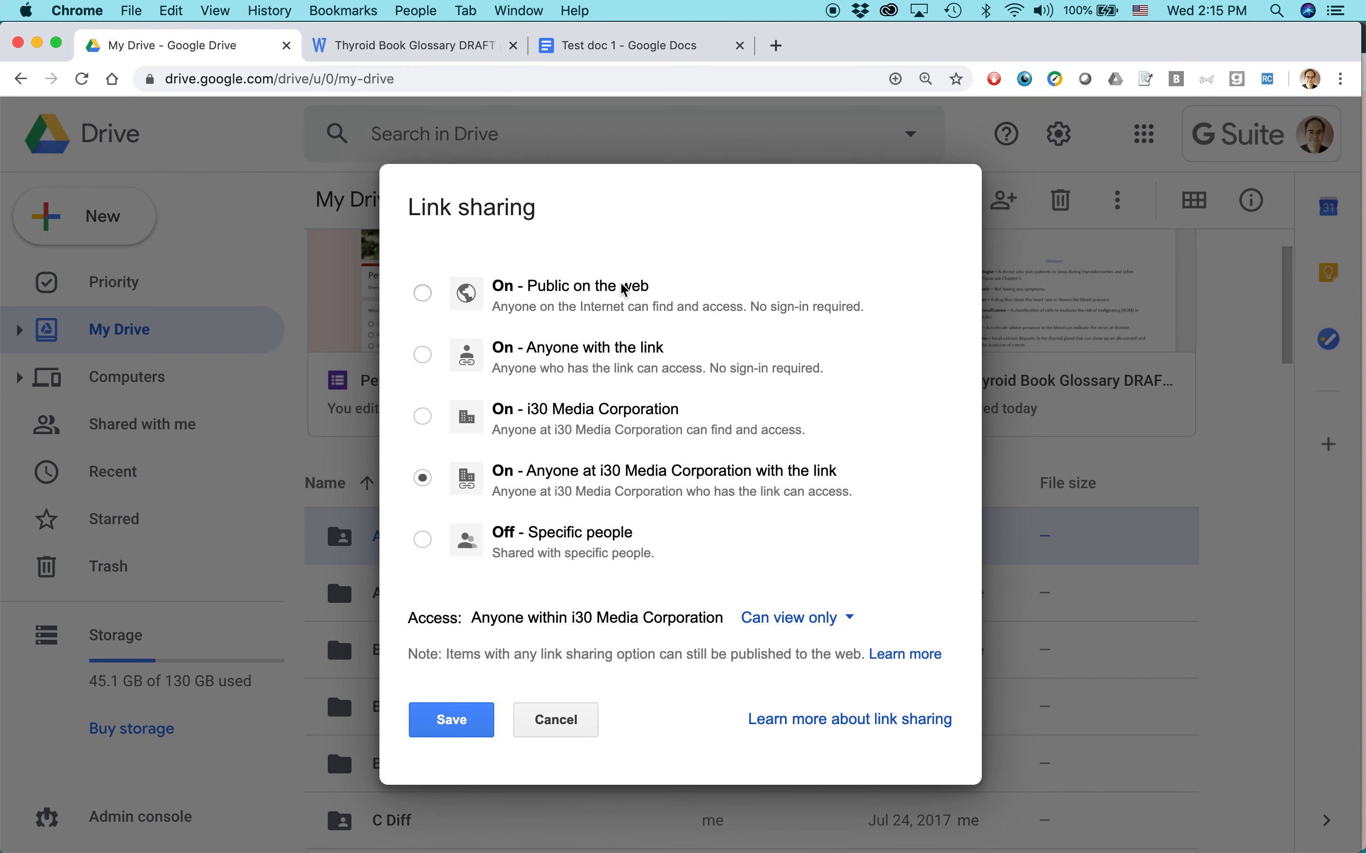
mouse_move(595, 441)
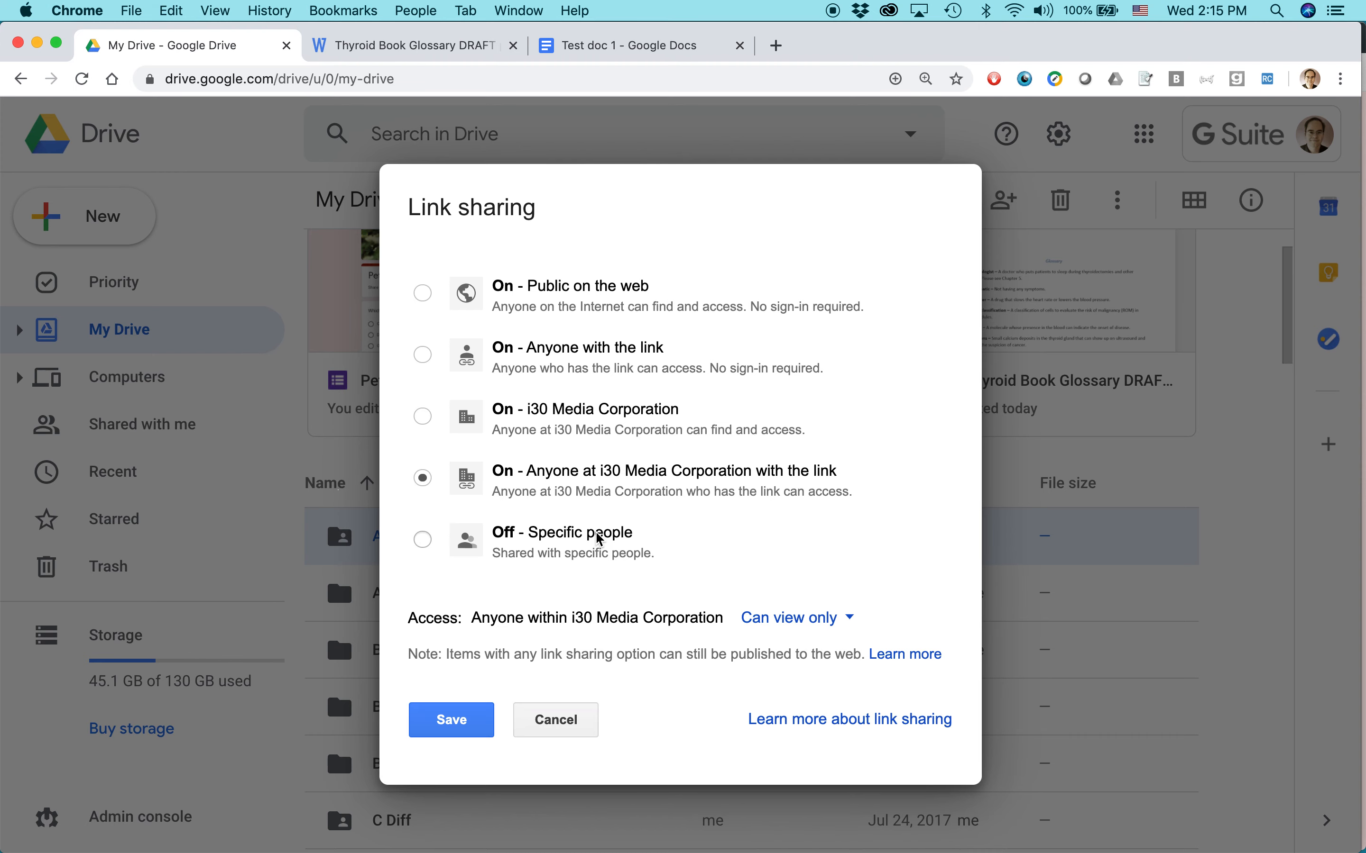
click(451, 719)
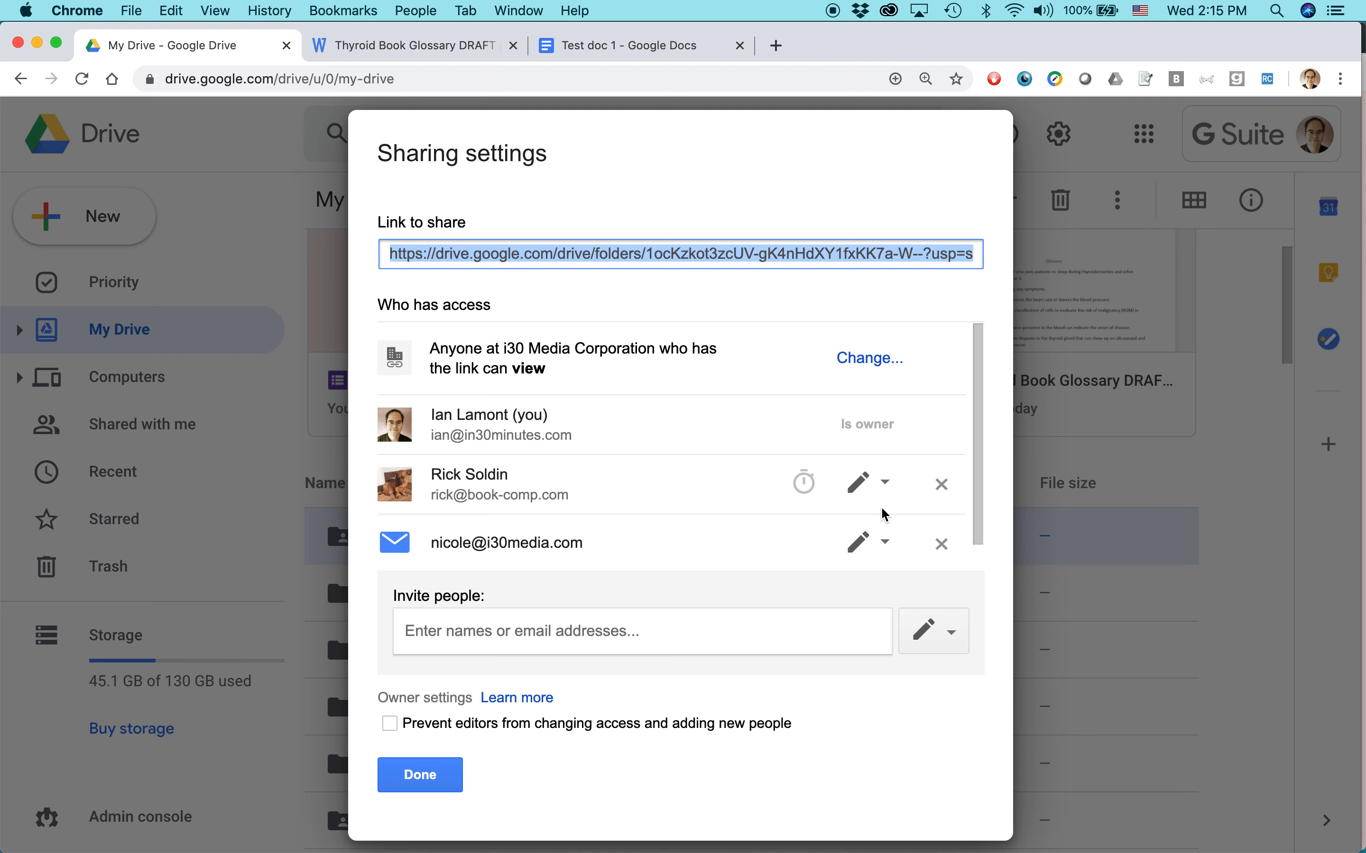
click(888, 484)
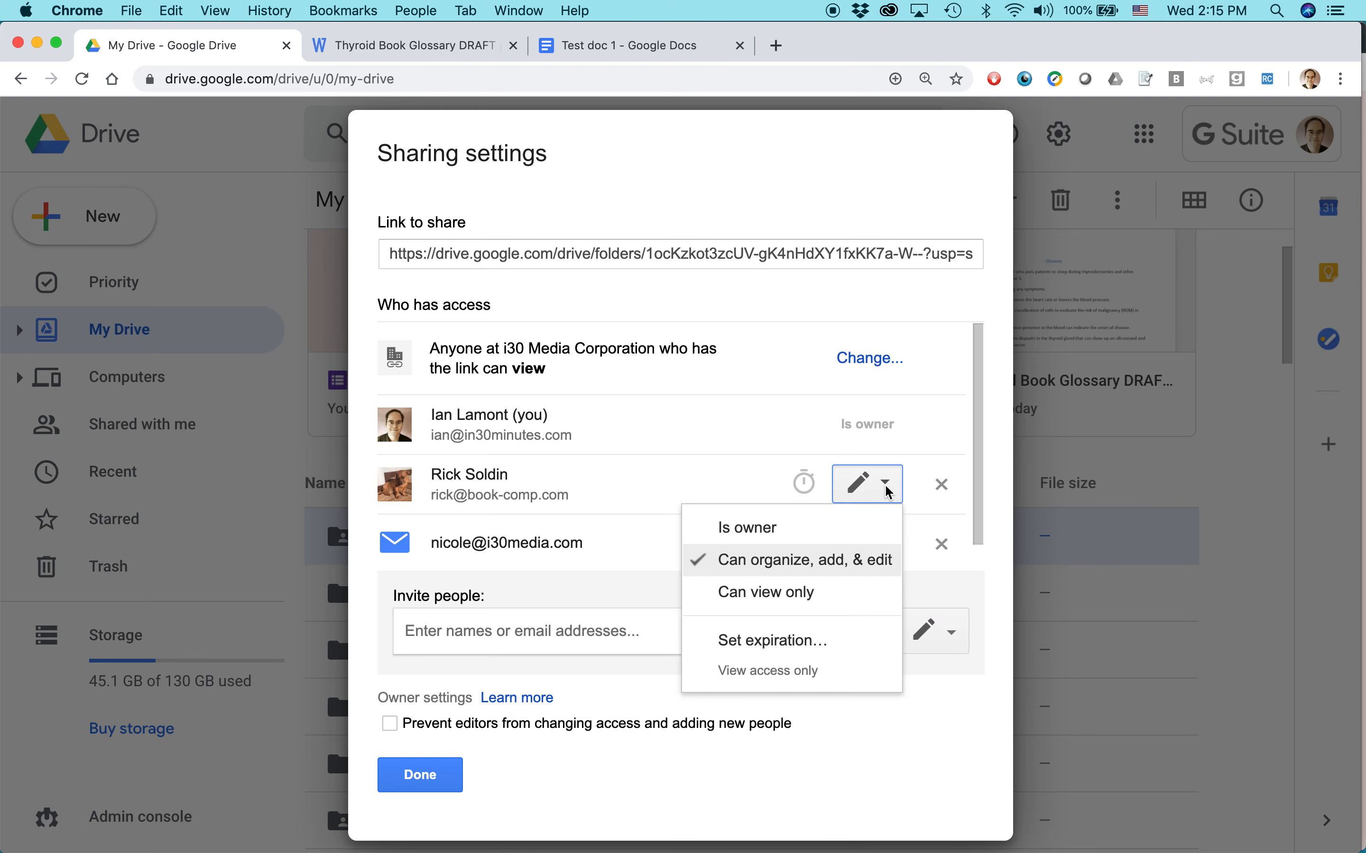
click(747, 528)
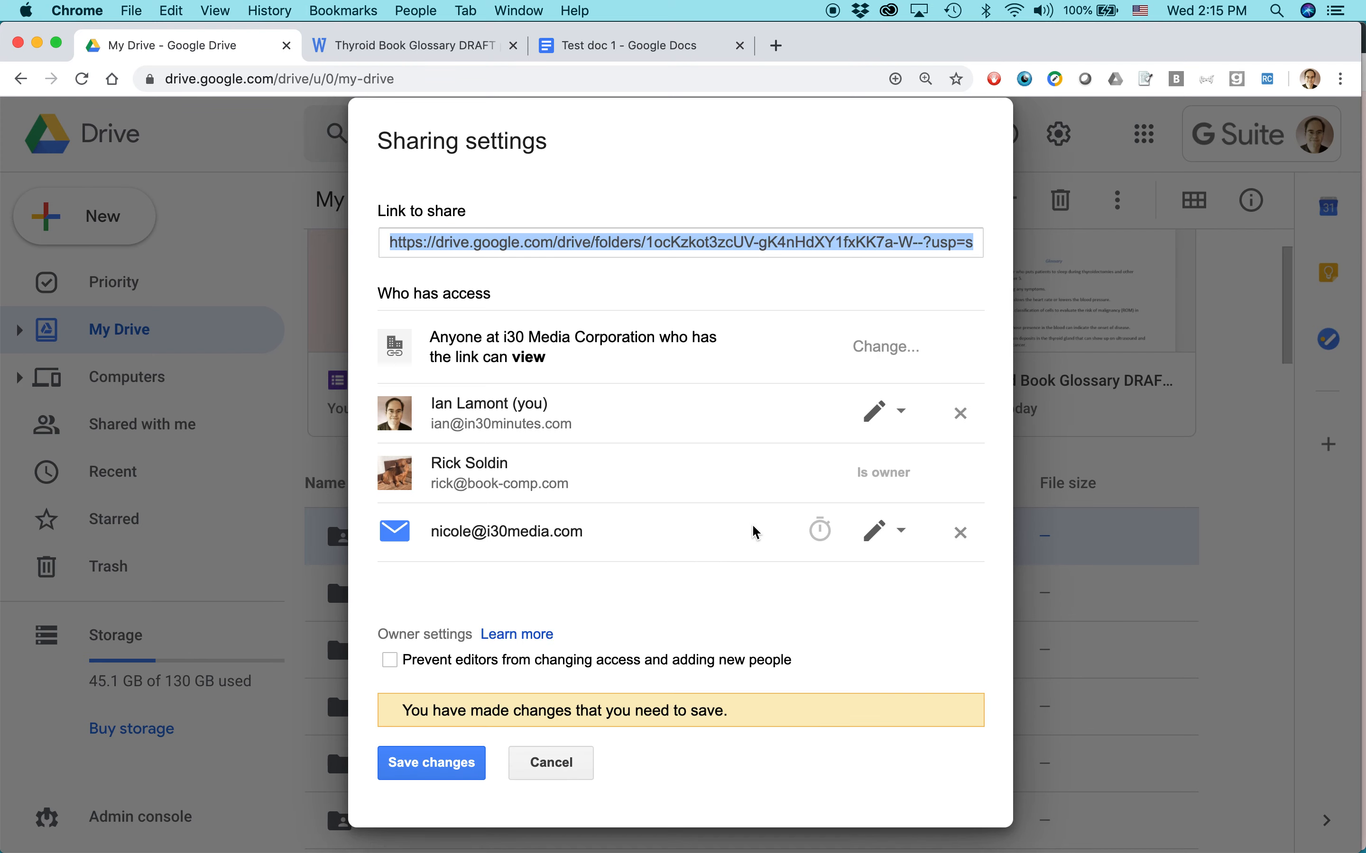
click(882, 533)
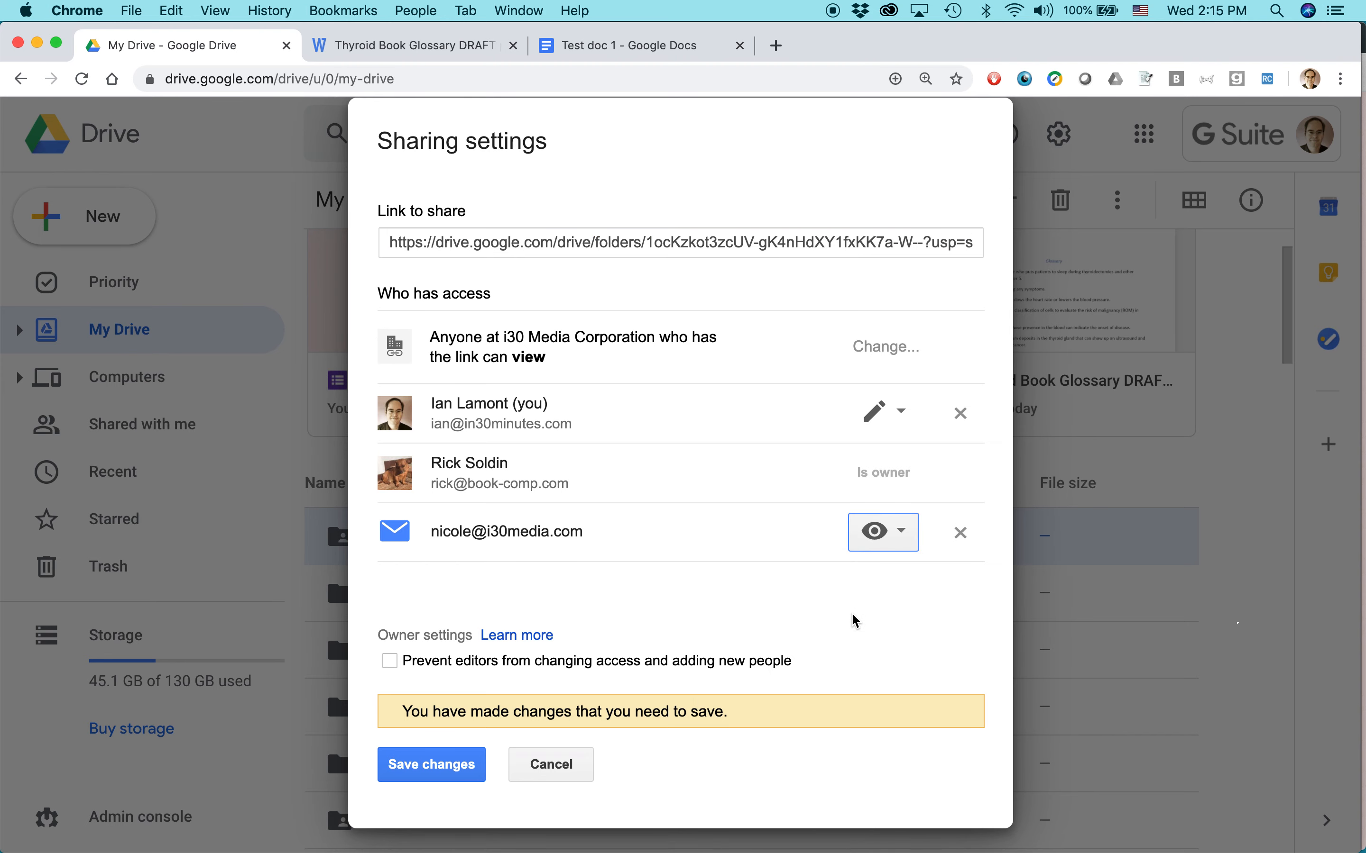
mouse_move(940, 549)
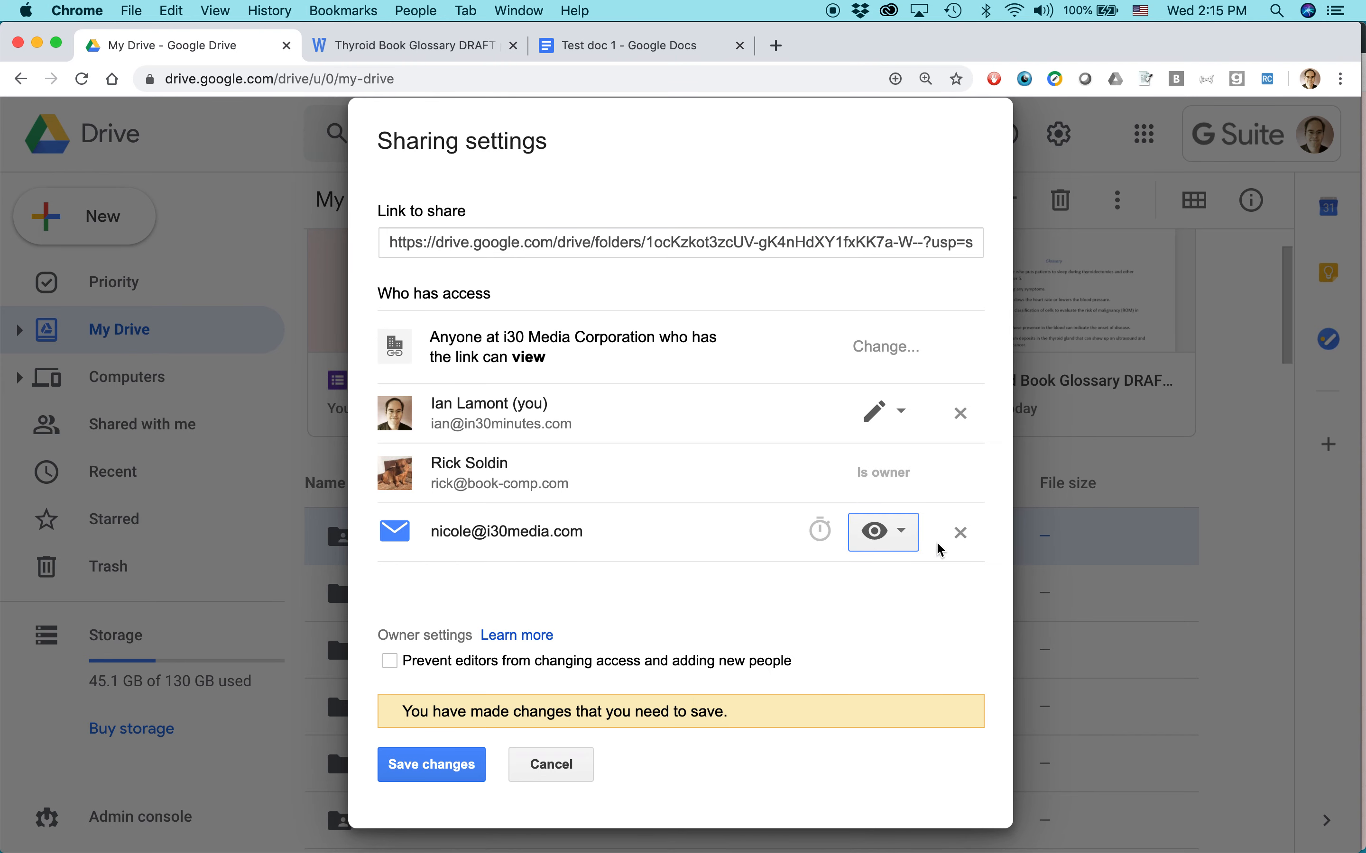
click(884, 532)
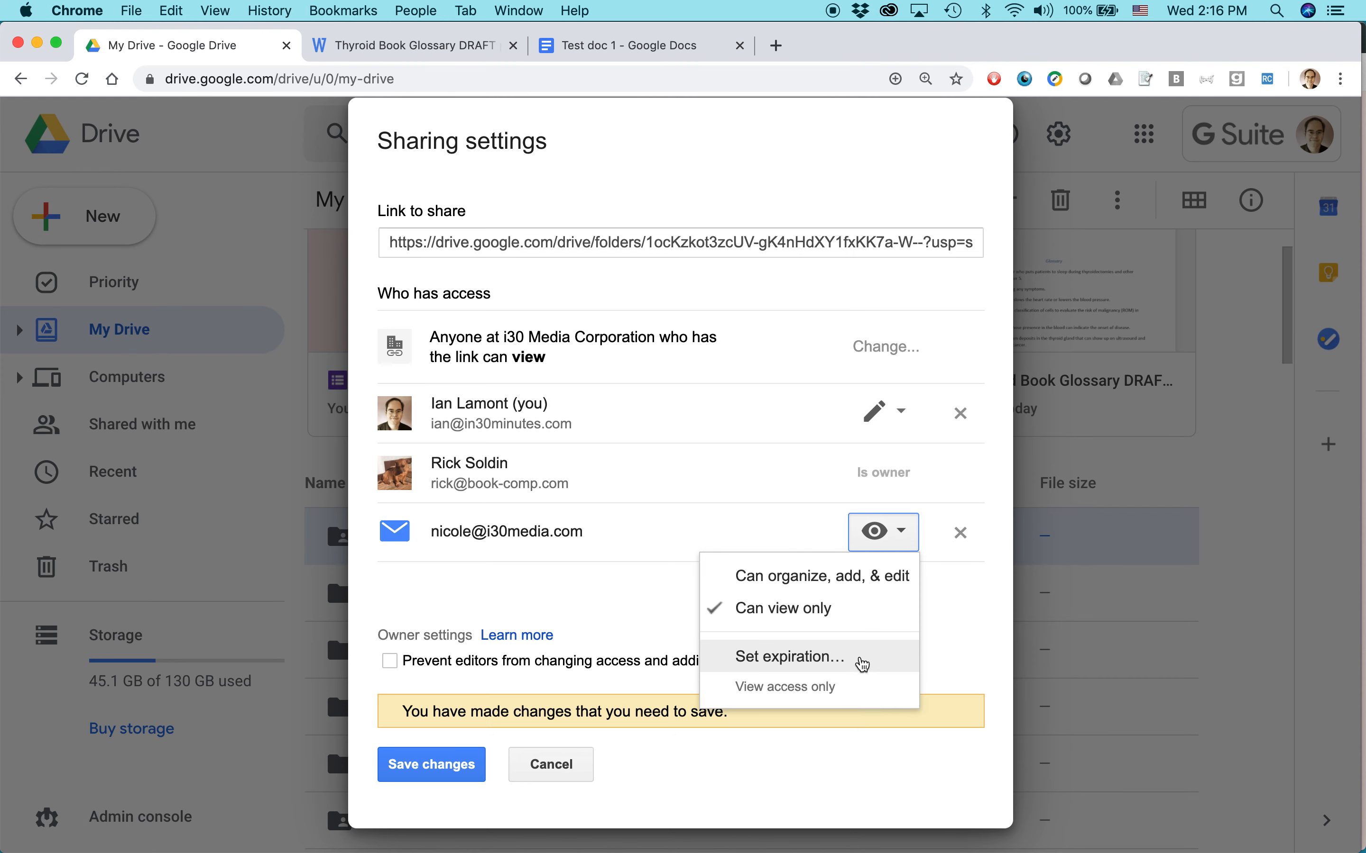
click(789, 656)
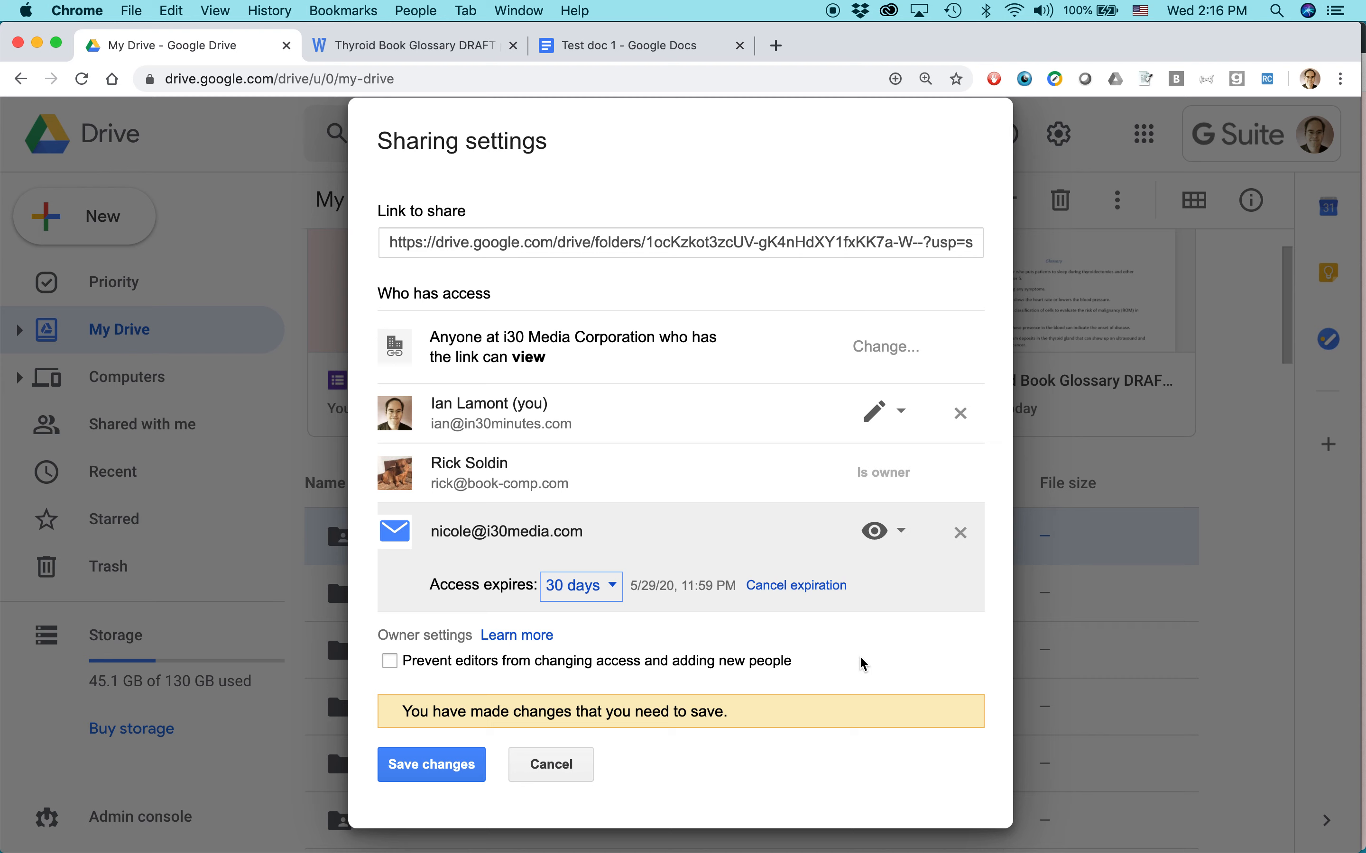
click(580, 586)
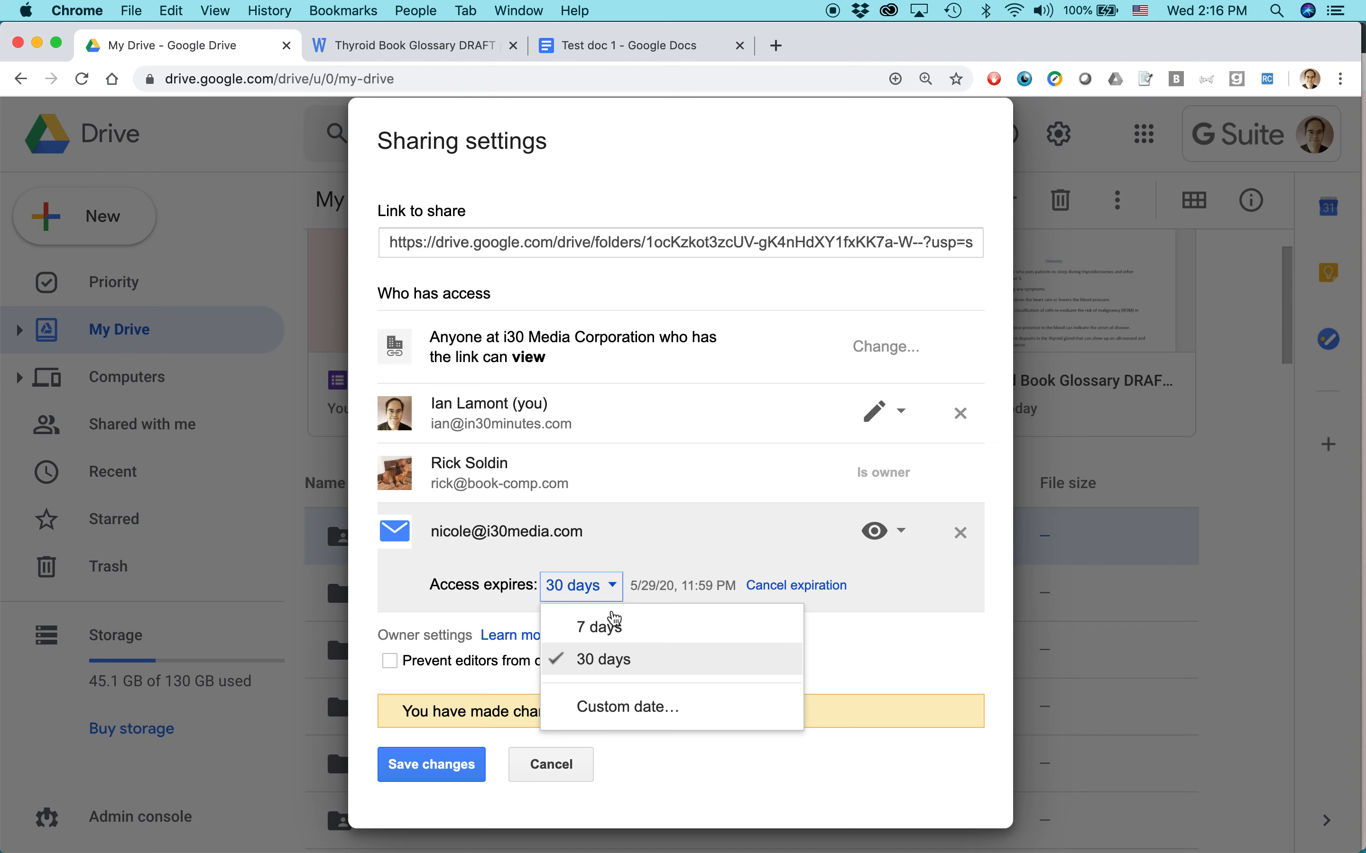
click(598, 625)
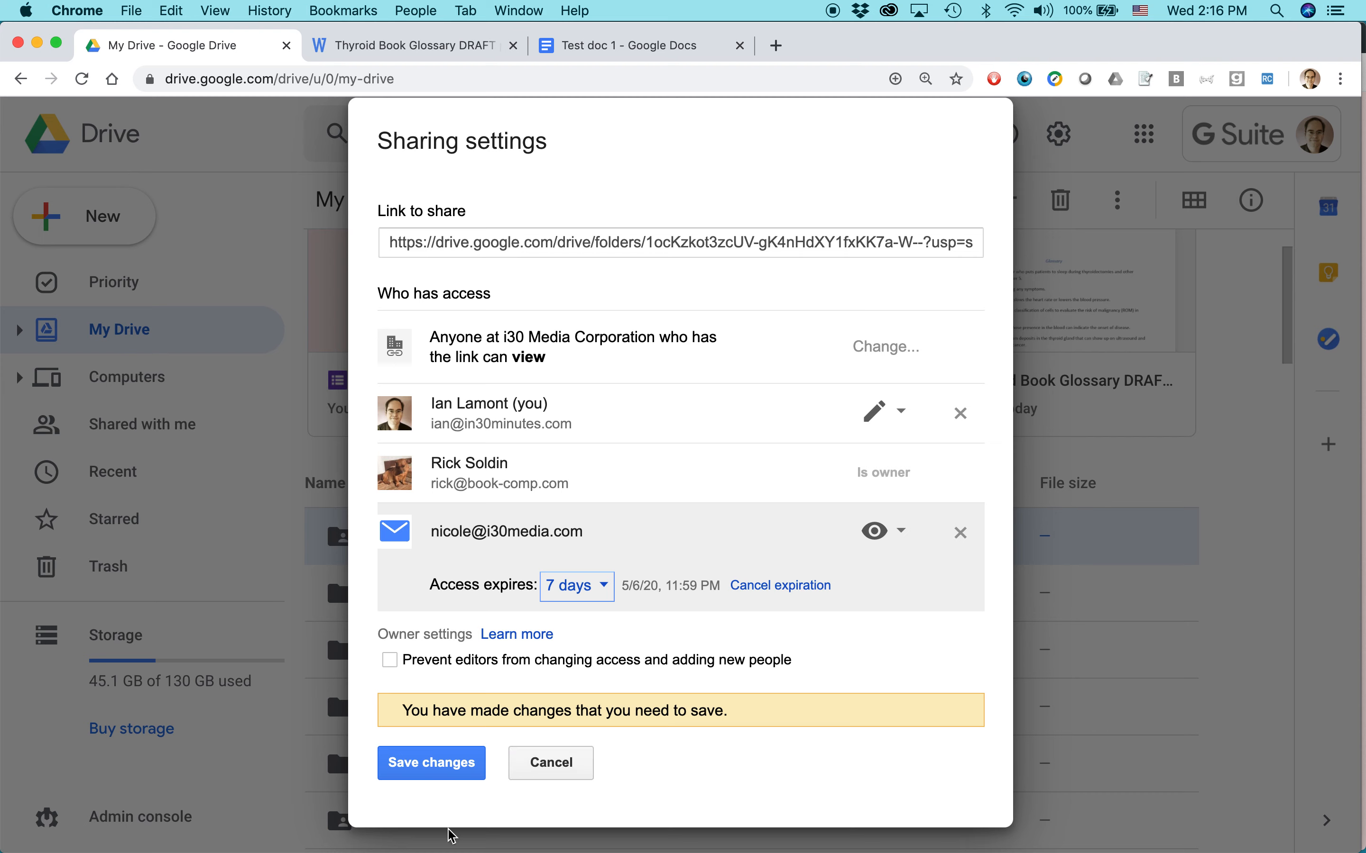
mouse_move(570, 786)
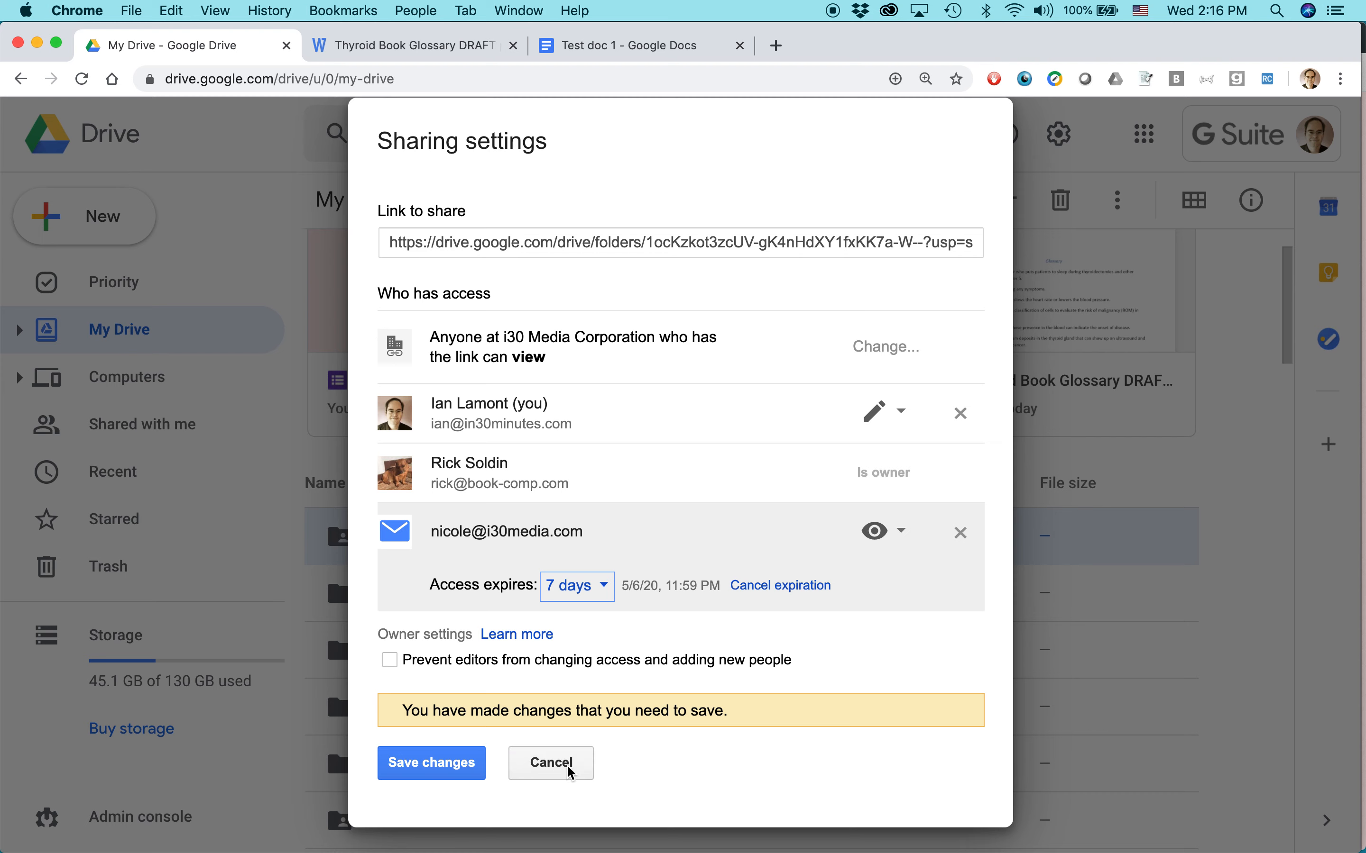
click(551, 763)
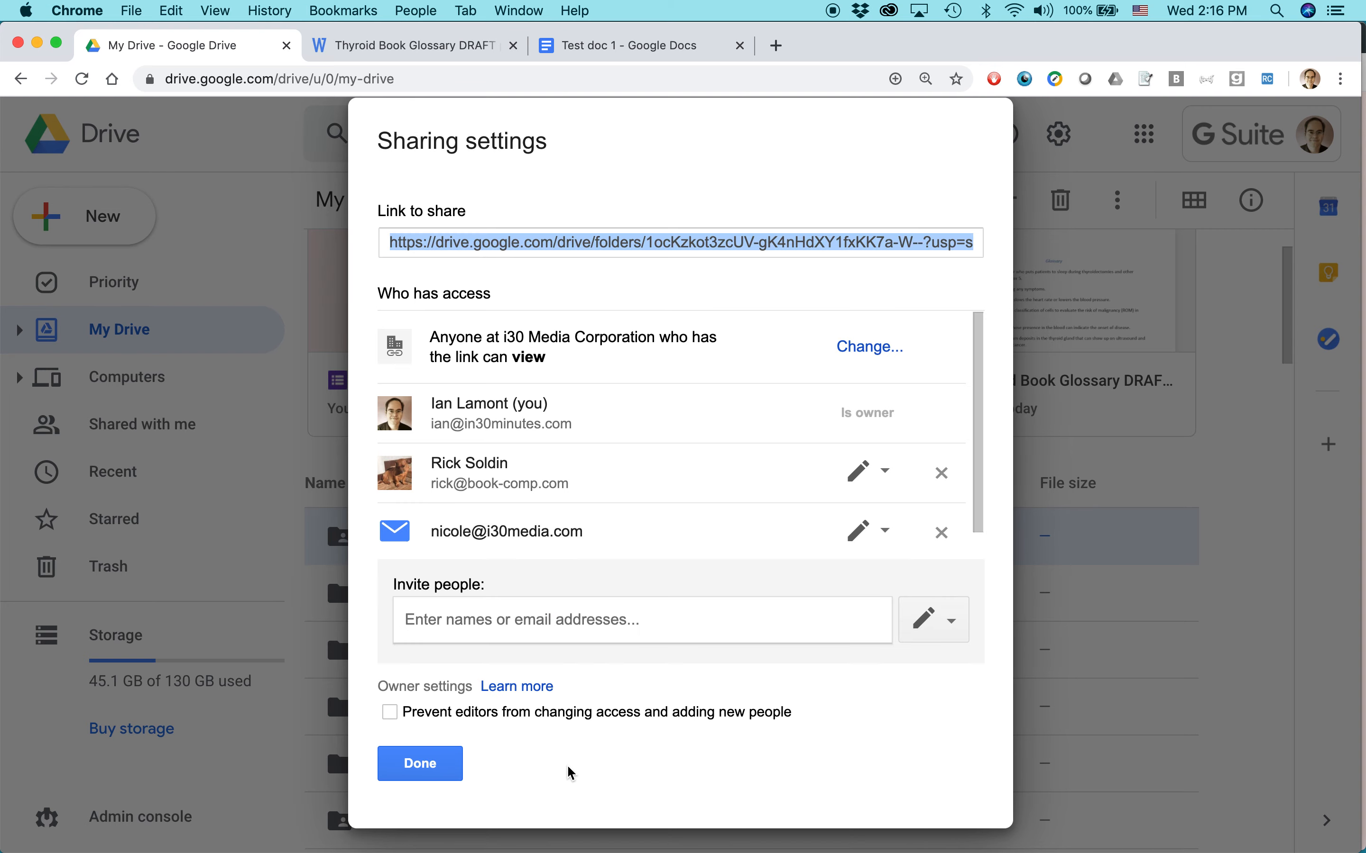
Close sharing settings and open the 6x4" SOM Baker & Taylor Shipping Label document.
click(419, 764)
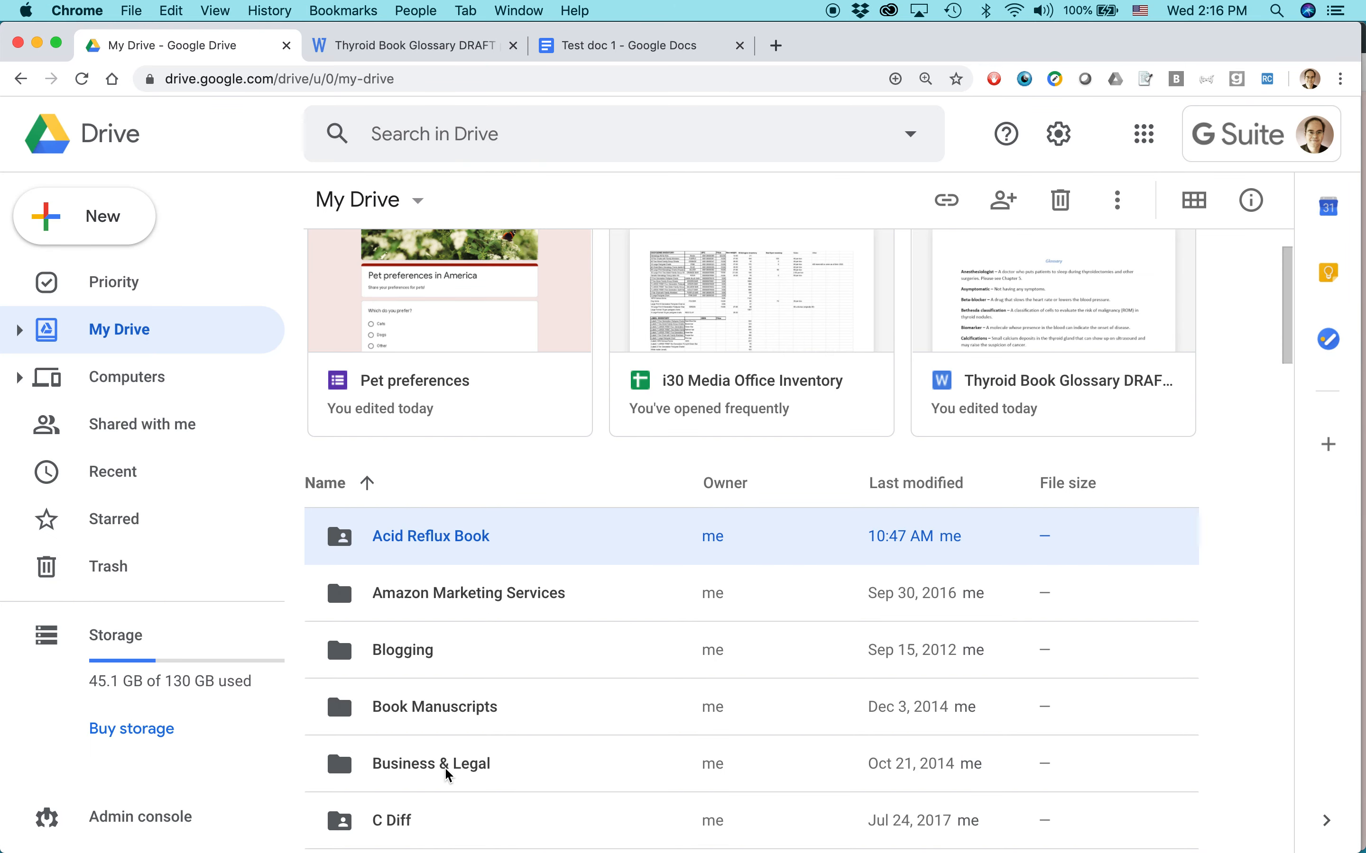
mouse_move(509, 313)
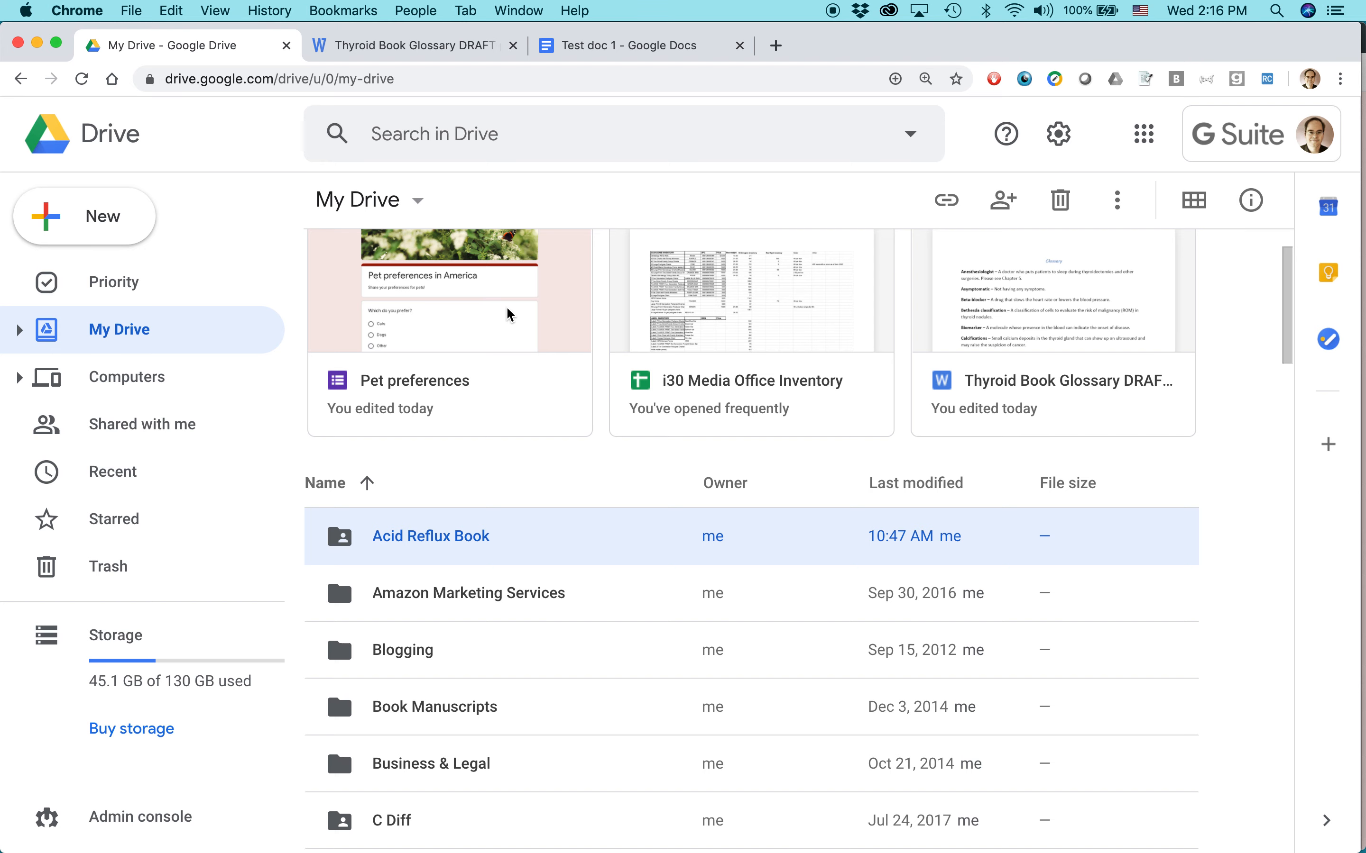
mouse_move(535, 407)
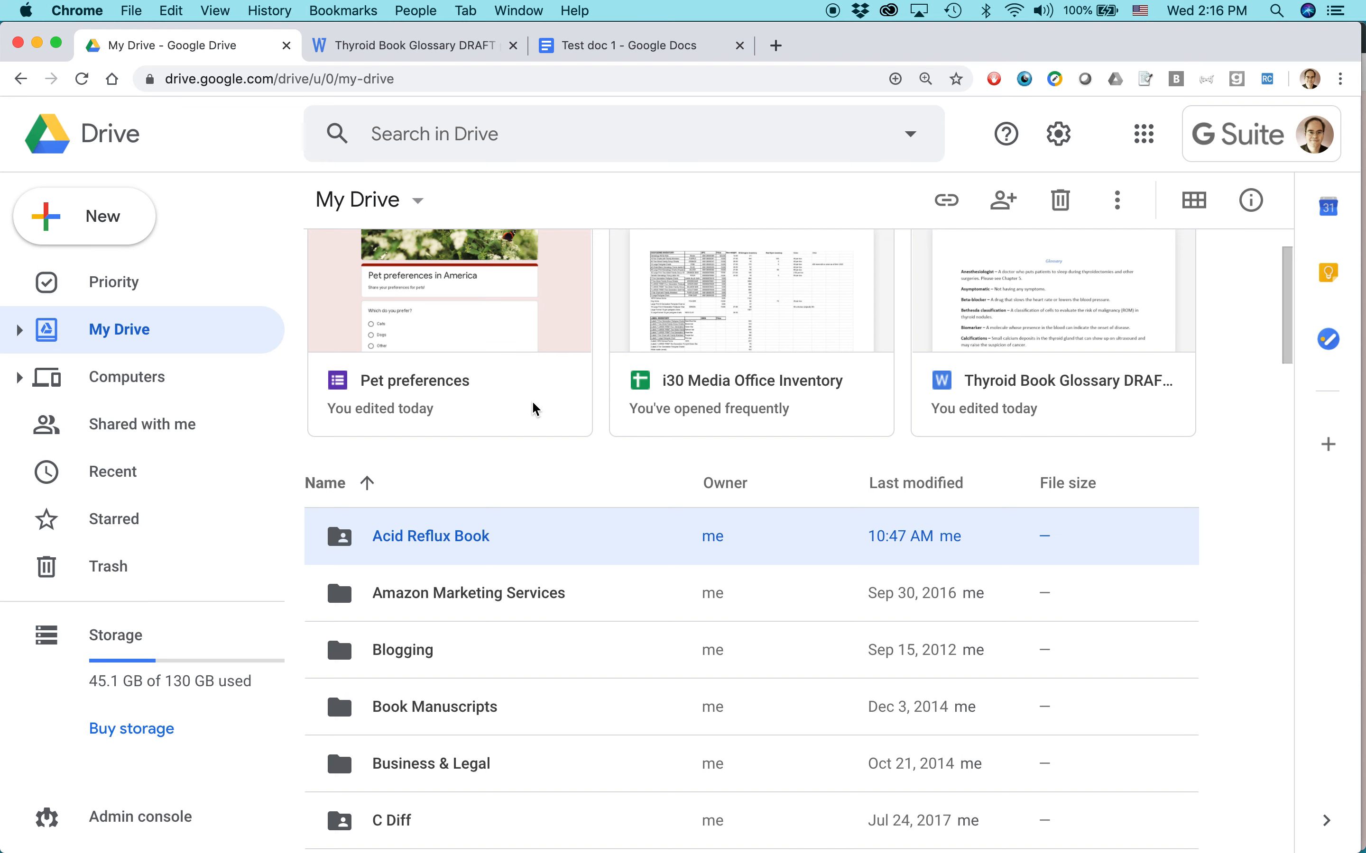
scroll(down, 3)
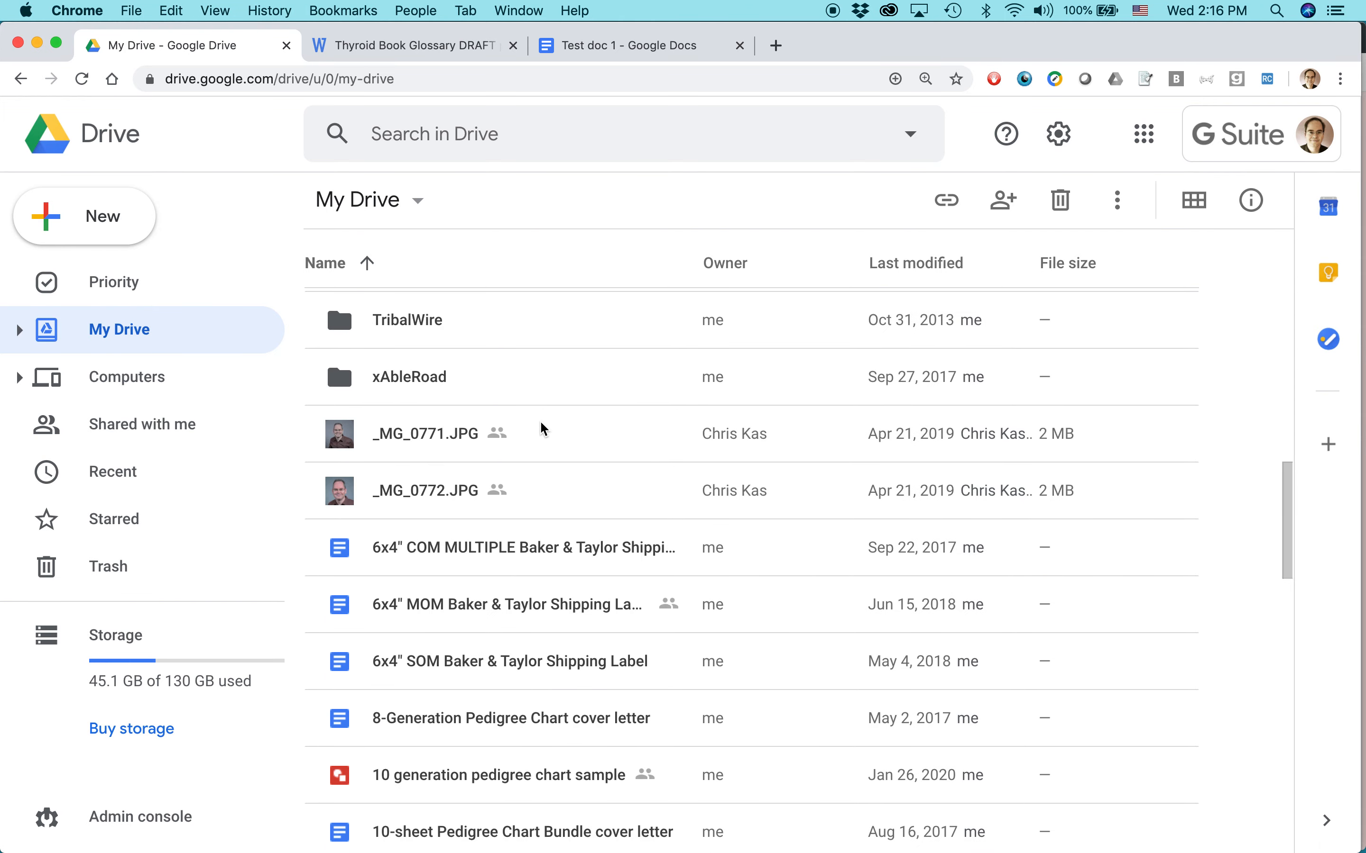
right_click(456, 506)
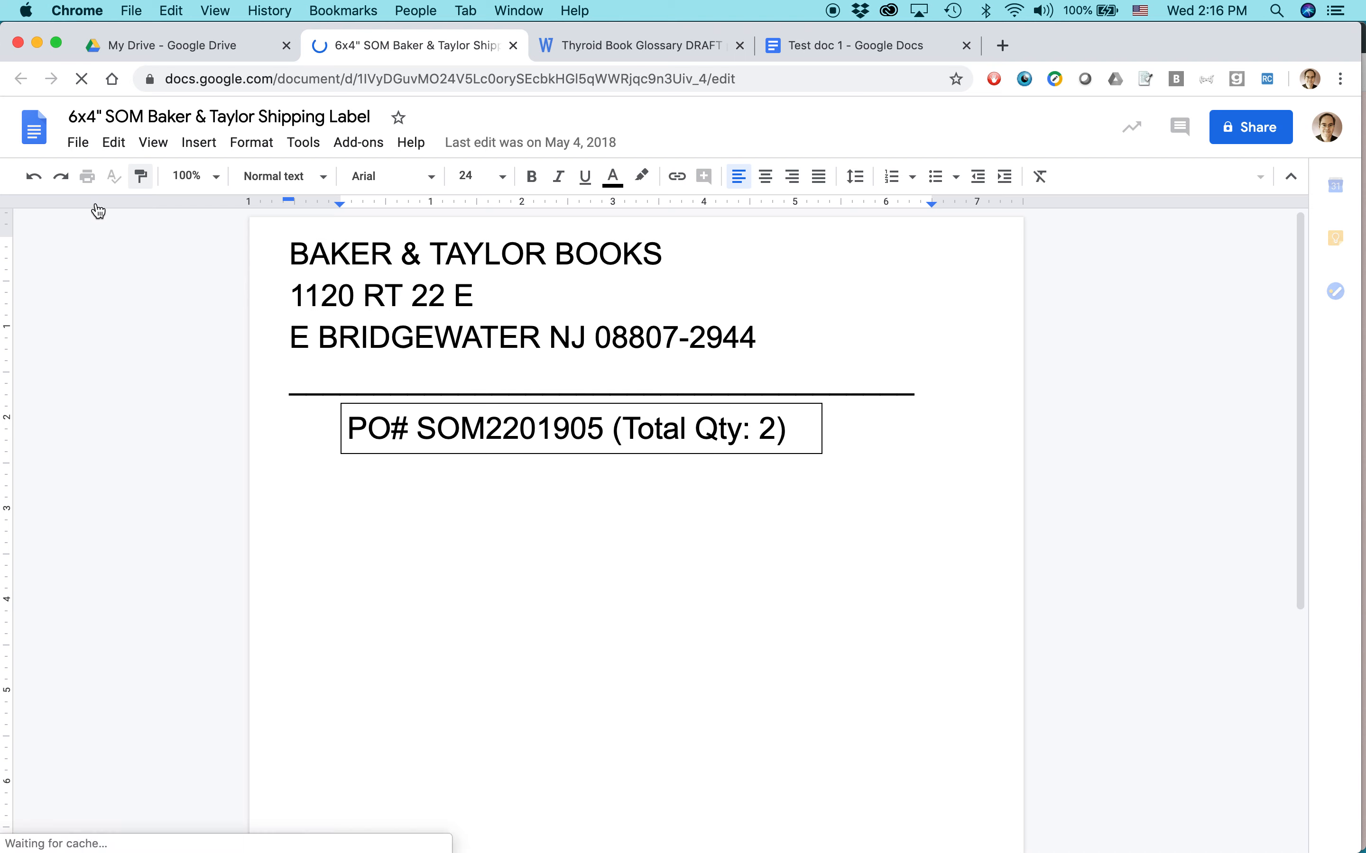
Download the shipping label as Microsoft Word (.docx) and return to My Drive.
click(78, 142)
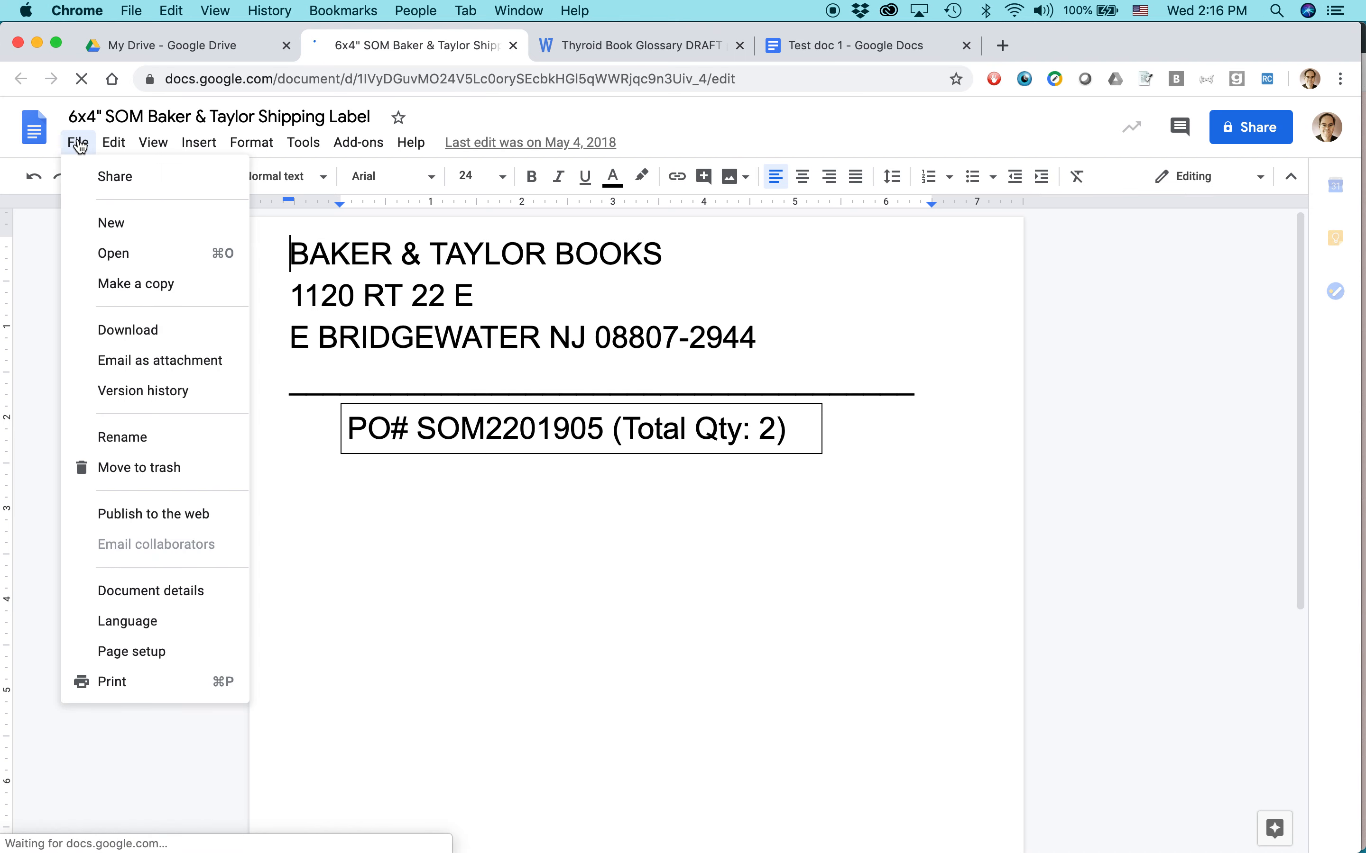
mouse_move(123, 338)
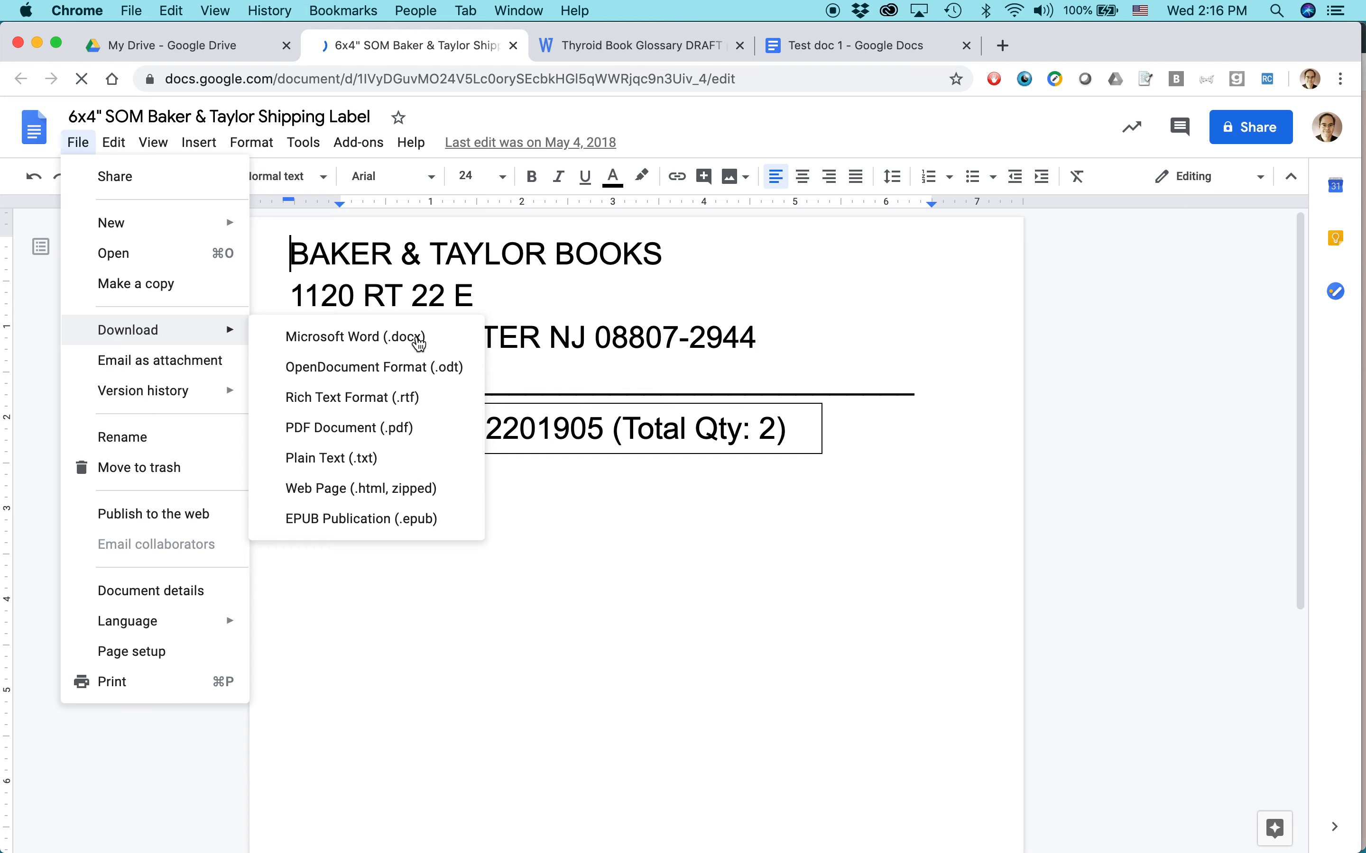
click(371, 337)
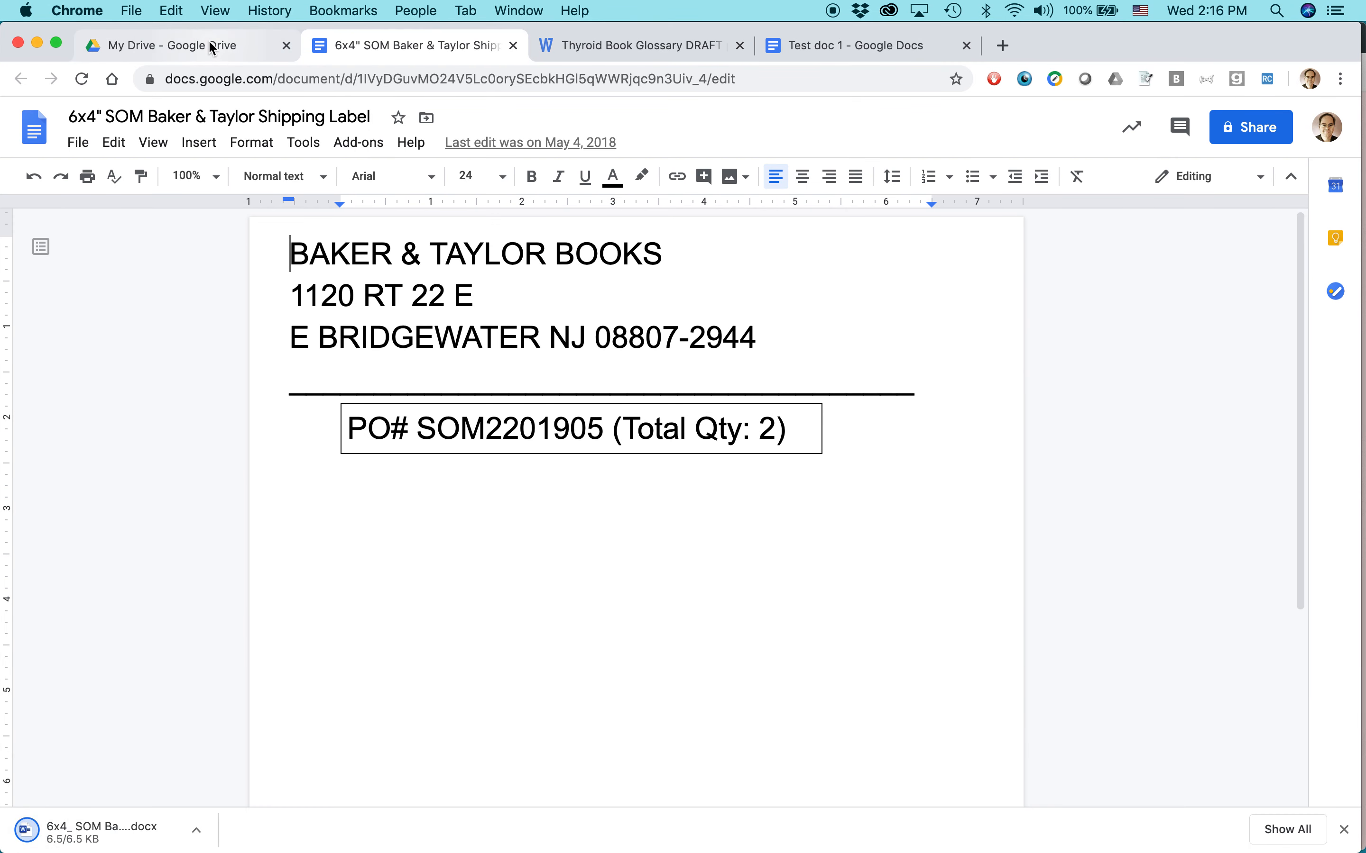
click(174, 45)
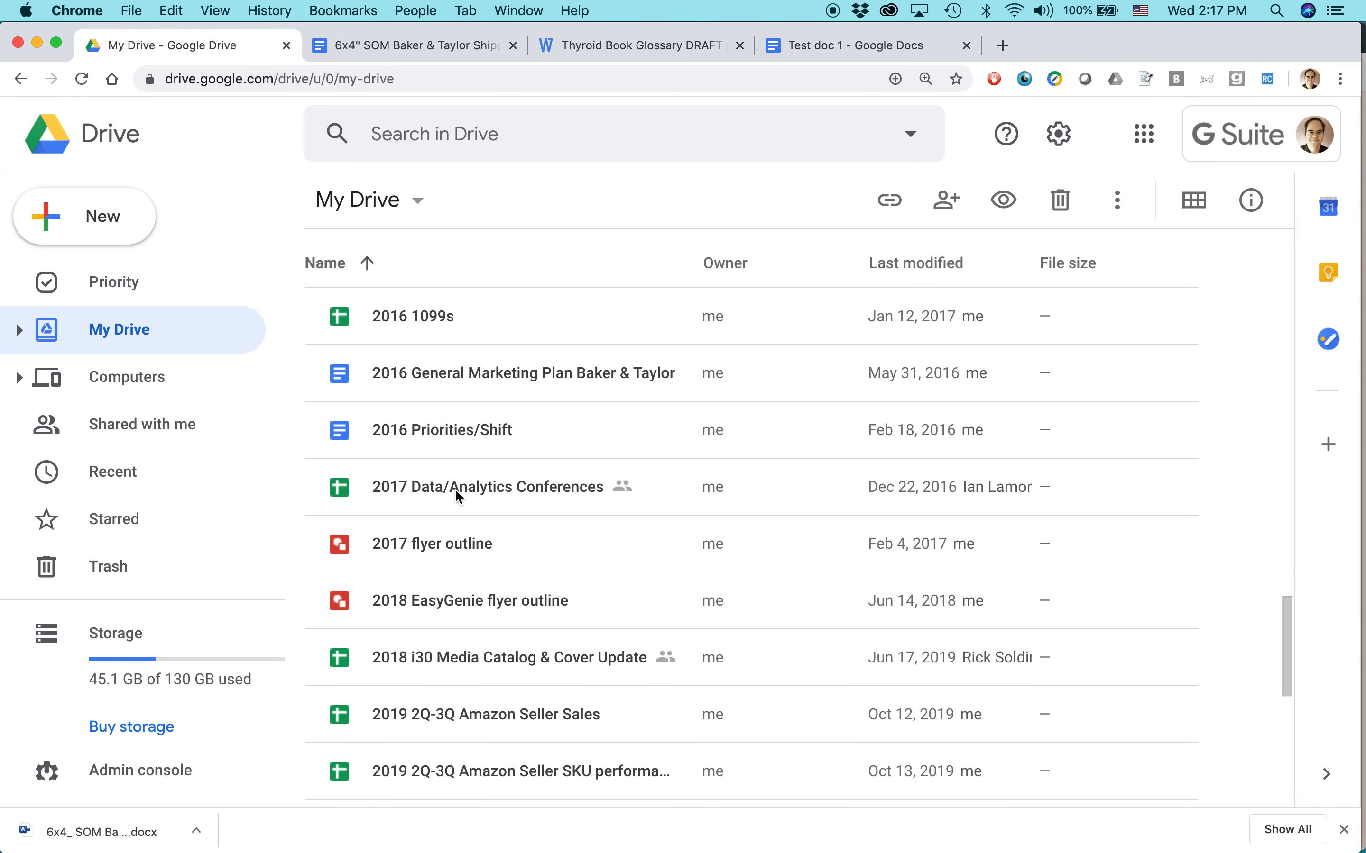
Download the shipping label as a PDF and save it to Downloads.
scroll(down, 3)
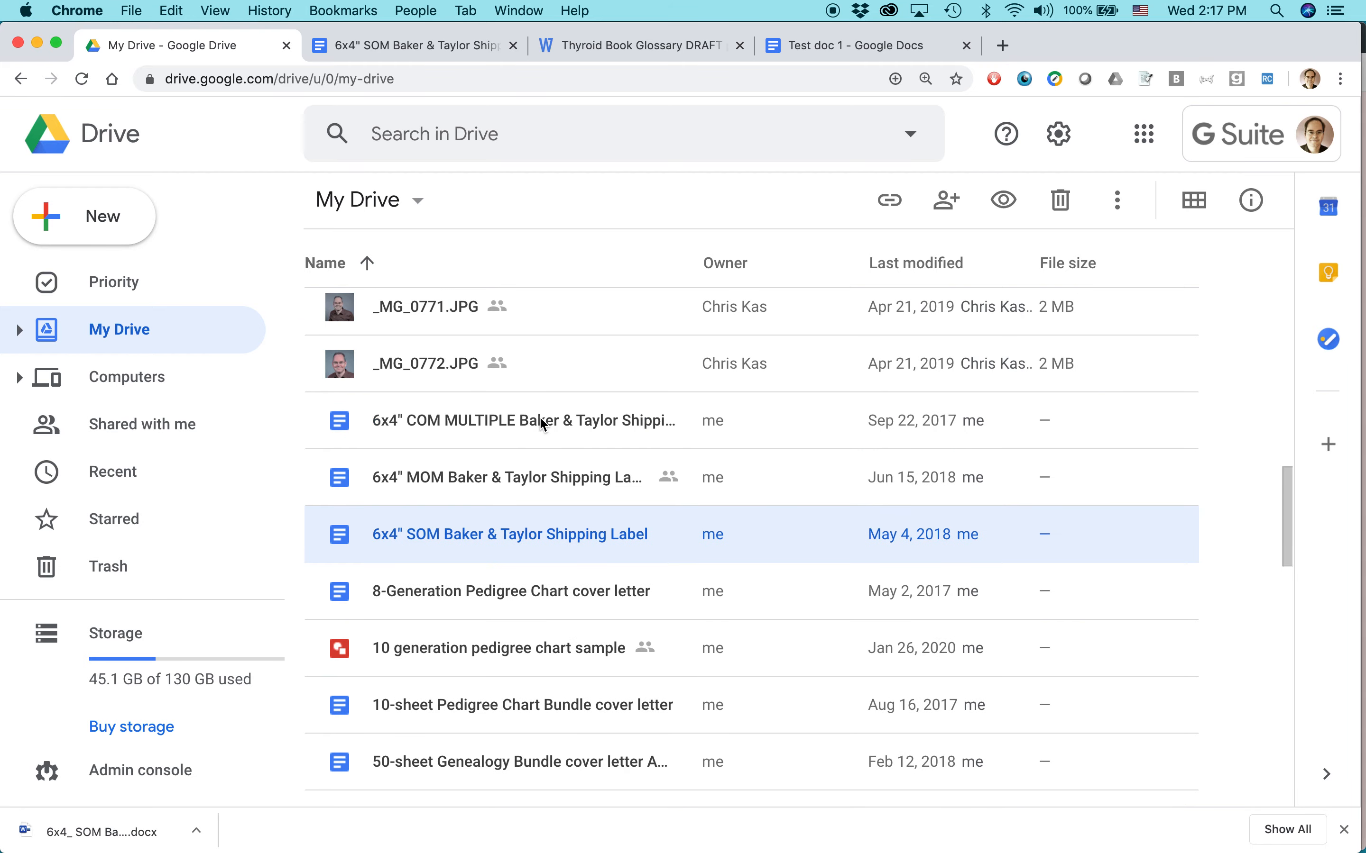
click(413, 46)
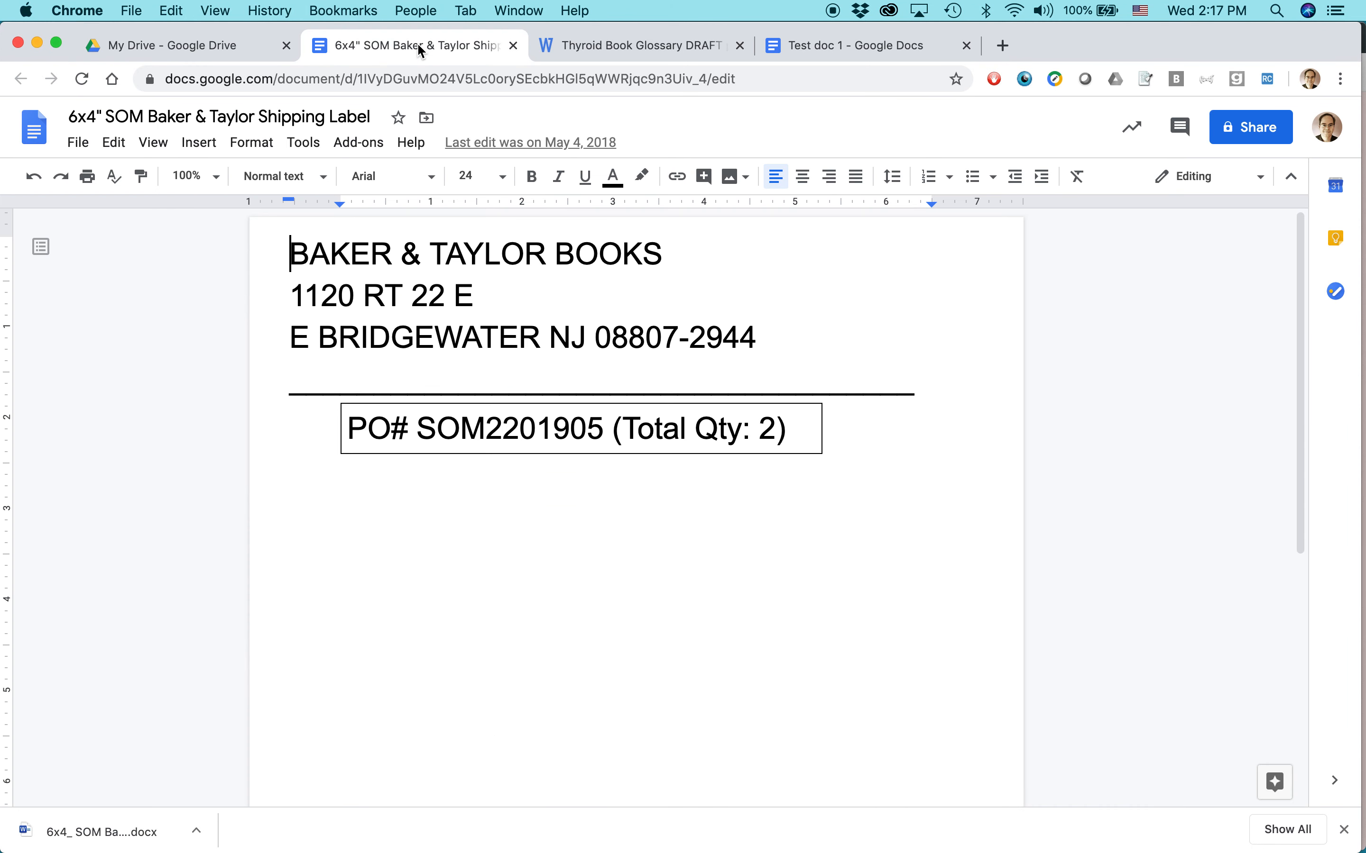
mouse_move(271, 237)
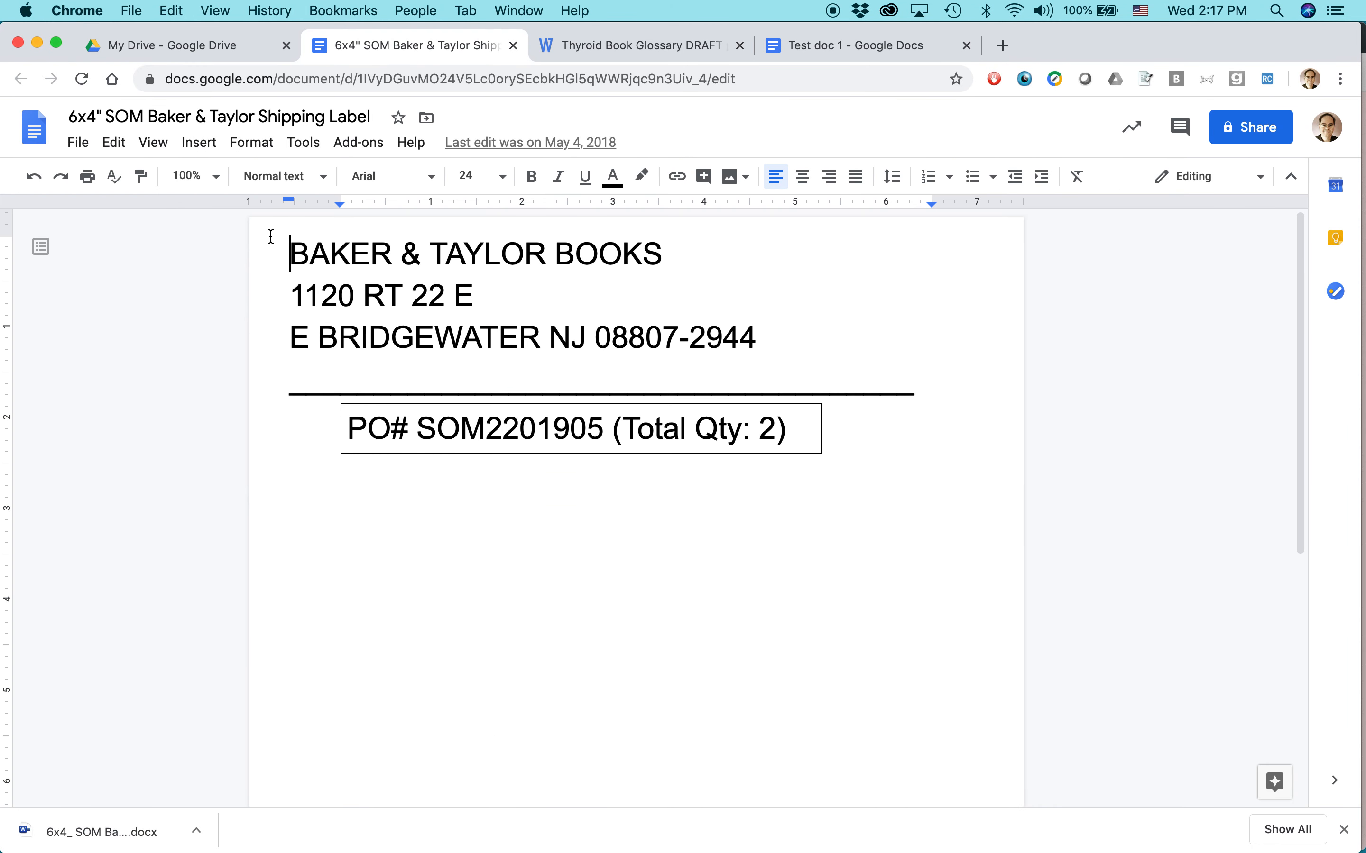
click(77, 142)
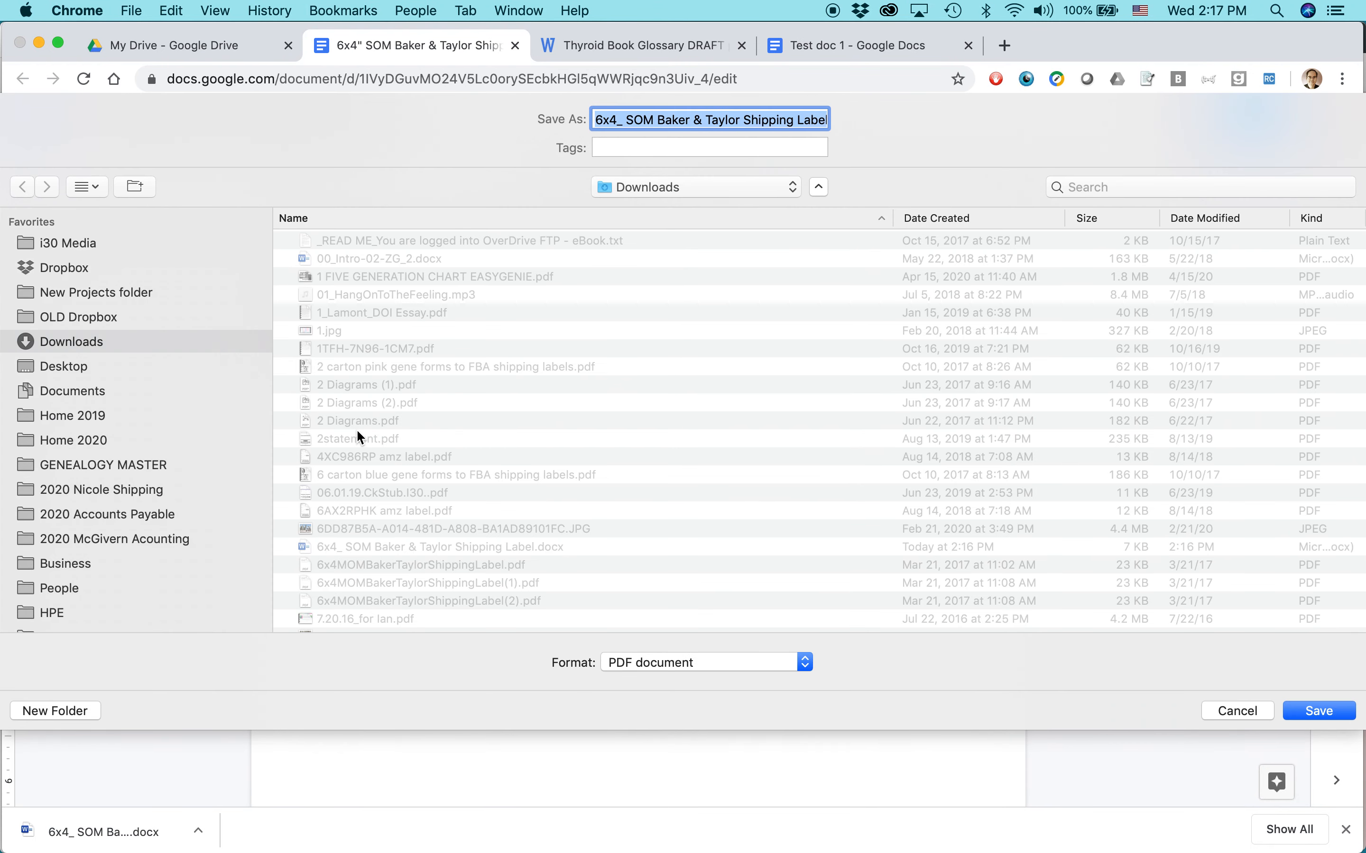
click(1320, 711)
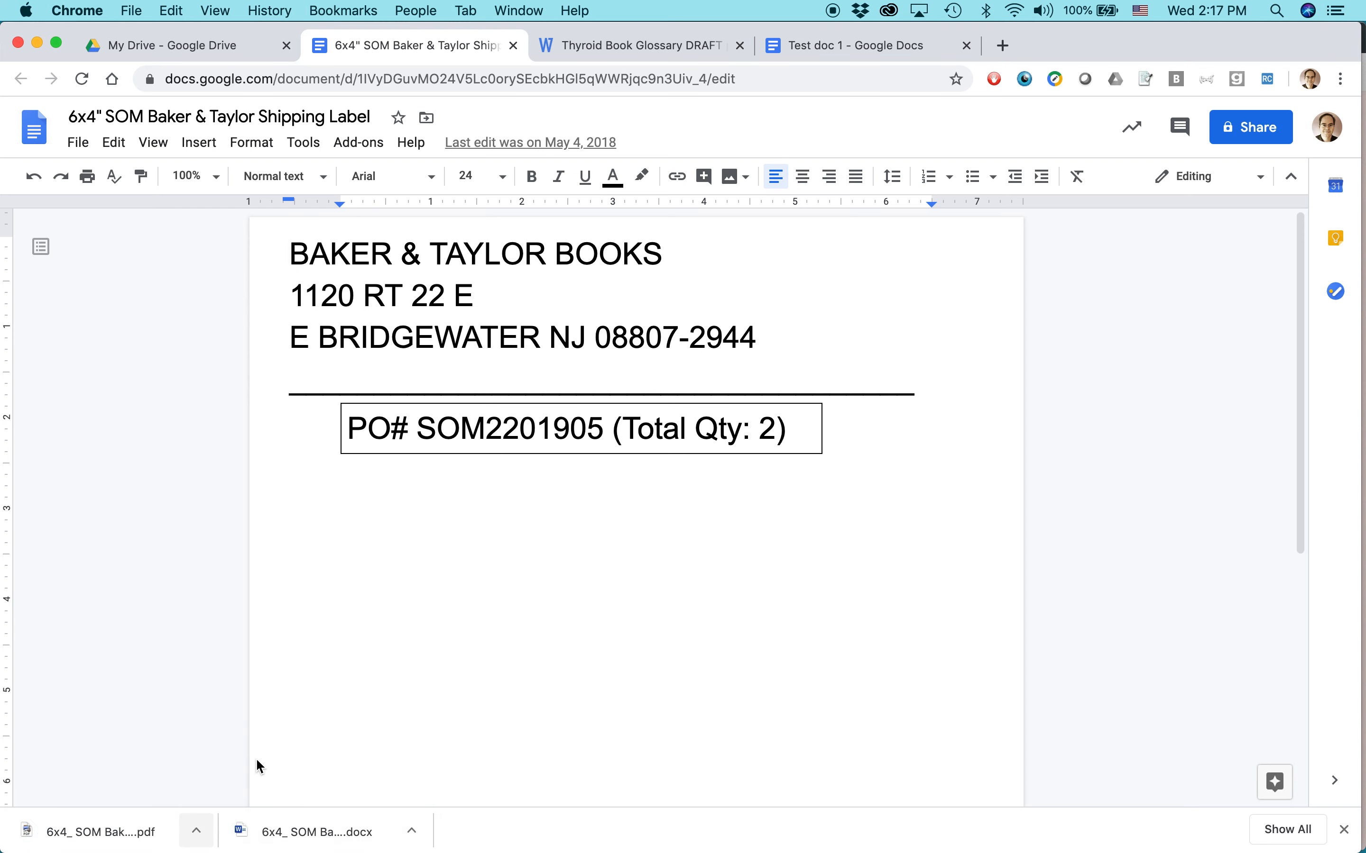
Switch back to the My Drive tab showing Quick Access.
click(95, 833)
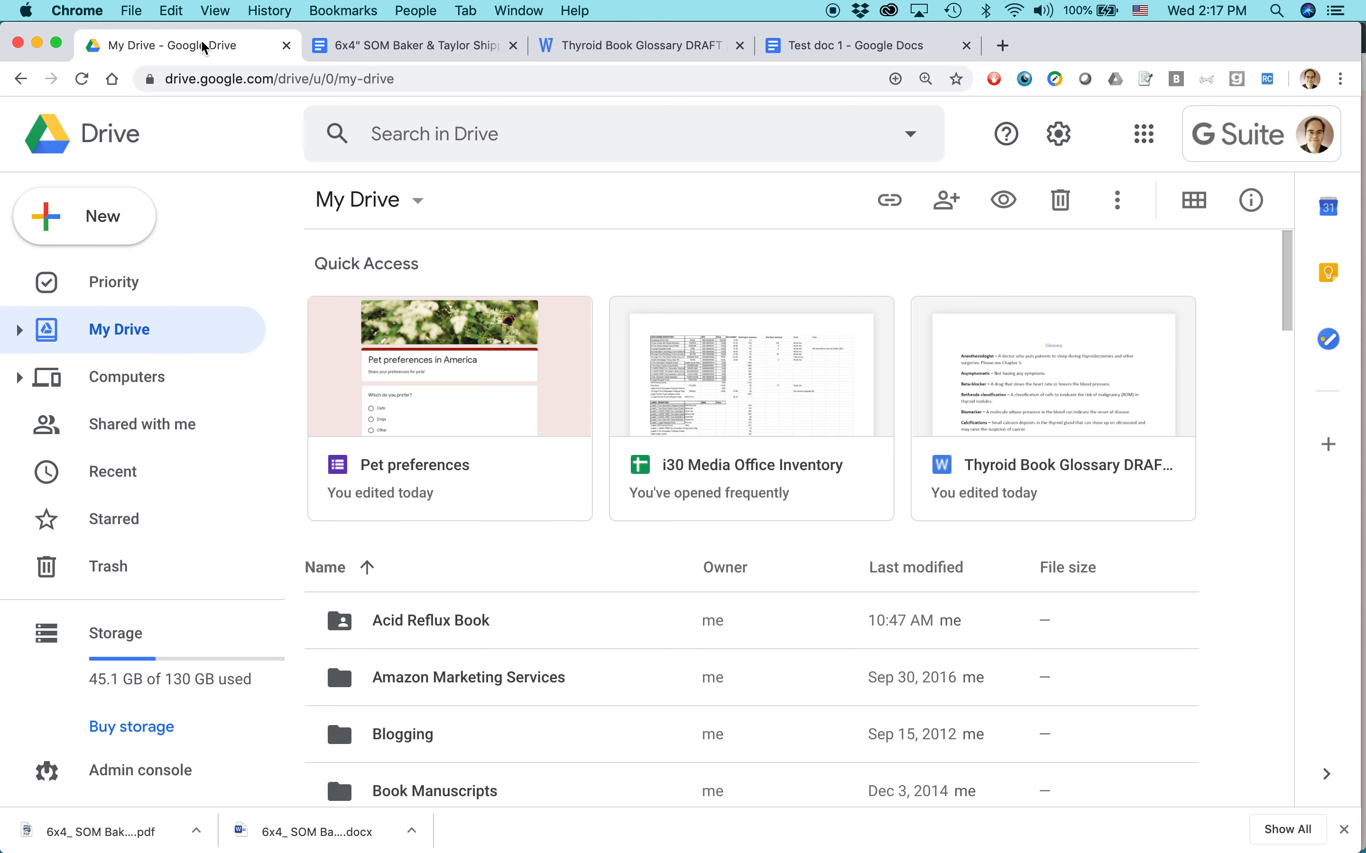
Switch to Safari showing the googledrive.in30minutes.com book website.
key(Cmd+Tab)
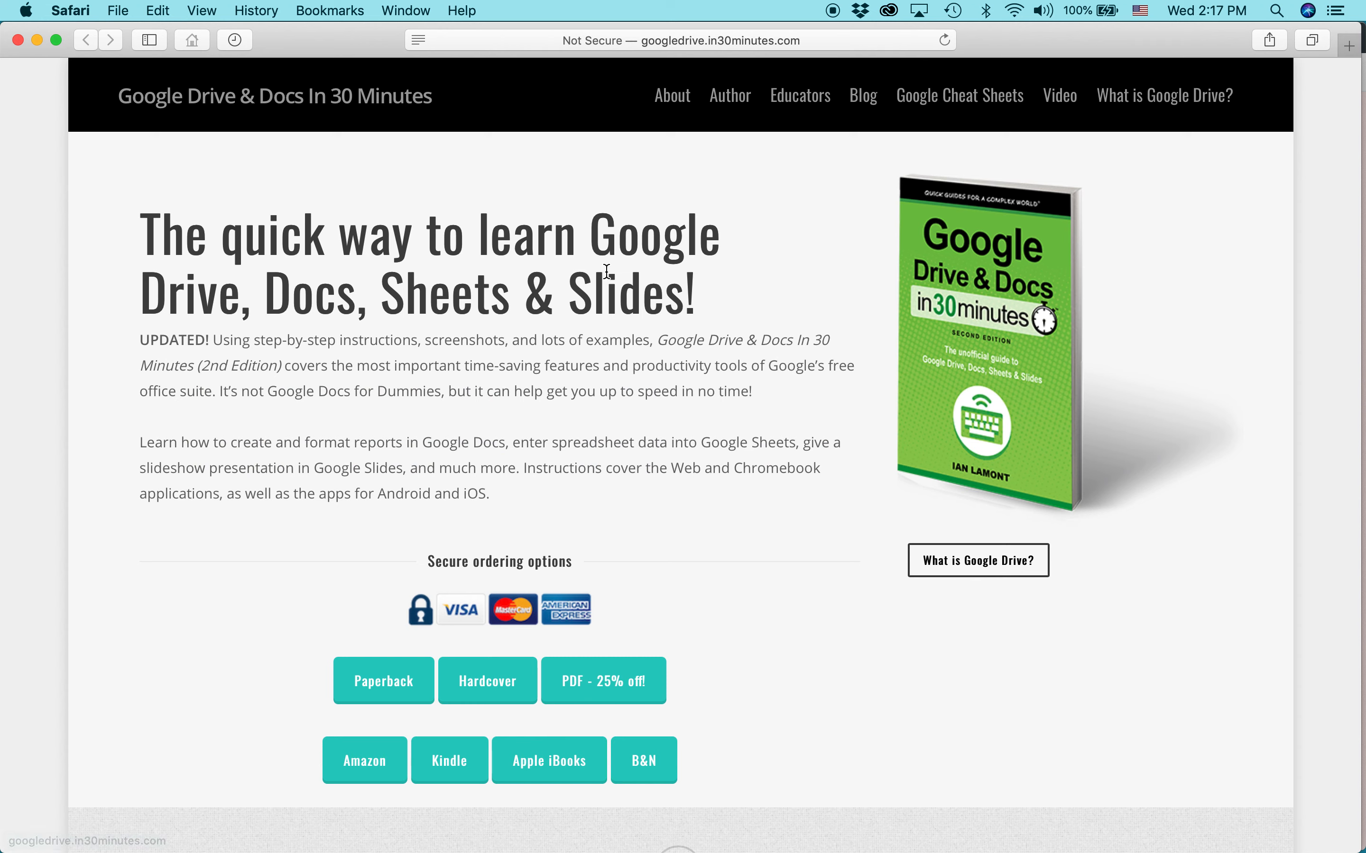
mouse_move(835, 603)
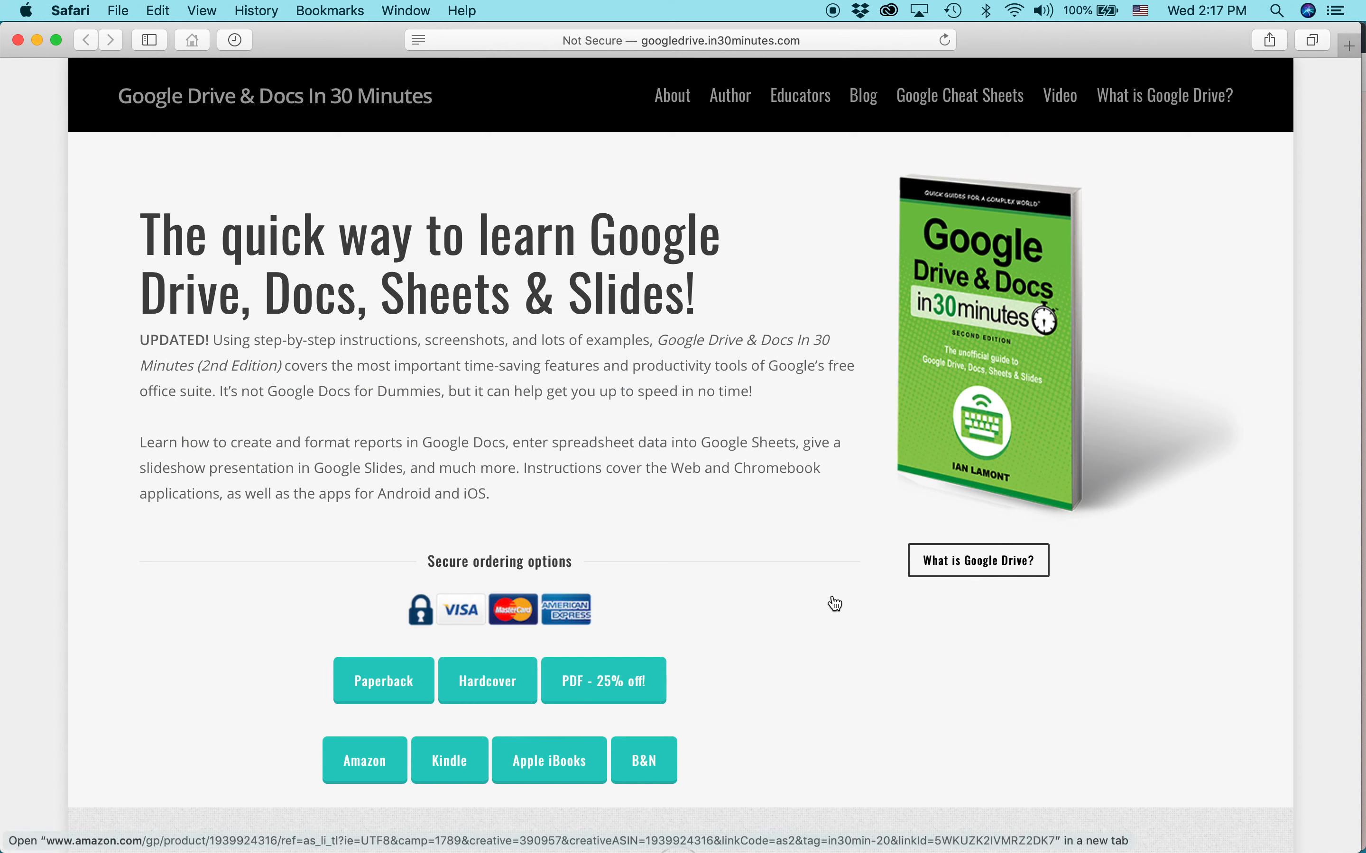
mouse_move(828, 606)
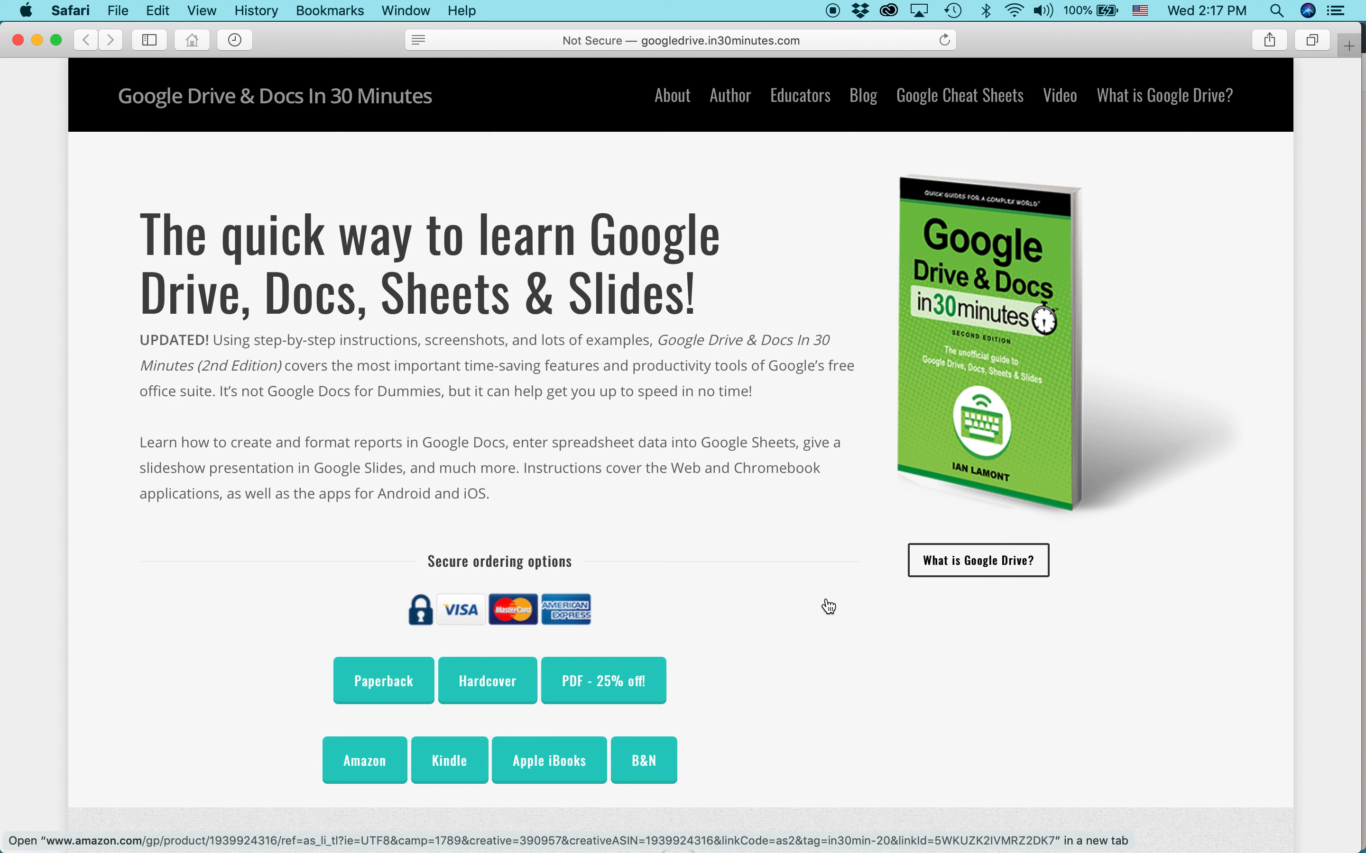